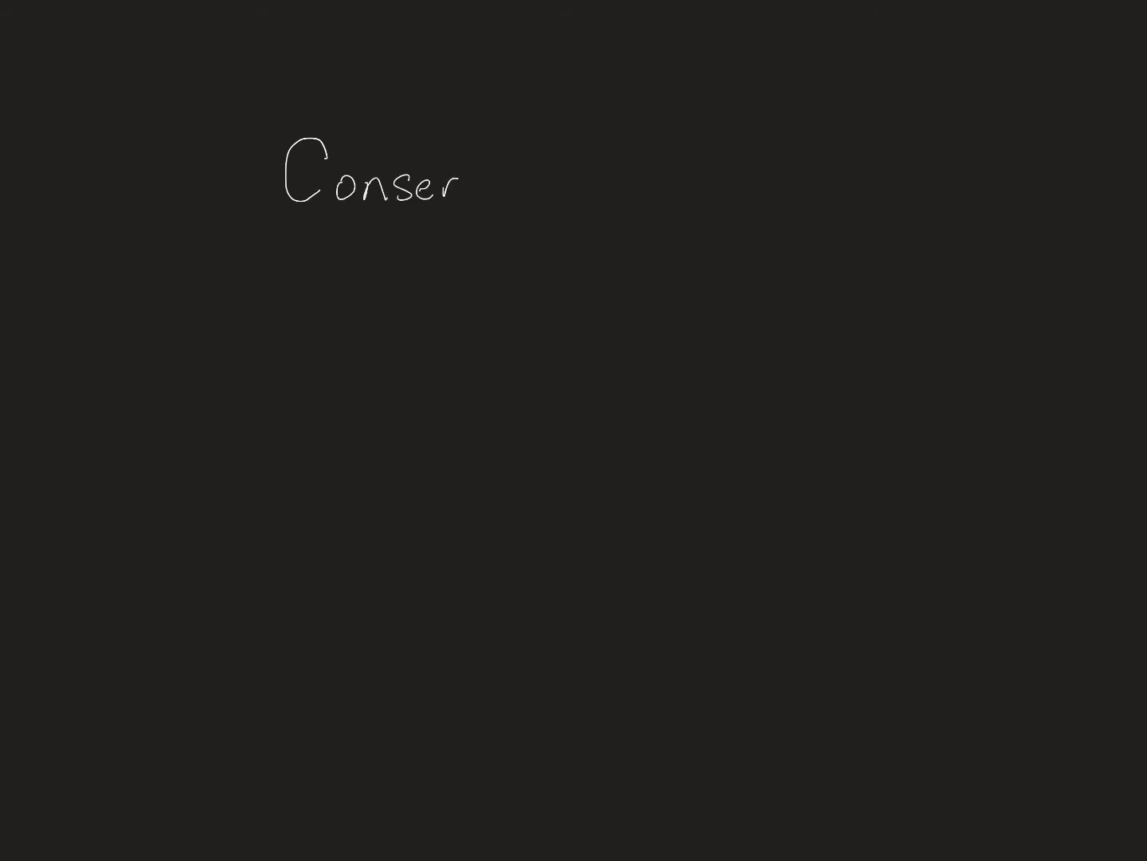
# Finish the underlined heading 'Conserved:' and handwrite its first meaning 'Save for later'.
pyautogui.write('ved')
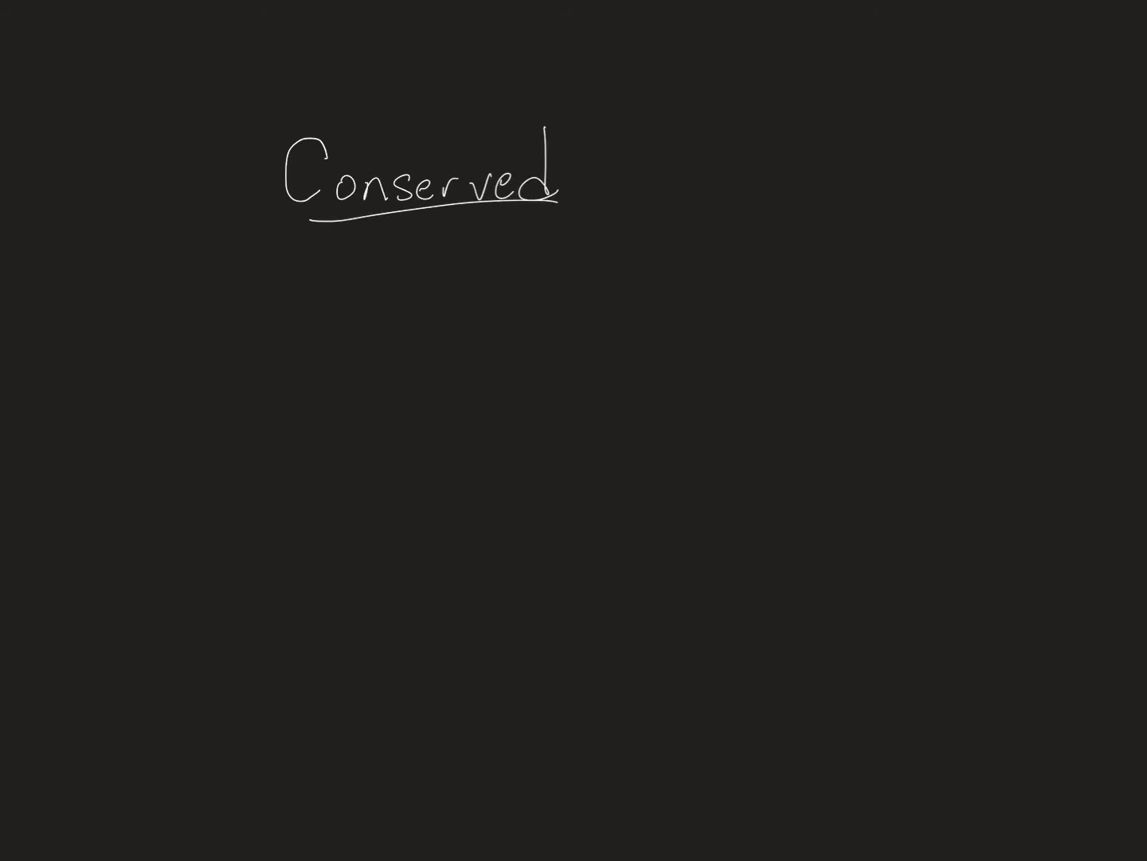
pyautogui.write(':  S')
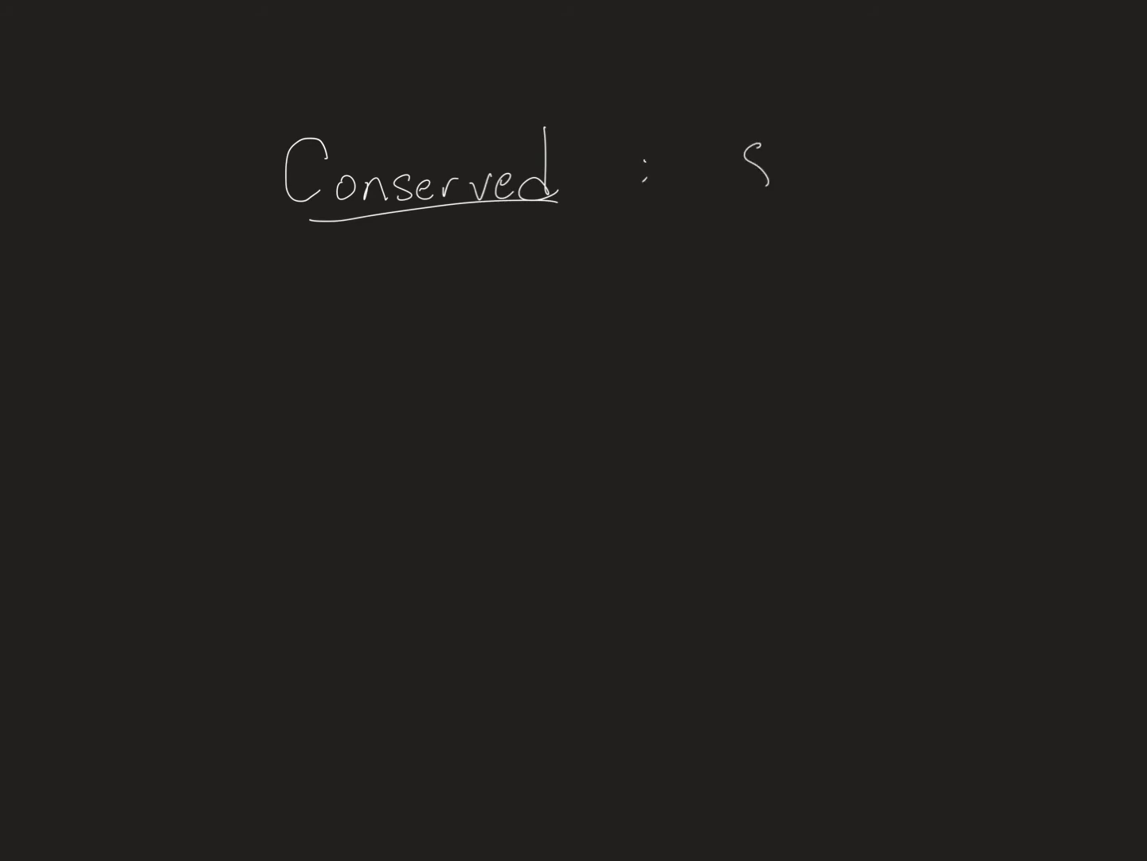
pyautogui.write('ave')
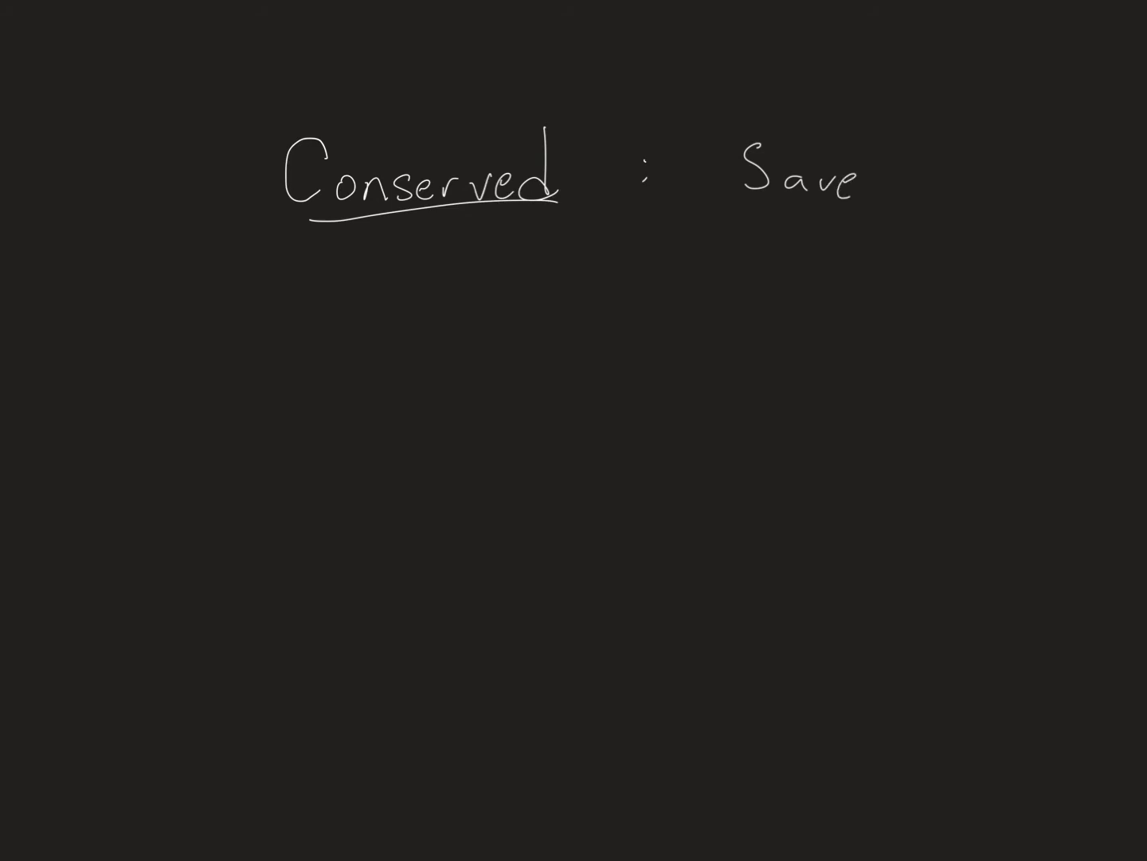
pyautogui.write('for')
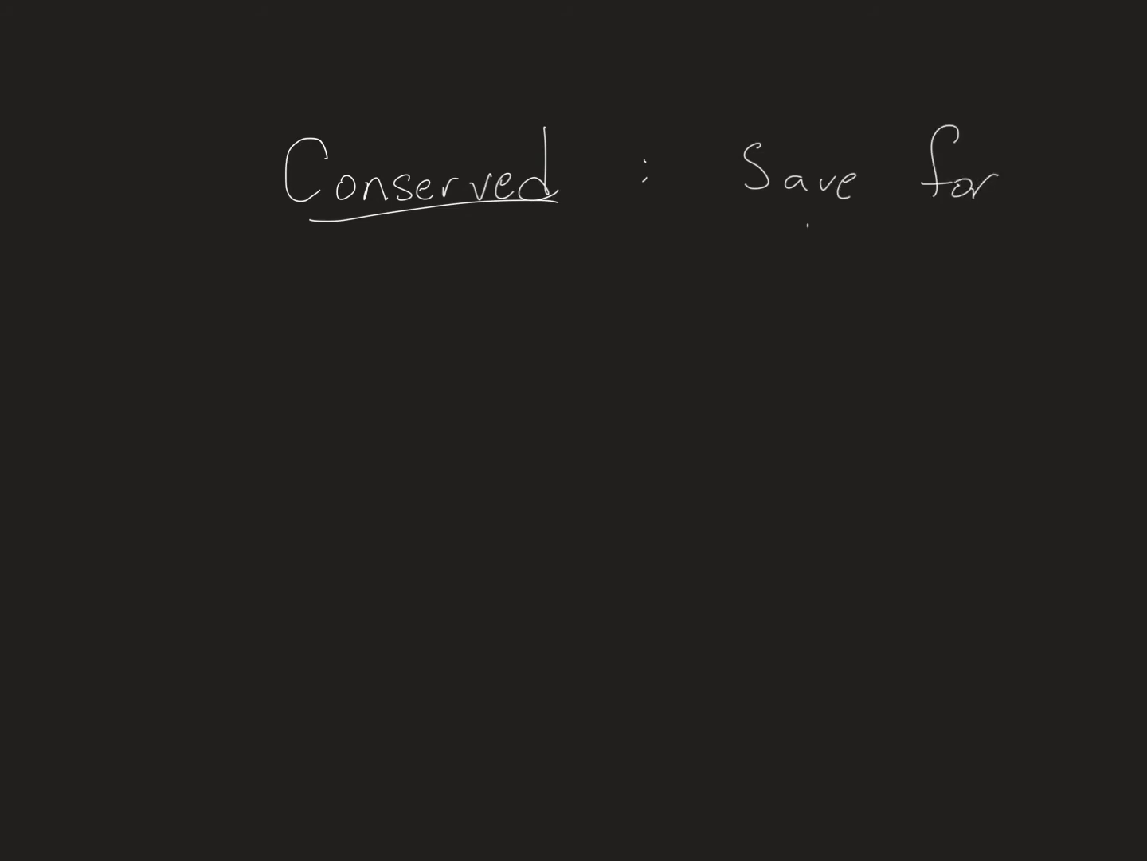
pyautogui.write('later"')
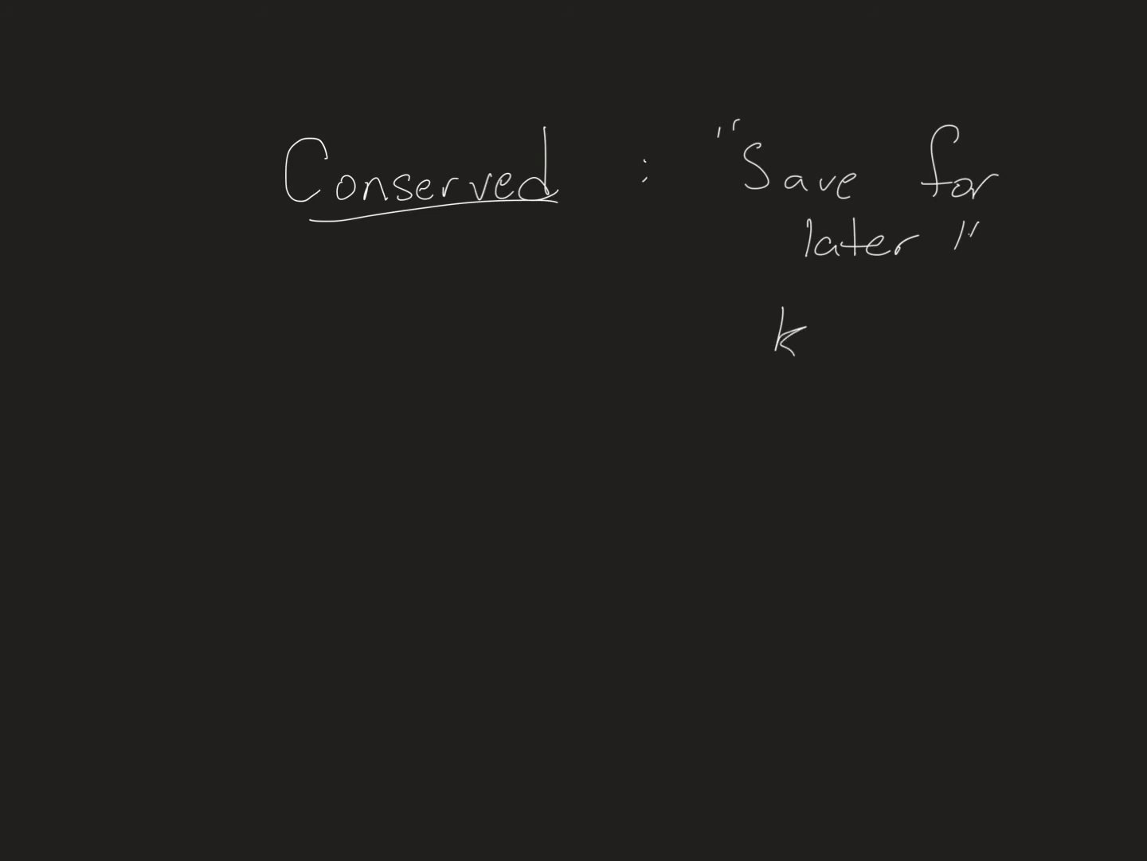
# Add the meanings 'keep' and the start of 'Hold it together' beside the heading.
pyautogui.write('eep "')
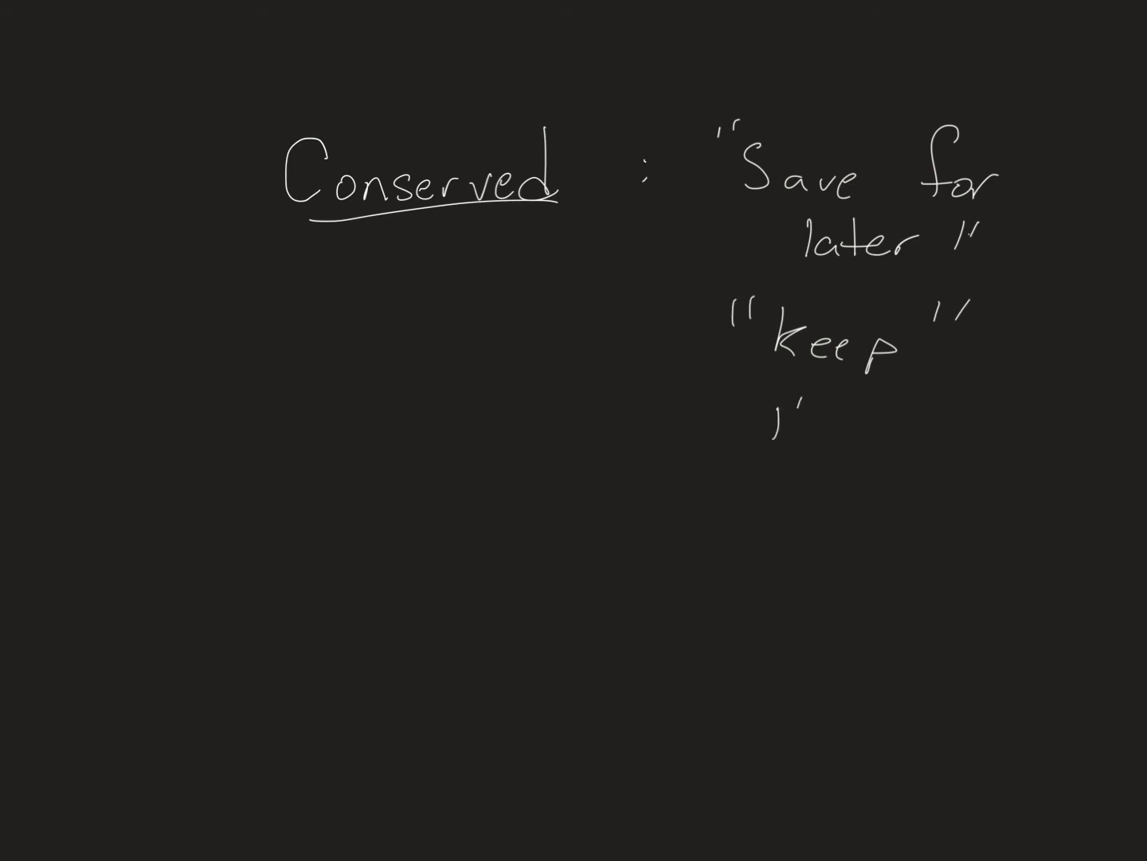
pyautogui.write('Hold it')
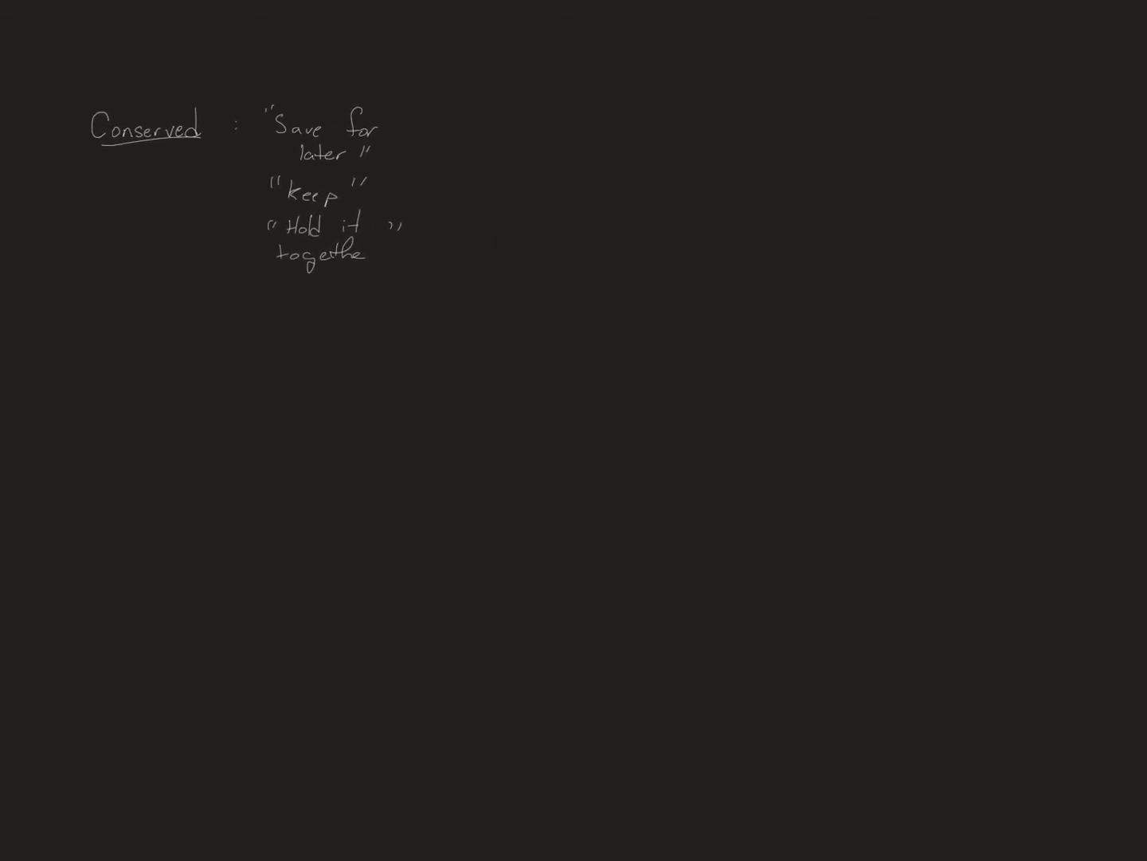
# Handwrite a larger underlined 'Conserved' with a small oval, a downward arrow and a large curly brace.
pyautogui.write('Con')
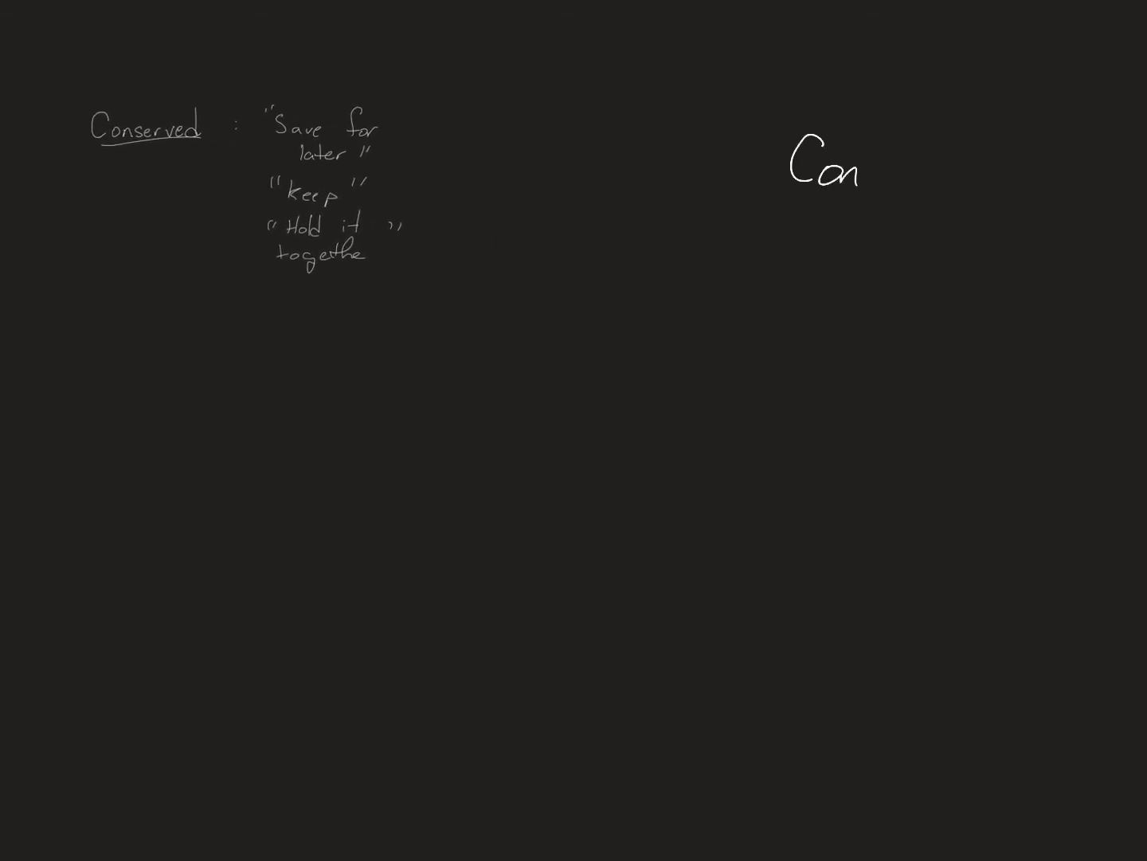
pyautogui.write('served')
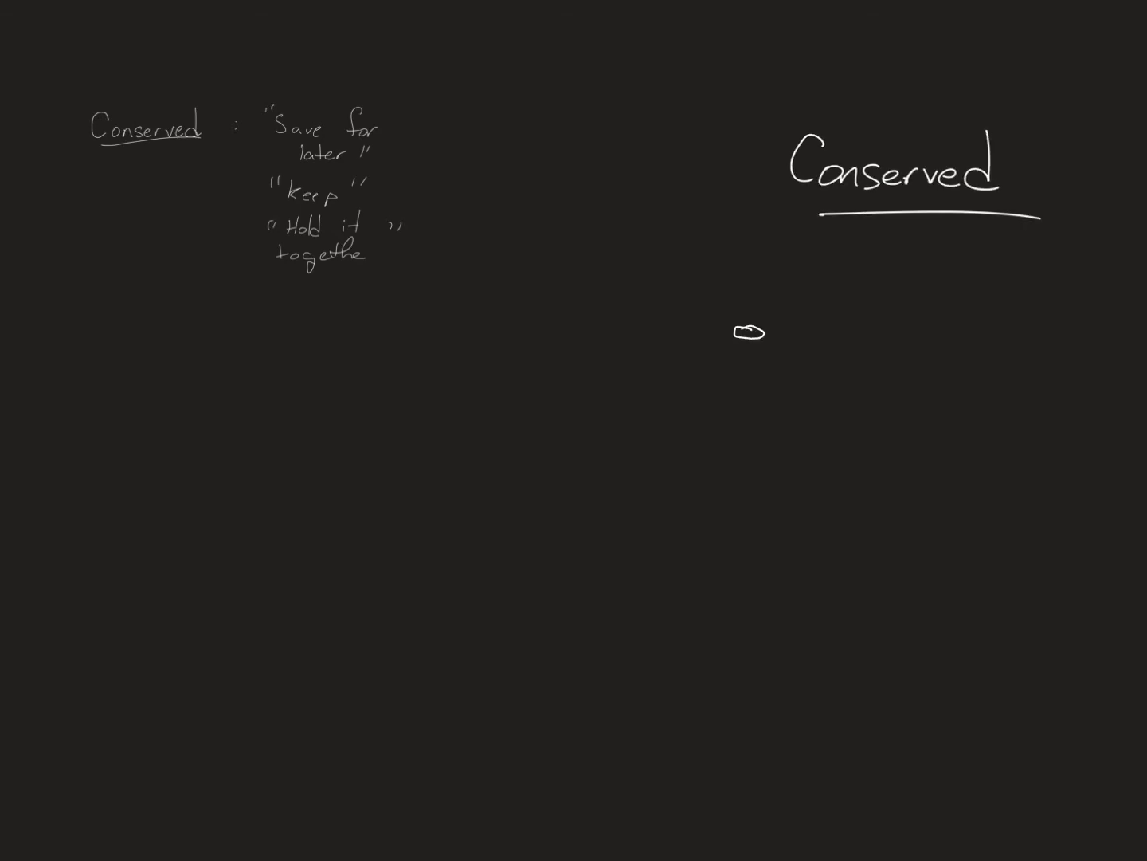
pyautogui.moveTo(733, 348); pyautogui.dragTo(708, 390)
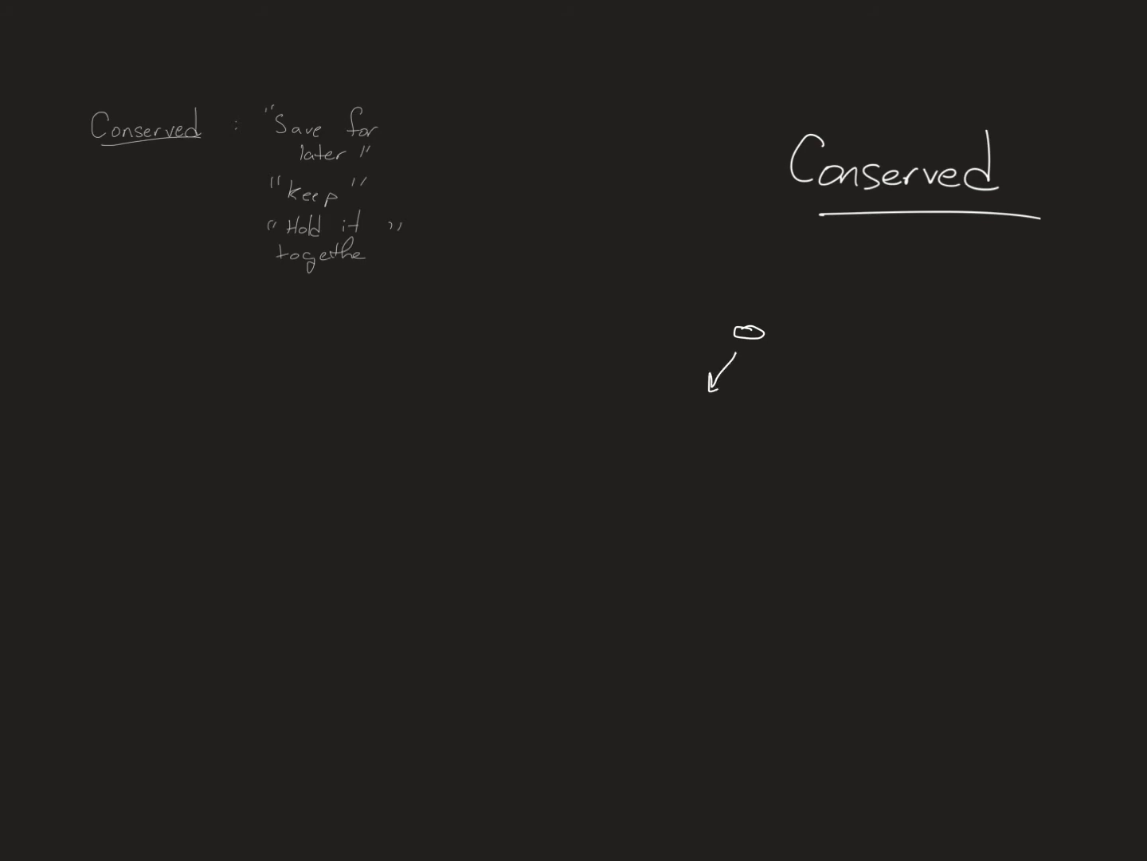
pyautogui.moveTo(510, 319); pyautogui.dragTo(466, 370)
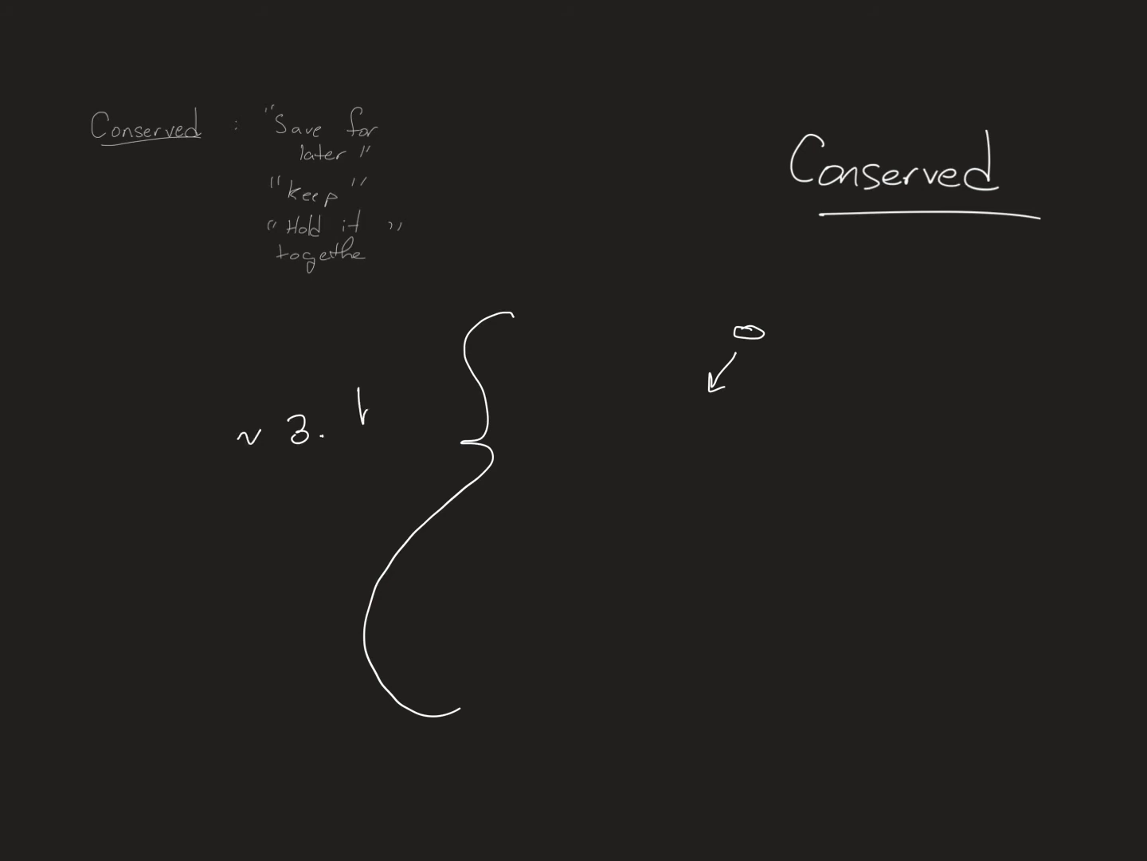
# Label the curly brace '~3 billion'.
pyautogui.write('bill.')
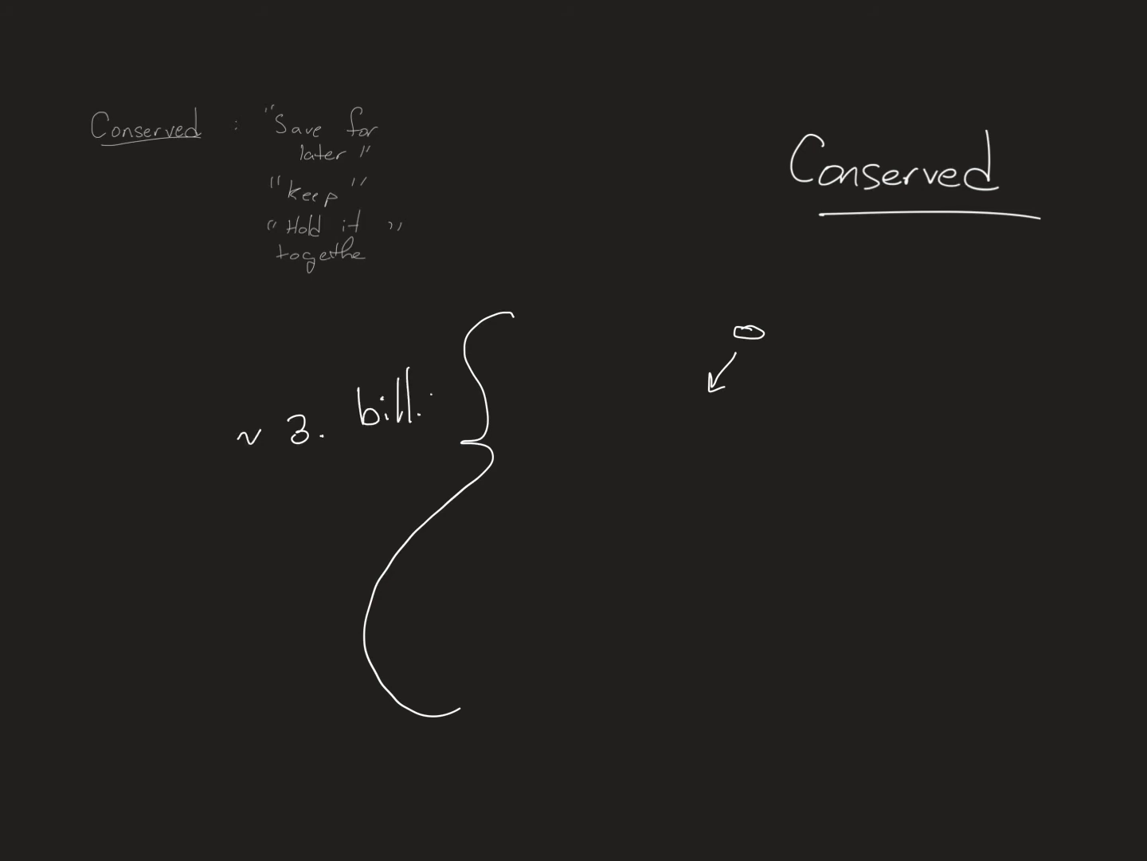
pyautogui.write('ion')
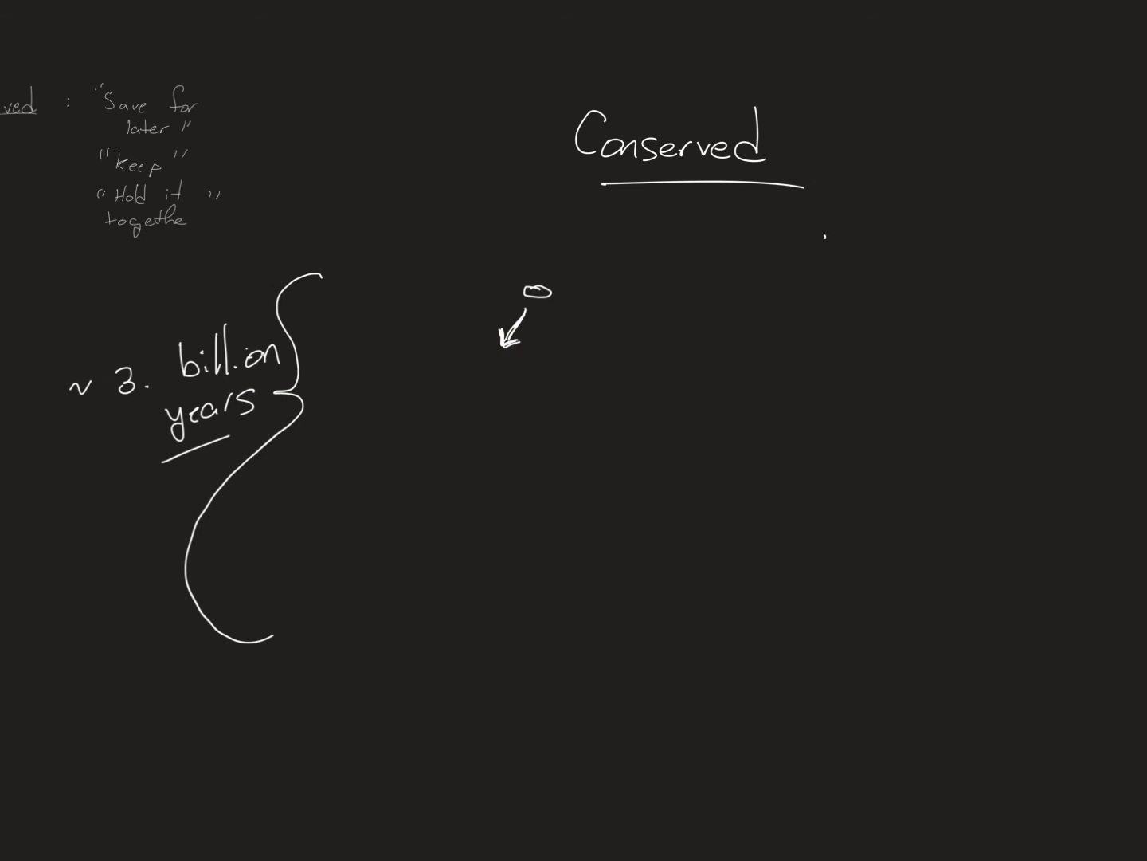
# Handwrite '- Processes worked well', erasing the badly written 'well' and rewriting it.
pyautogui.write('Processes')
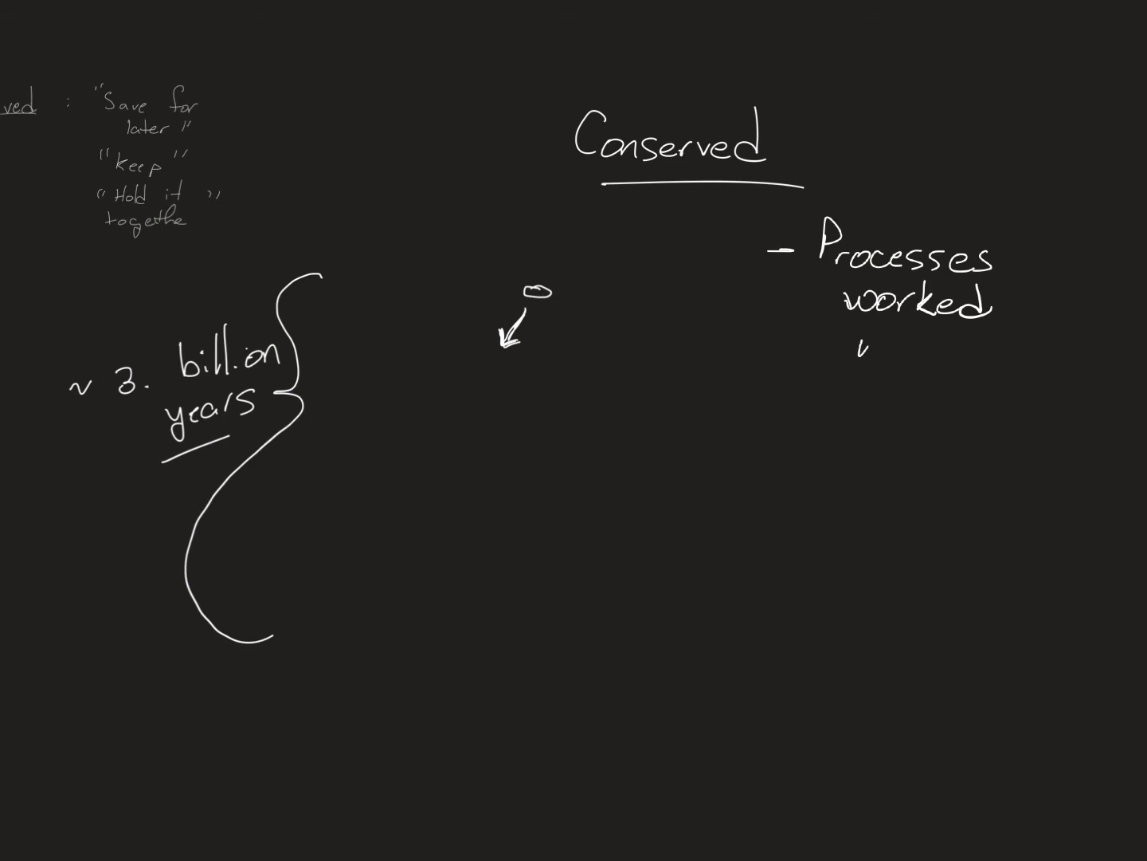
pyautogui.write('well')
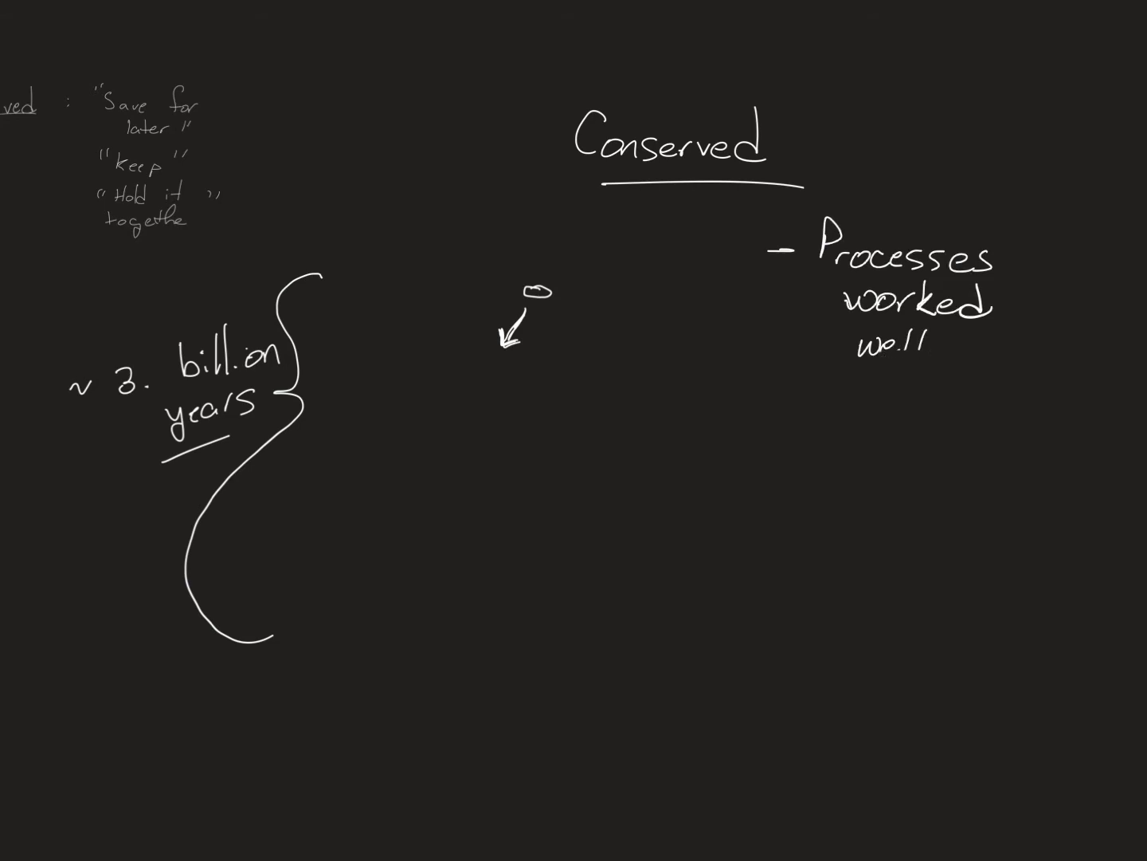
pyautogui.click(893, 342)
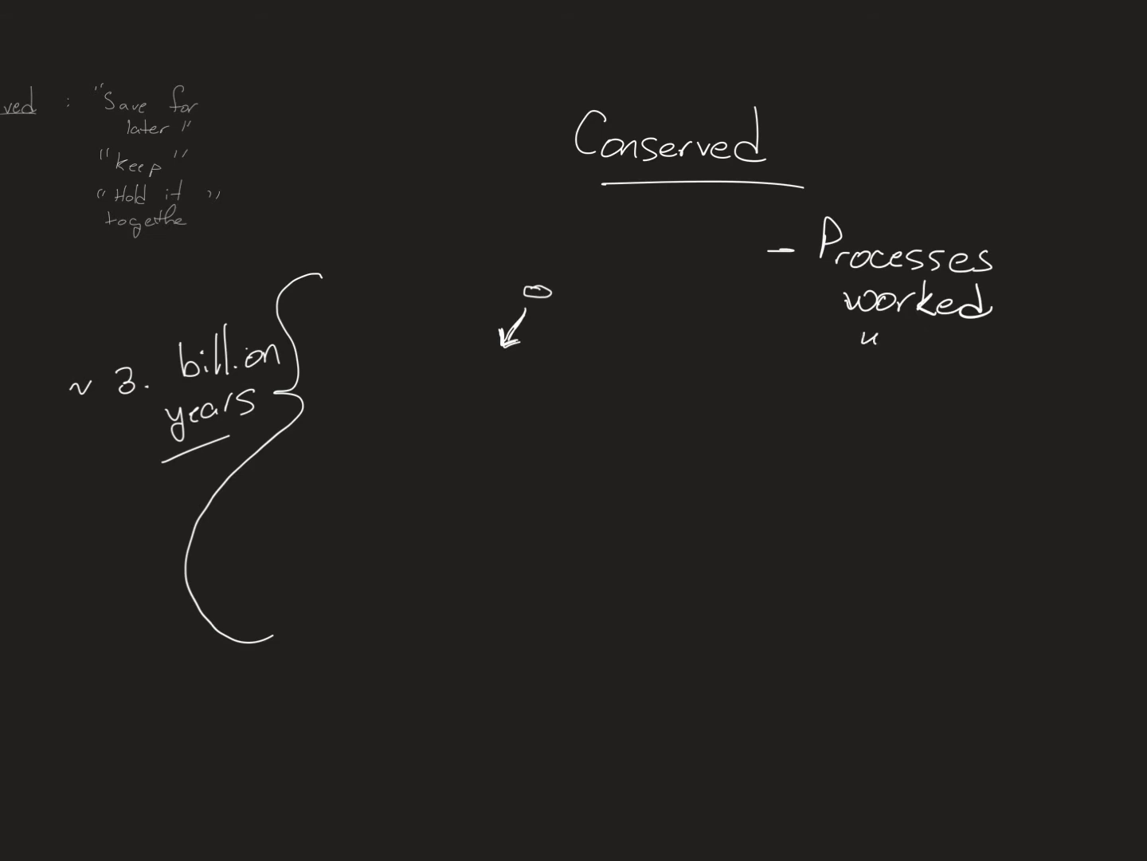
pyautogui.write('well')
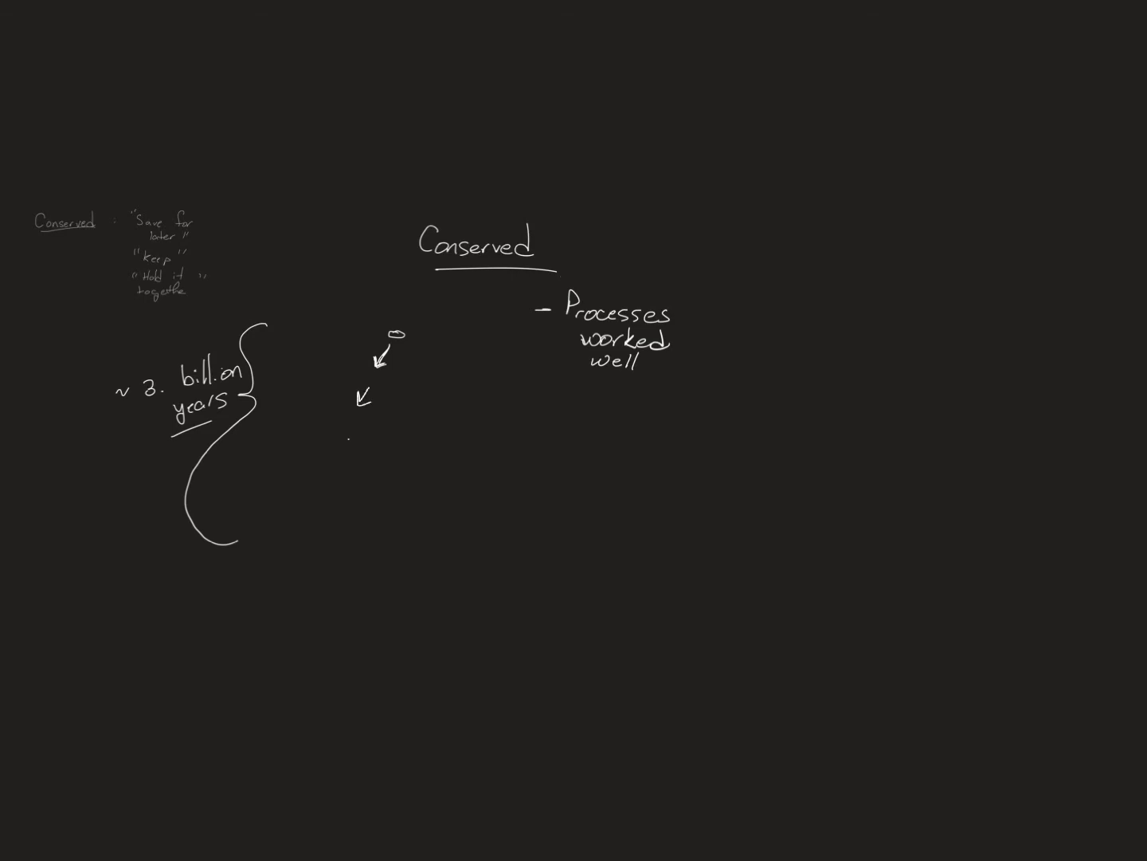
# Extend the arrow chain downward and handwrite an underlined 'Today' at its end.
pyautogui.moveTo(343, 443); pyautogui.dragTo(319, 497)
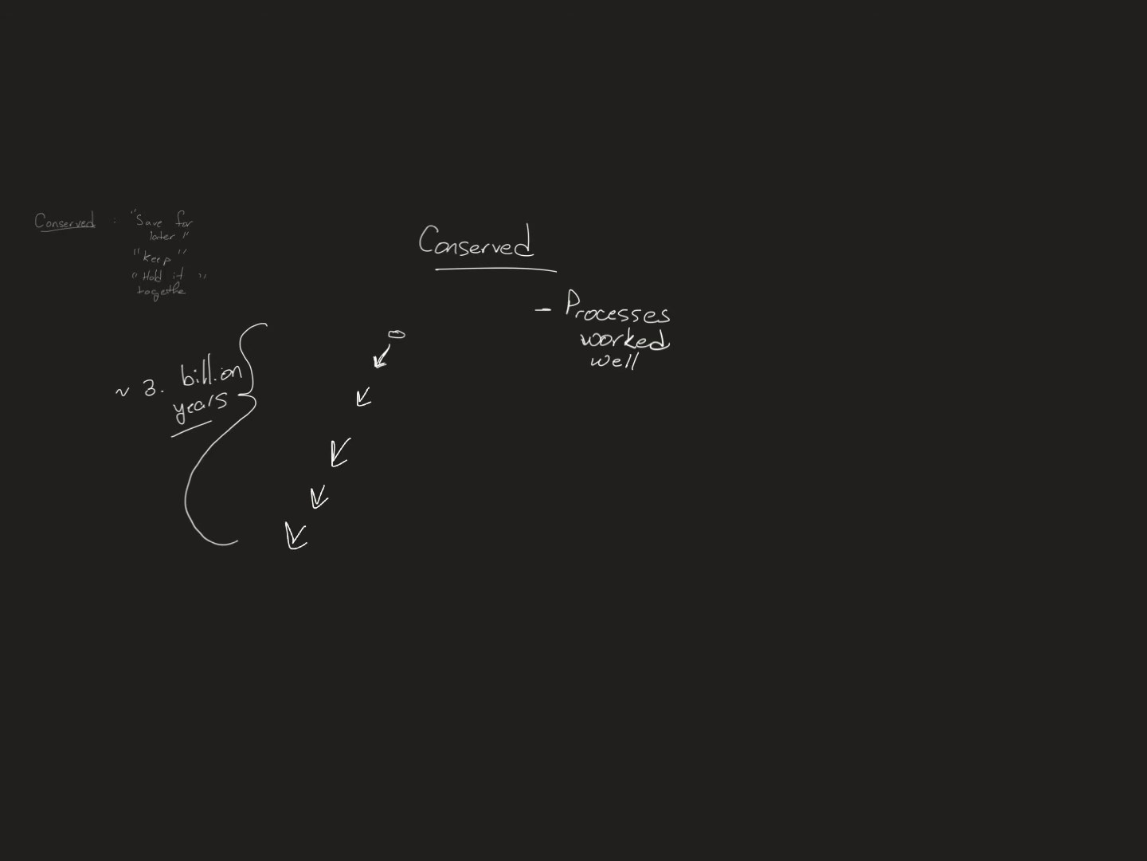
pyautogui.write('To')
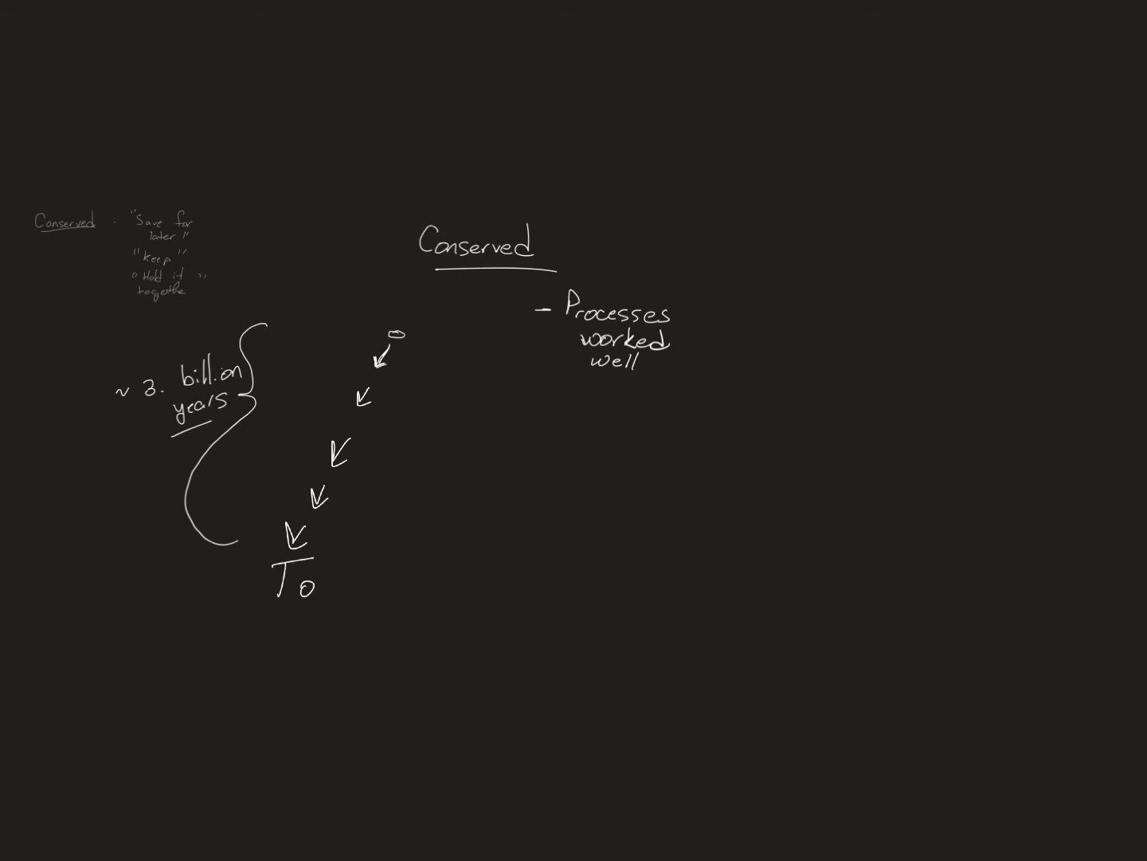
pyautogui.write('day')
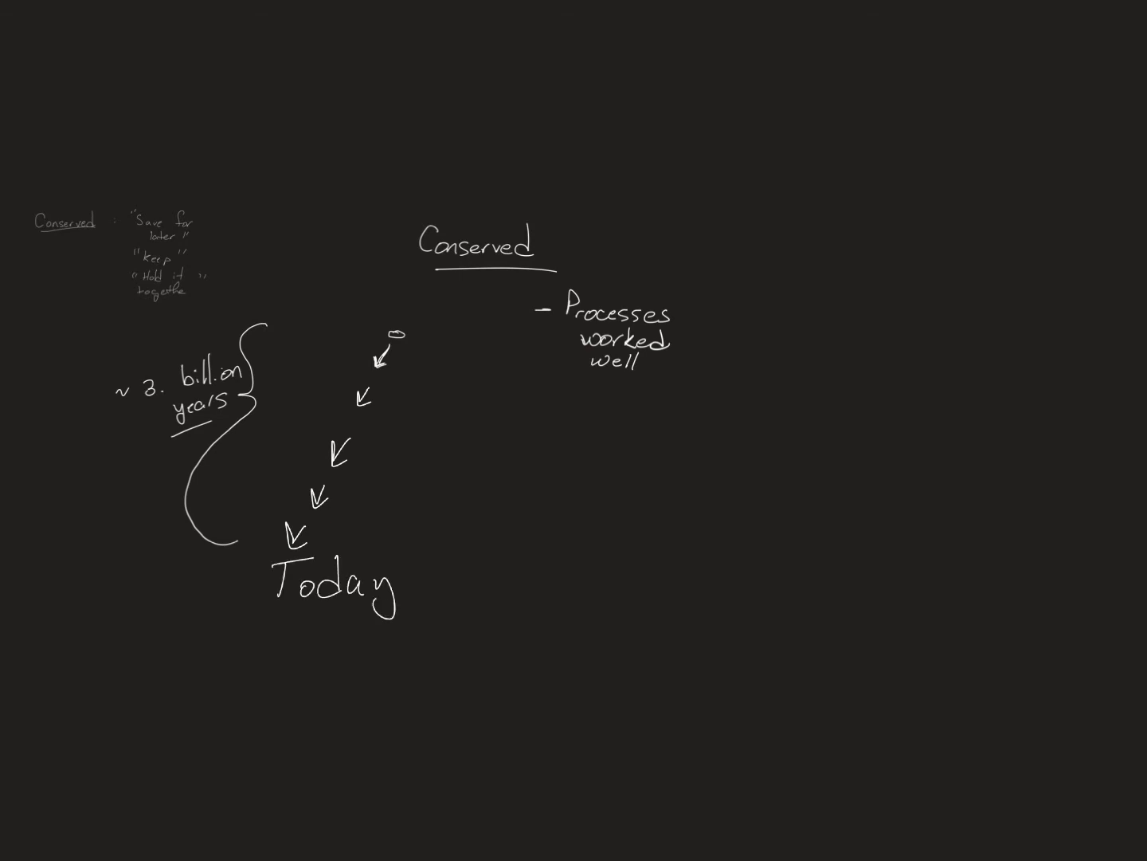
pyautogui.moveTo(267, 622); pyautogui.dragTo(391, 625)
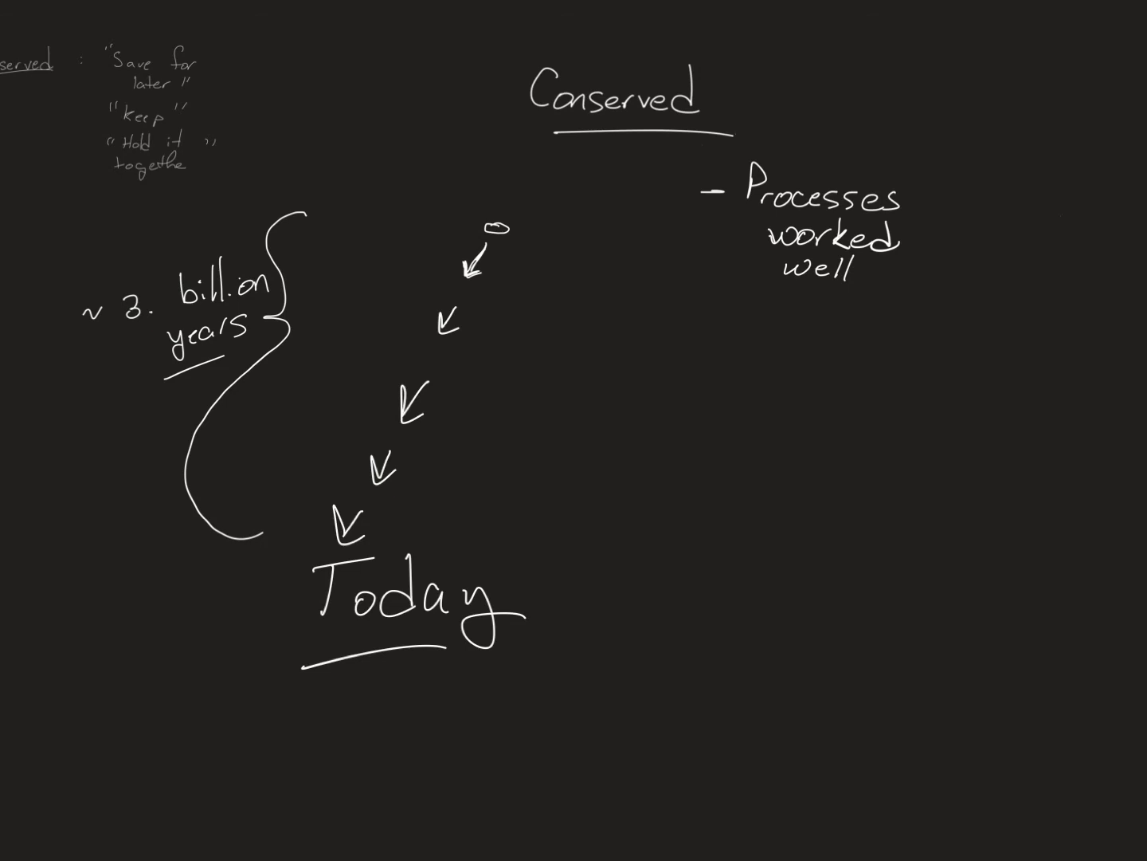
# Handwrite the bullet '- Genes' under the Processes worked well note.
pyautogui.write('- C')
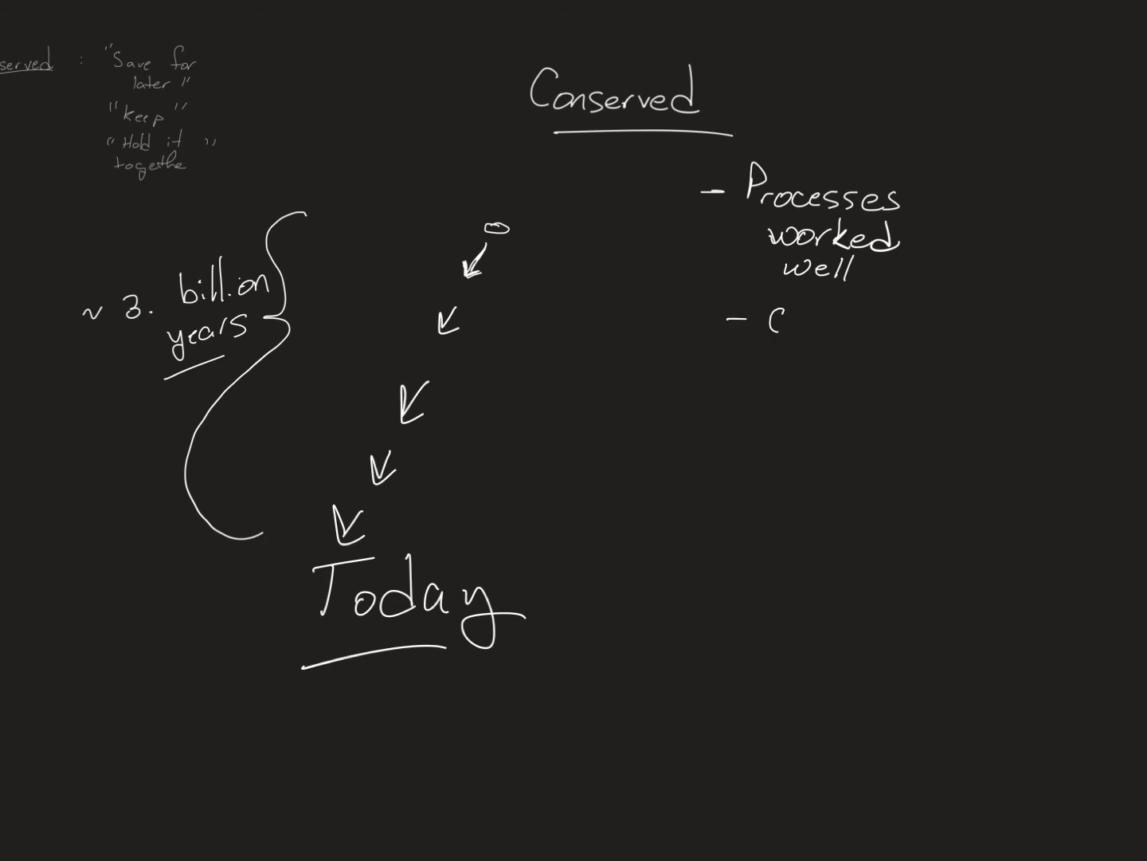
pyautogui.write('Gene-')
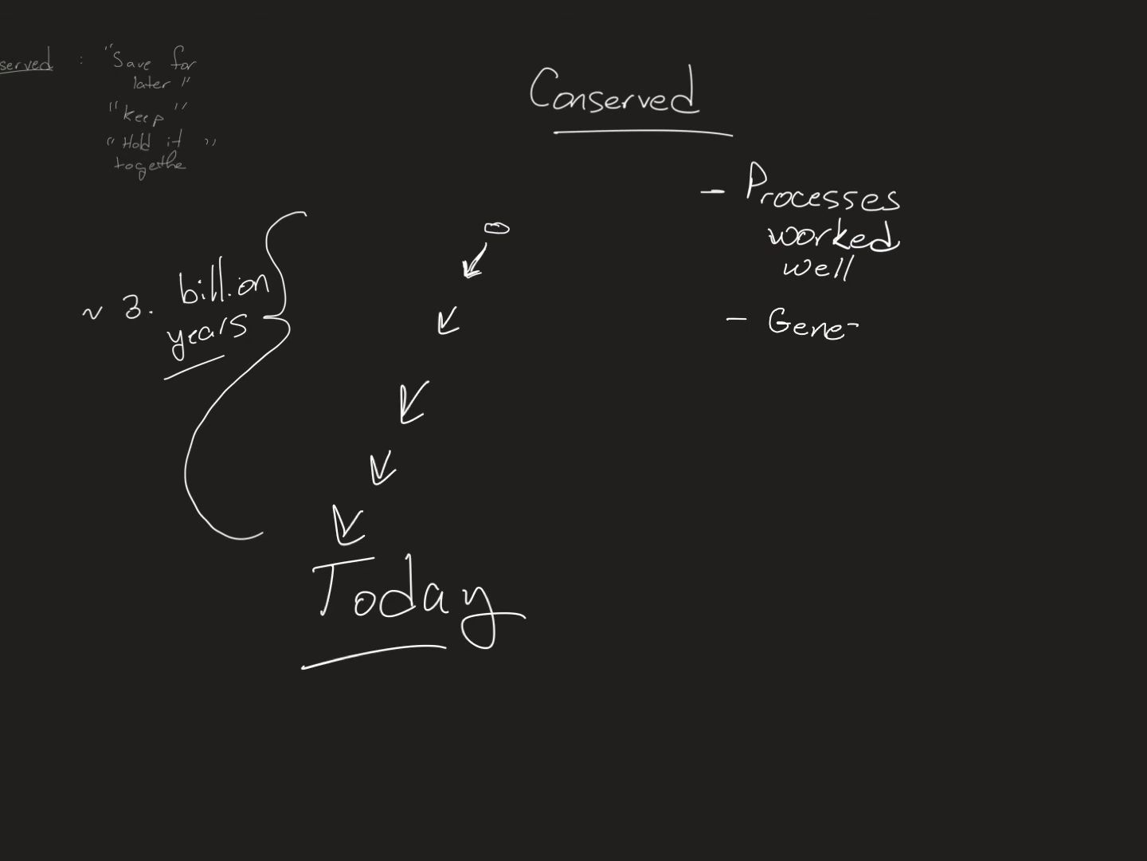
pyautogui.write('Genes')
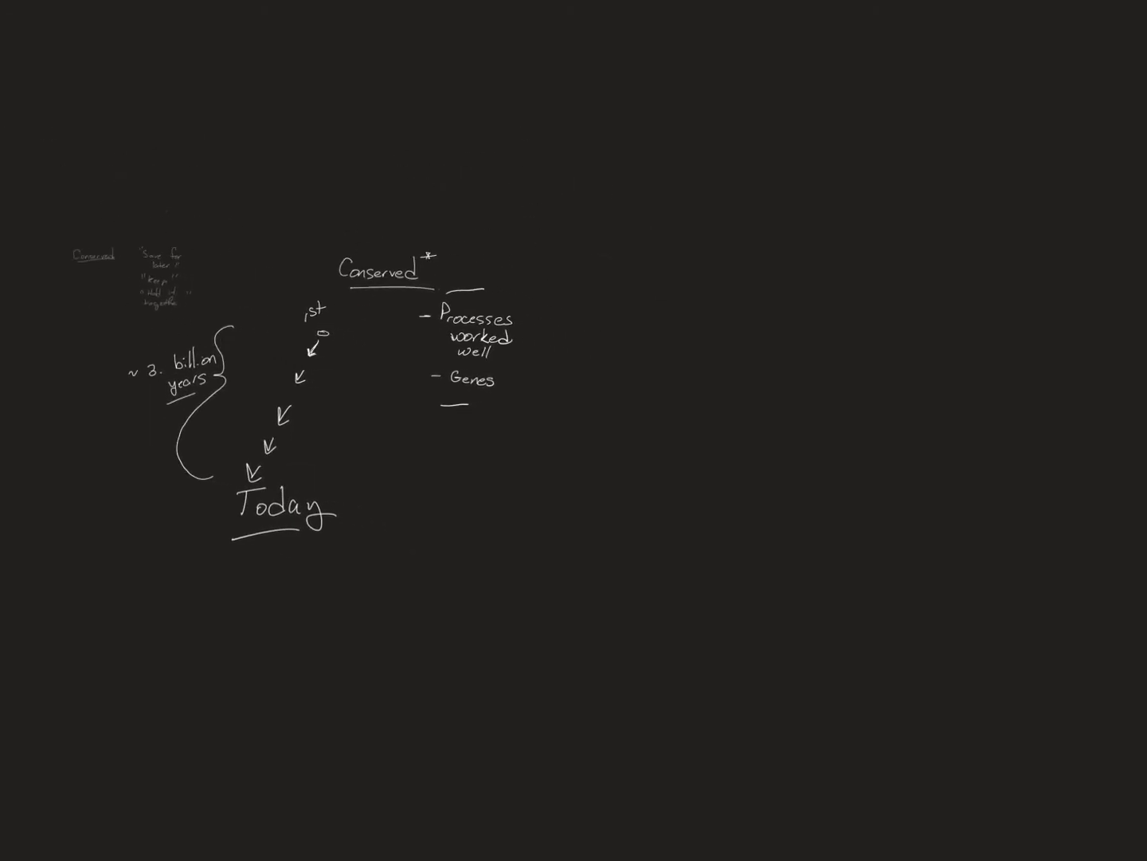
# Handwrite an underlined 'Homeostasis' heading with the bullet '- Staying the same' beneath it.
pyautogui.moveTo(714, 274); pyautogui.dragTo(741, 247)
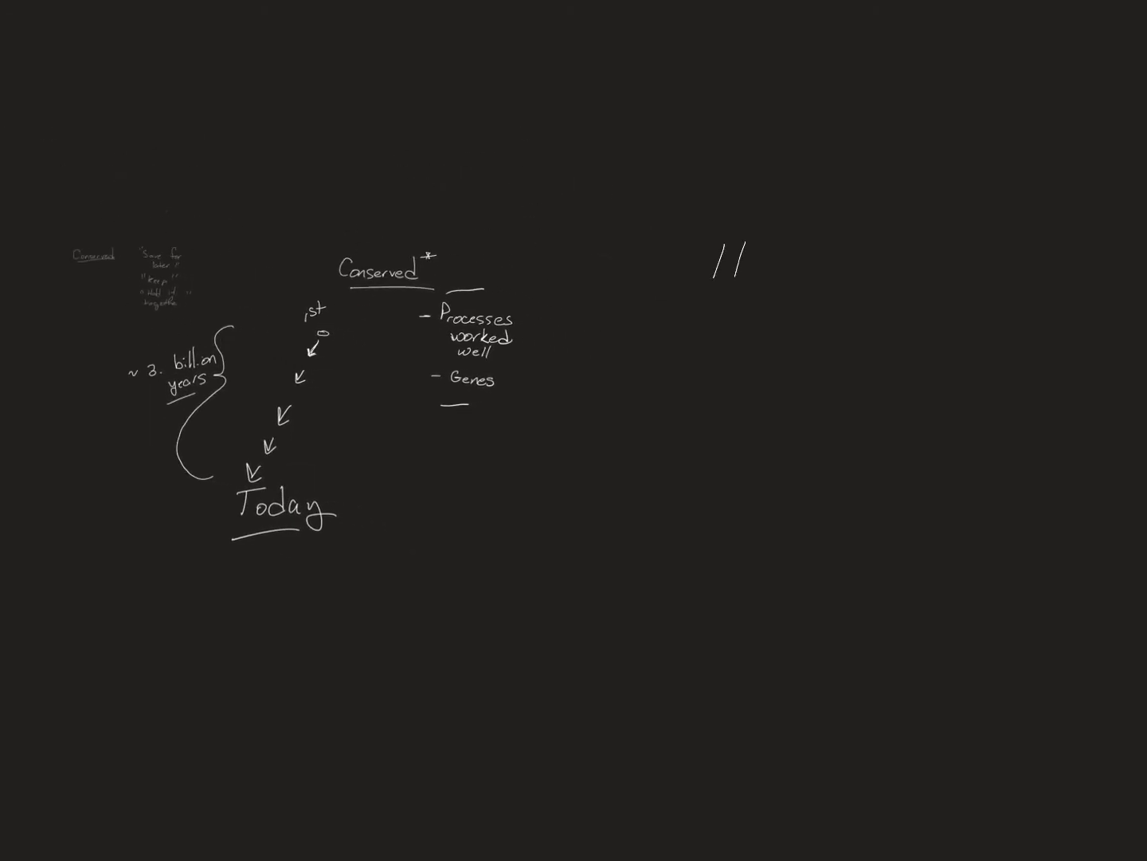
pyautogui.write('Homeostasis')
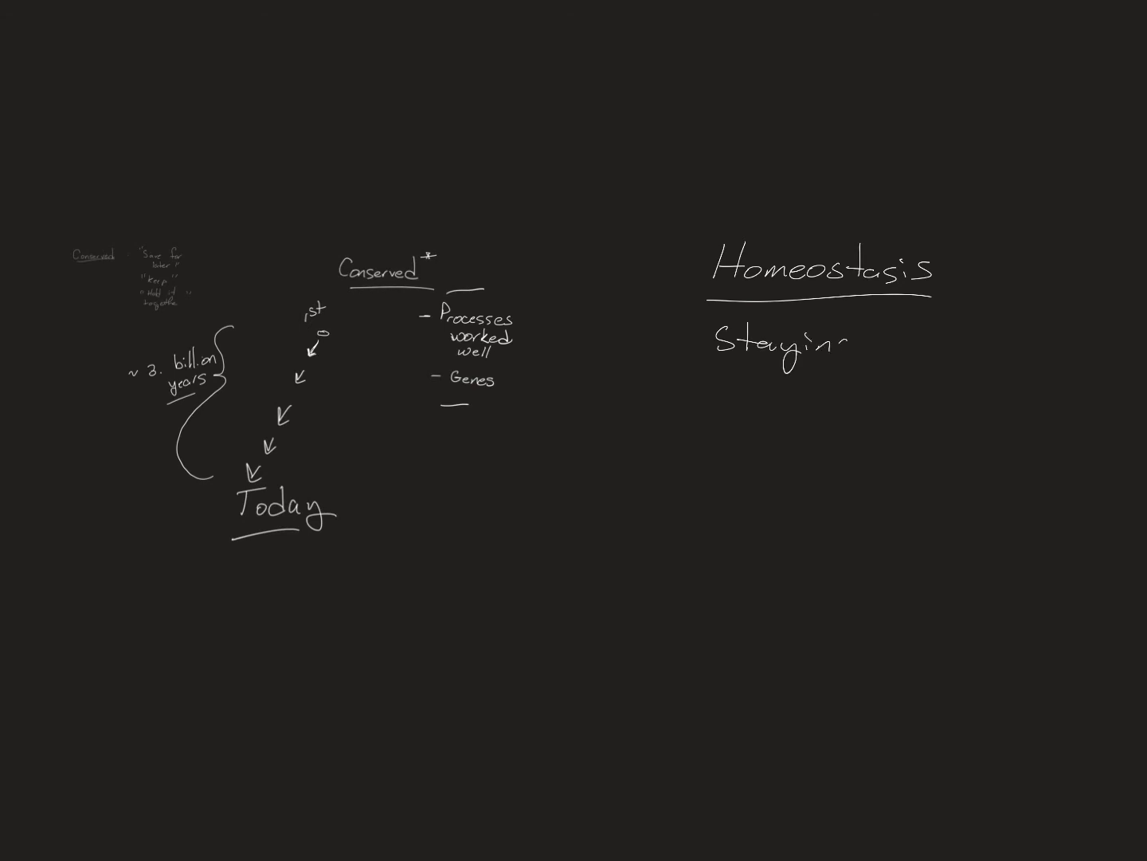
pyautogui.write('the')
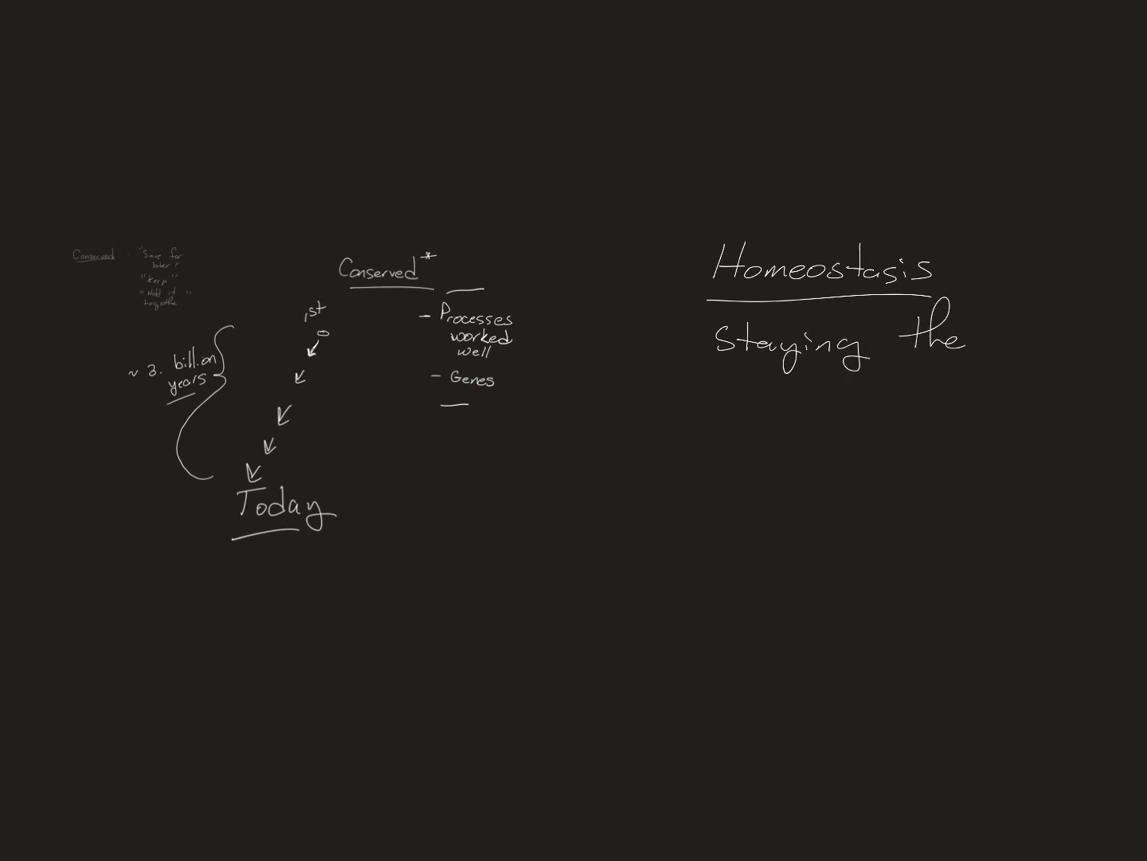
pyautogui.write('same')
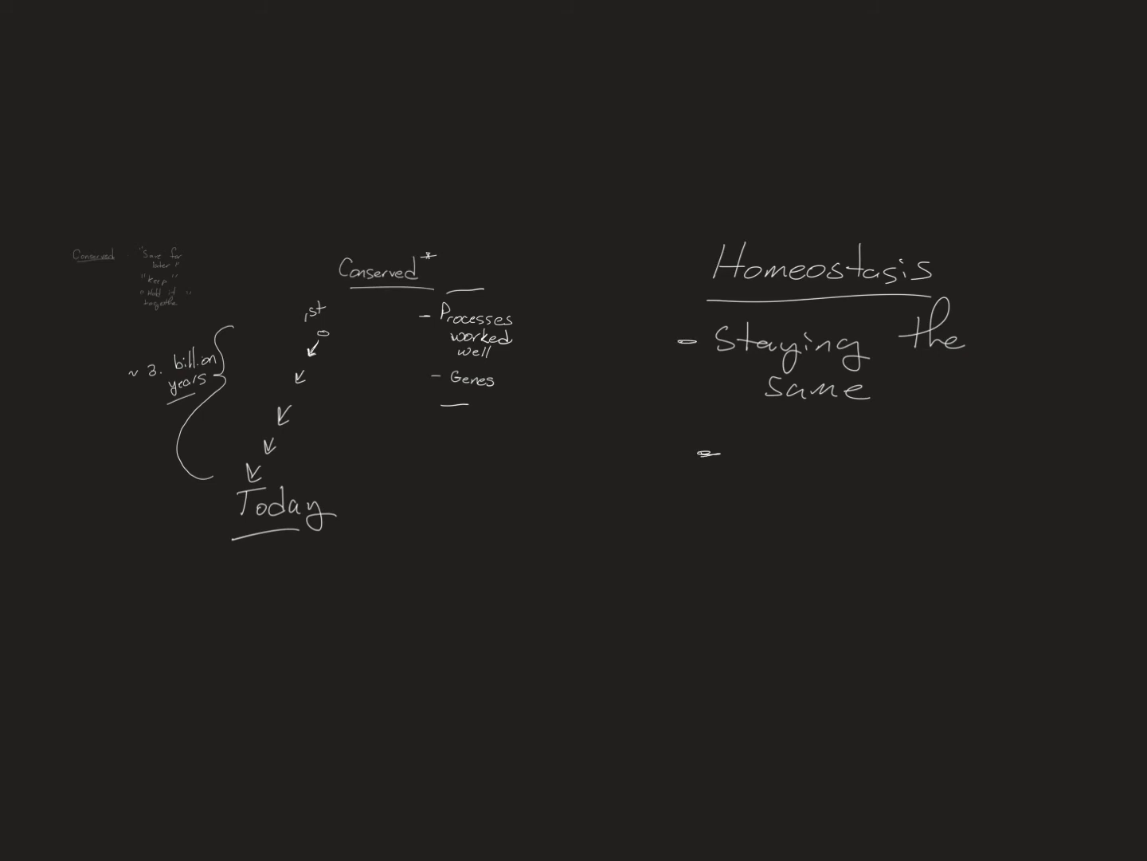
# Add the second bullet '- Body Temp' under Homeostasis.
pyautogui.write('Bod')
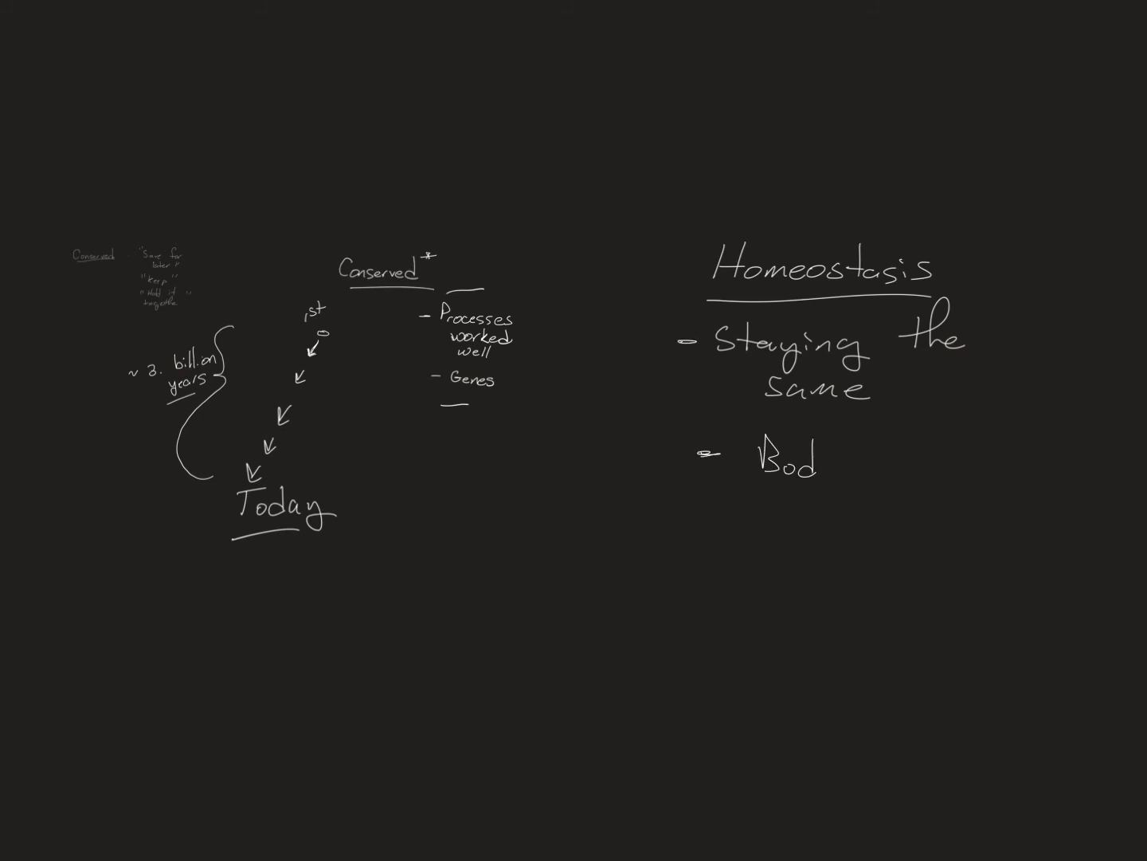
pyautogui.write('Body Te')
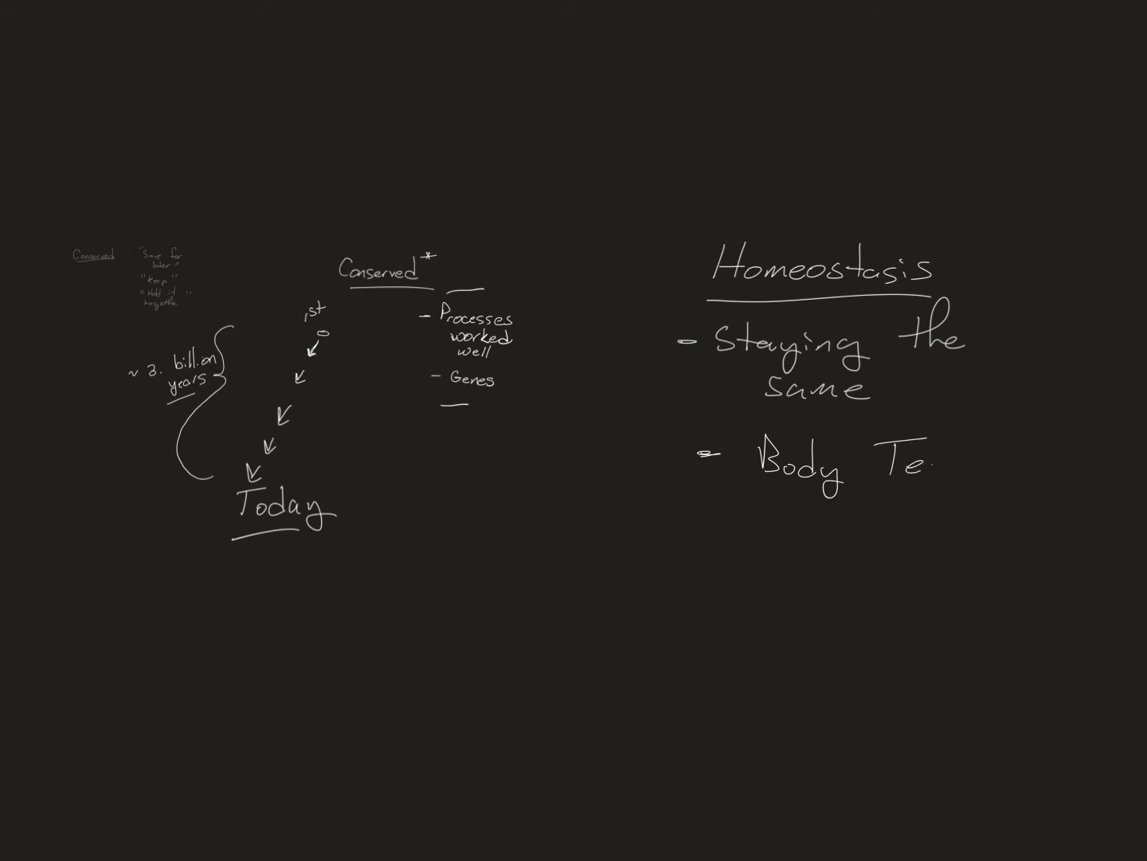
pyautogui.write('mp')
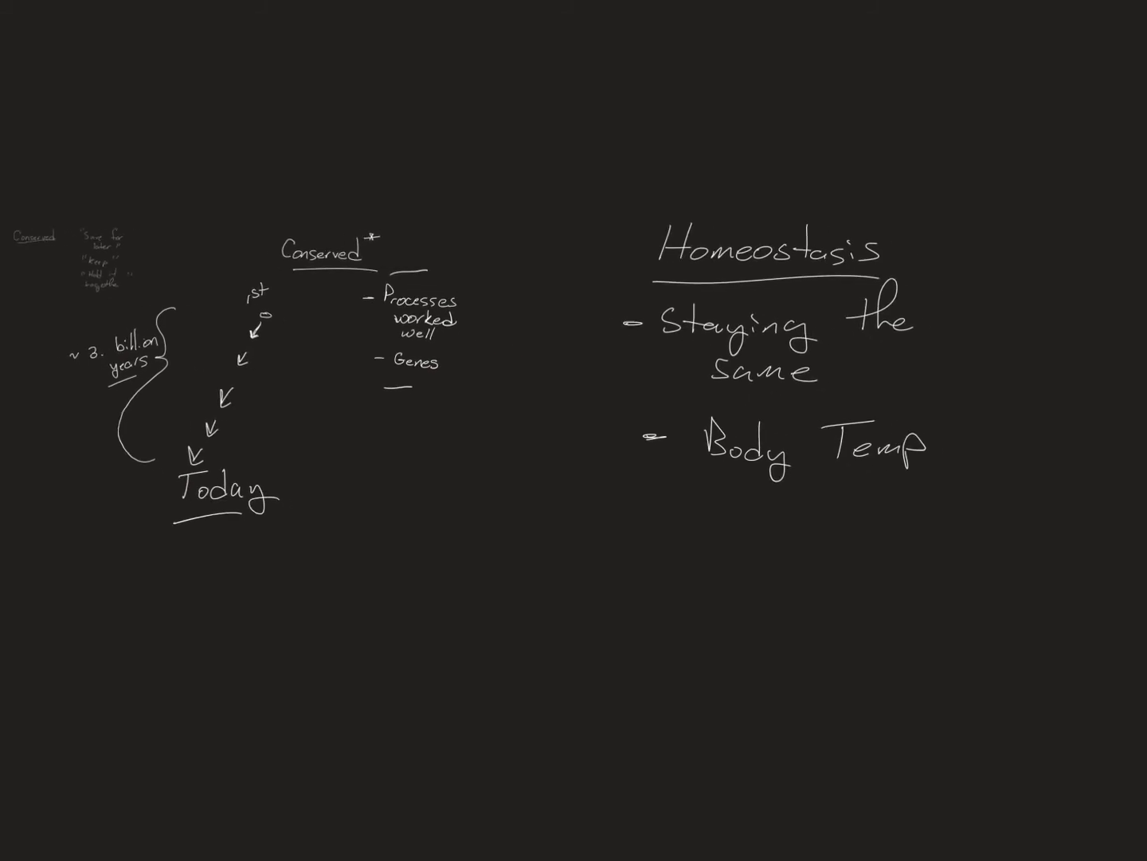
# Draw a graph with a level set-point line and axes labelled 'Body Temp' and underlined 'Time'.
pyautogui.scroll(-3)
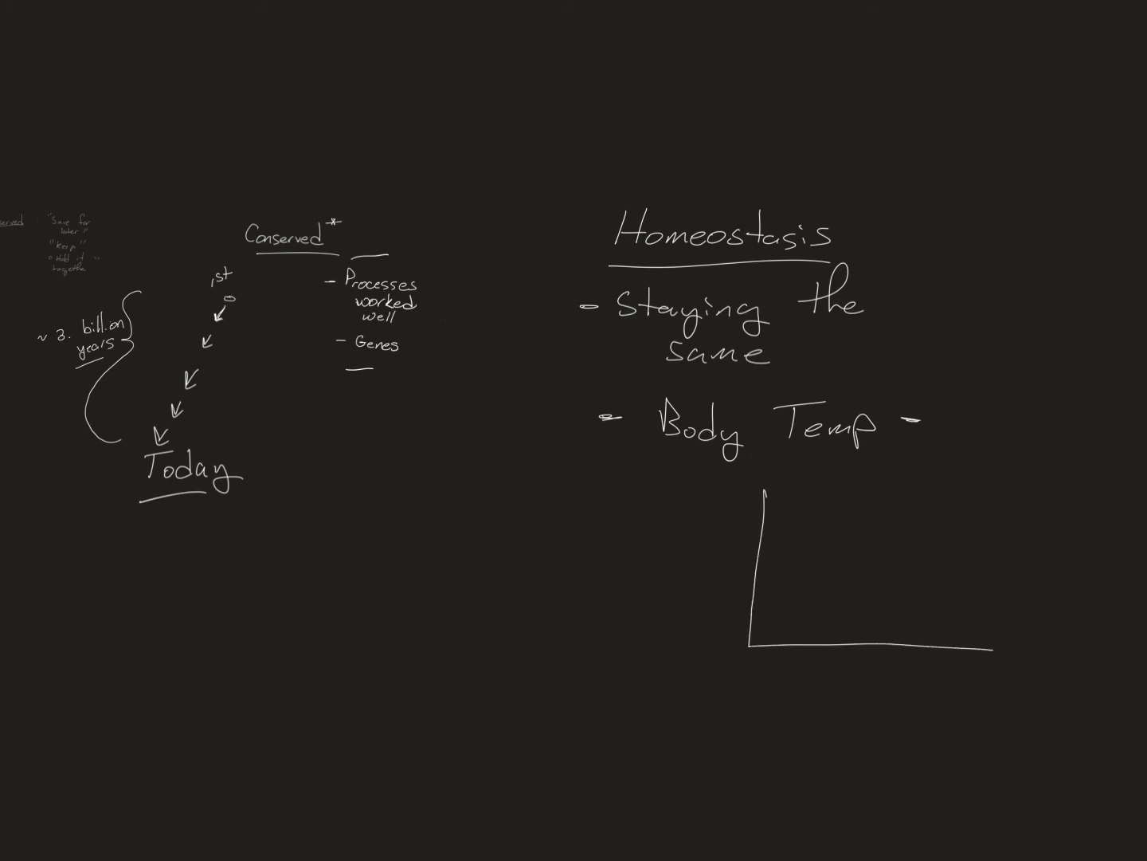
pyautogui.moveTo(756, 574); pyautogui.dragTo(797, 574)
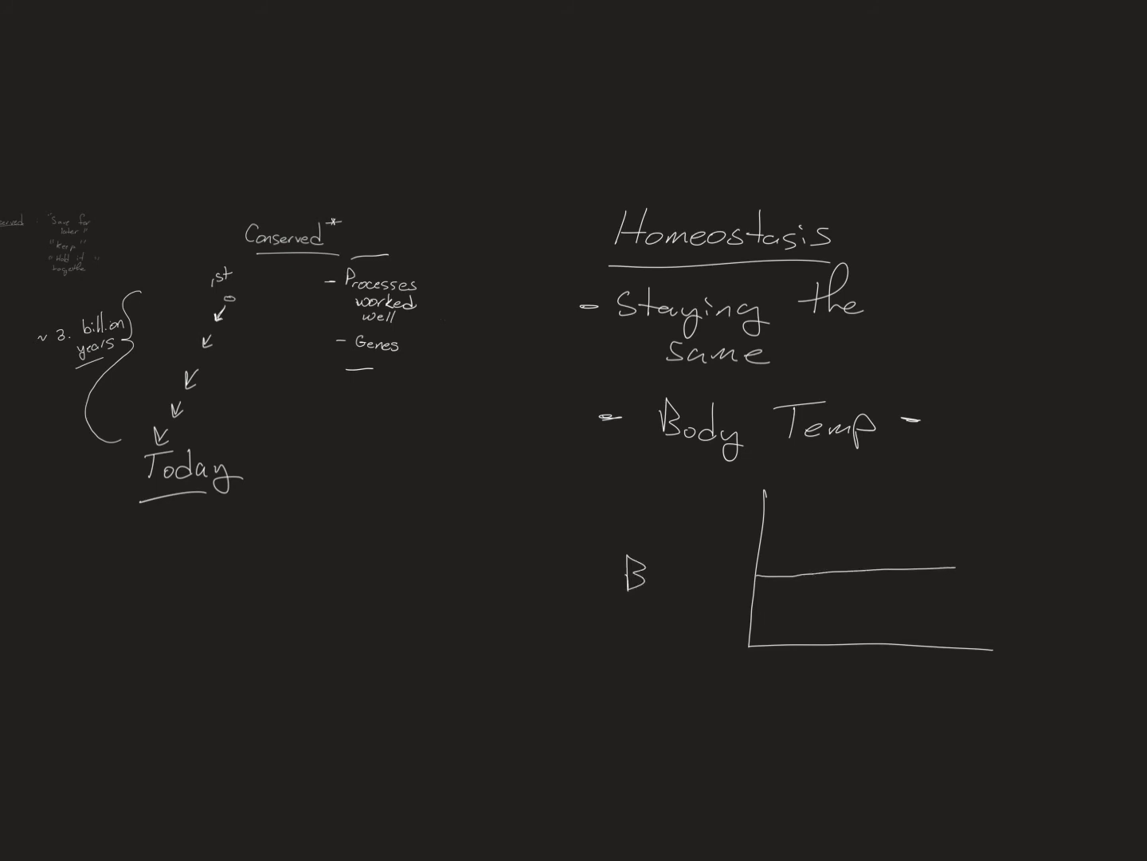
pyautogui.write('Body T')
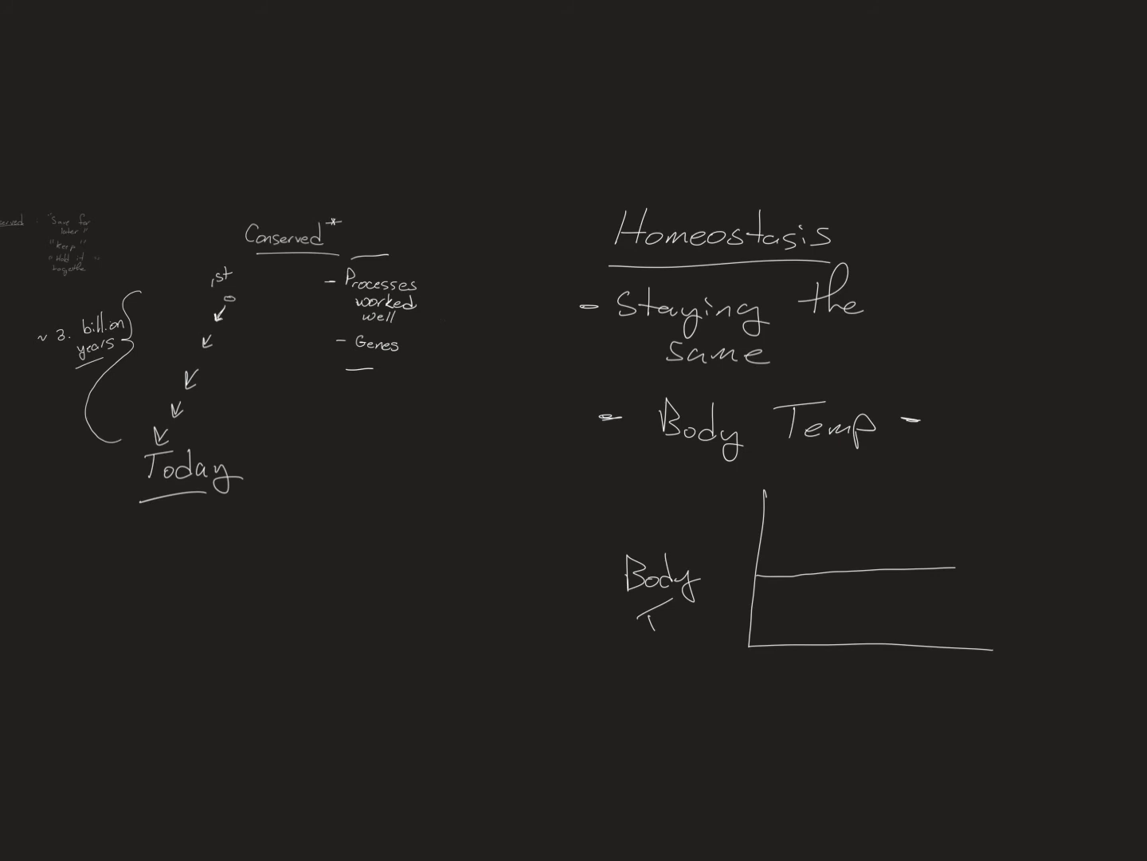
pyautogui.write('emp')
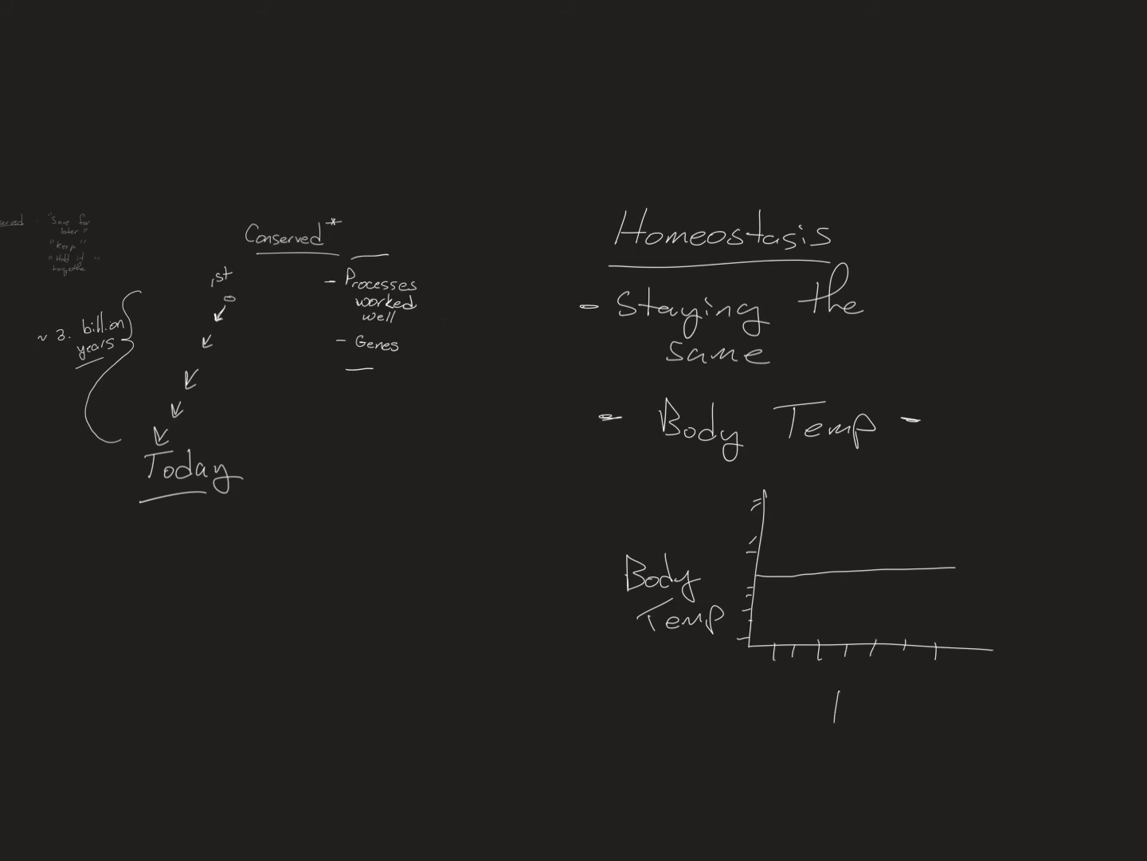
pyautogui.write('Time')
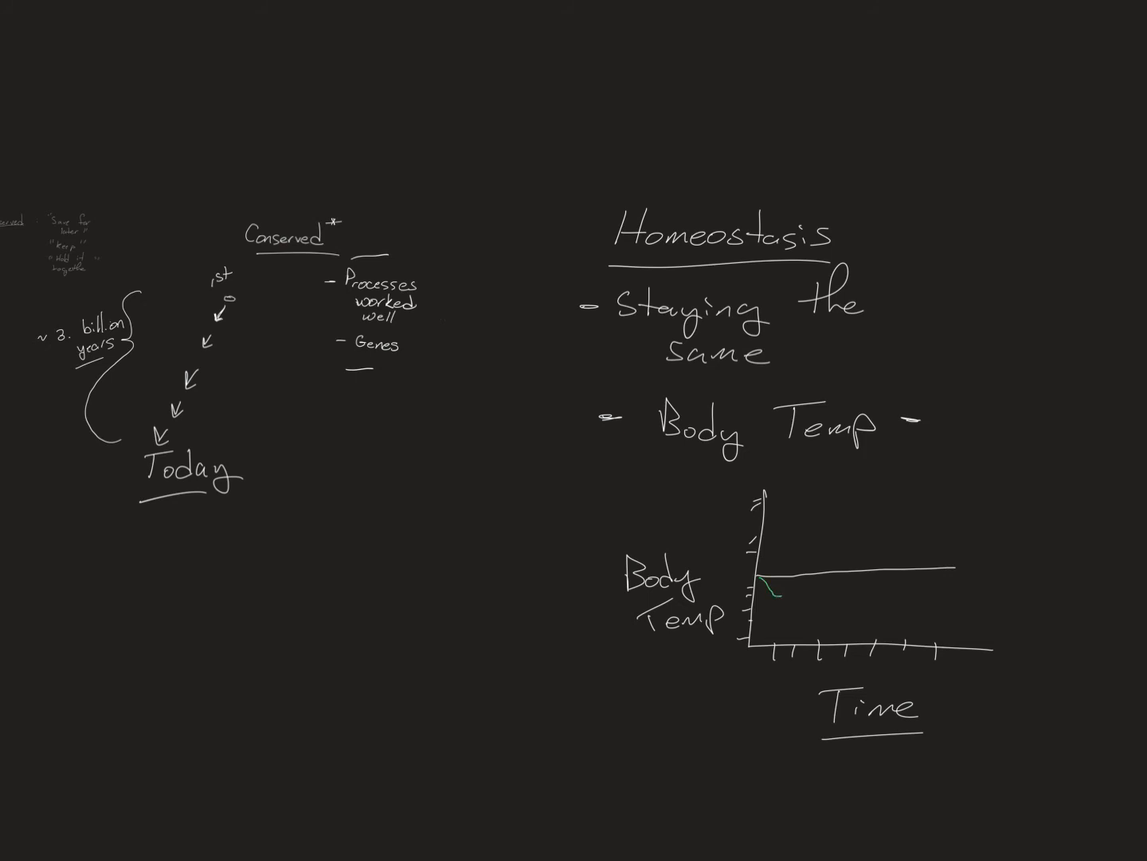
# Draw a green wavy body-temperature curve dipping below and rising above the set-point line across the graph.
pyautogui.moveTo(765, 573); pyautogui.dragTo(796, 586)
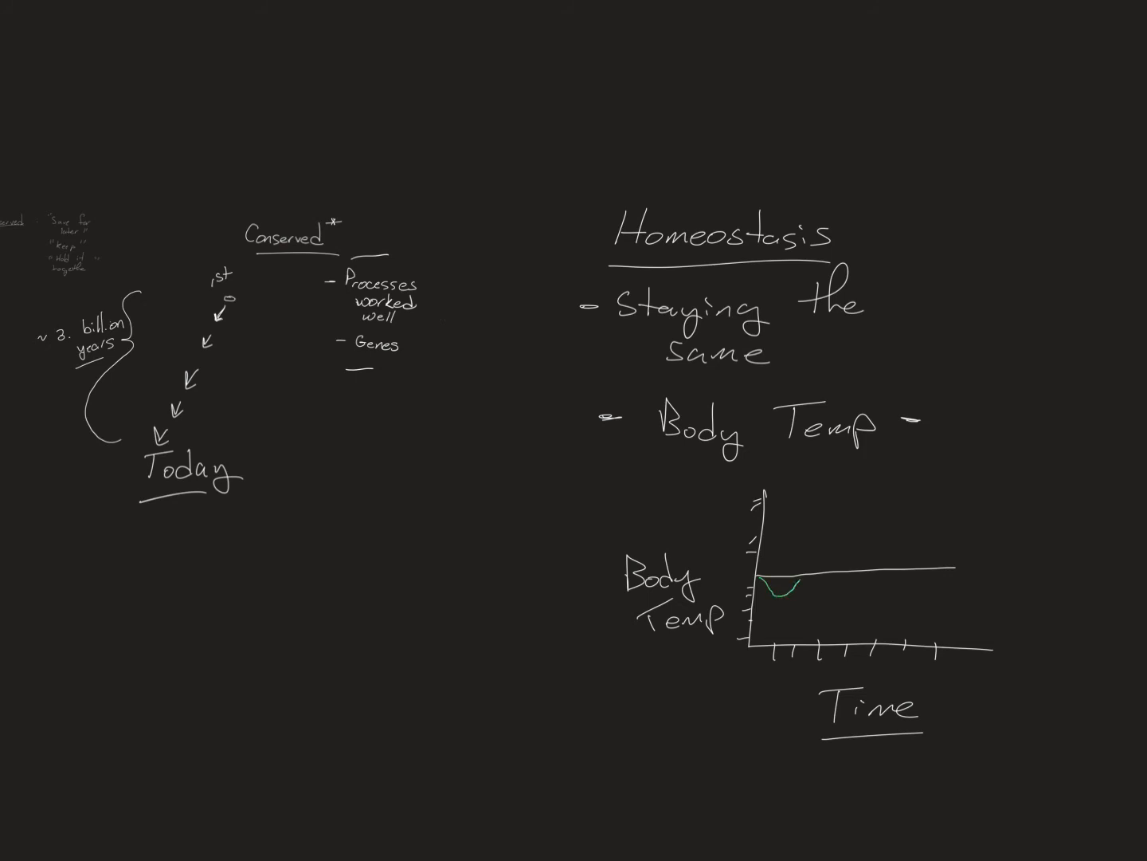
pyautogui.moveTo(765, 590); pyautogui.dragTo(820, 566)
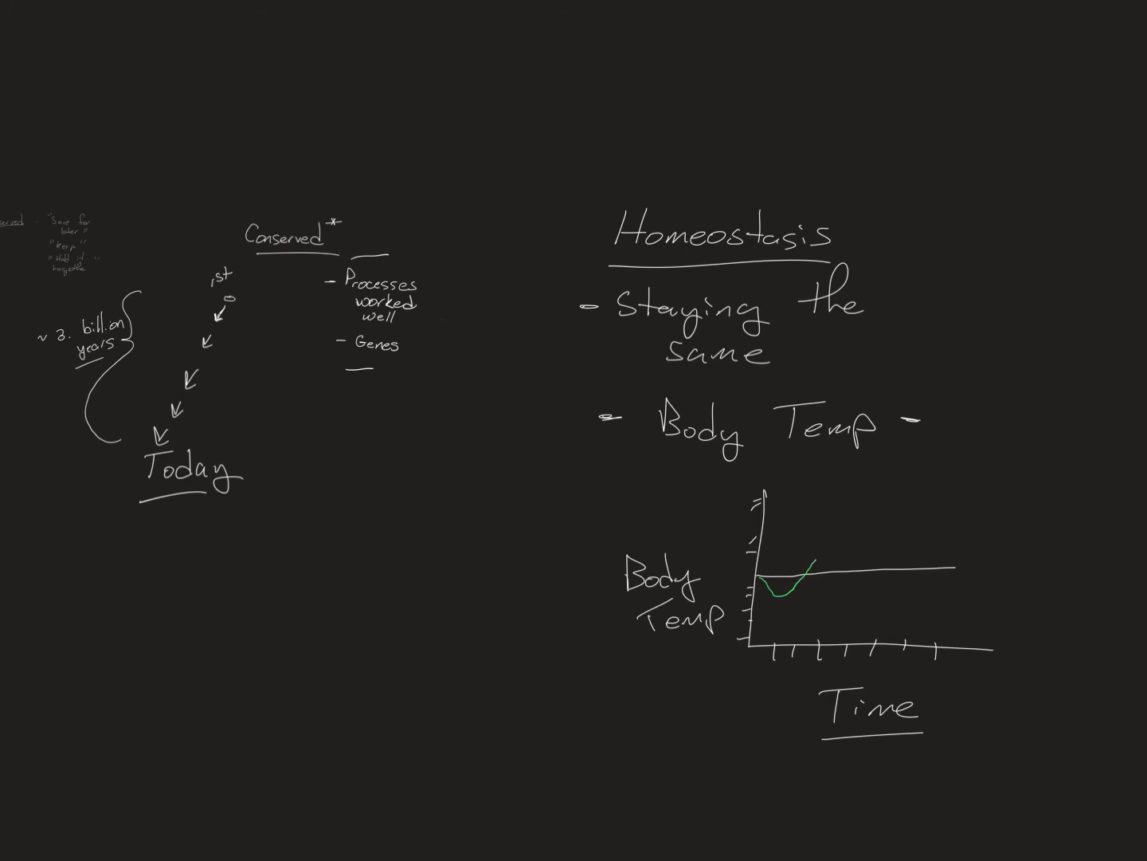
pyautogui.moveTo(804, 571); pyautogui.dragTo(826, 554)
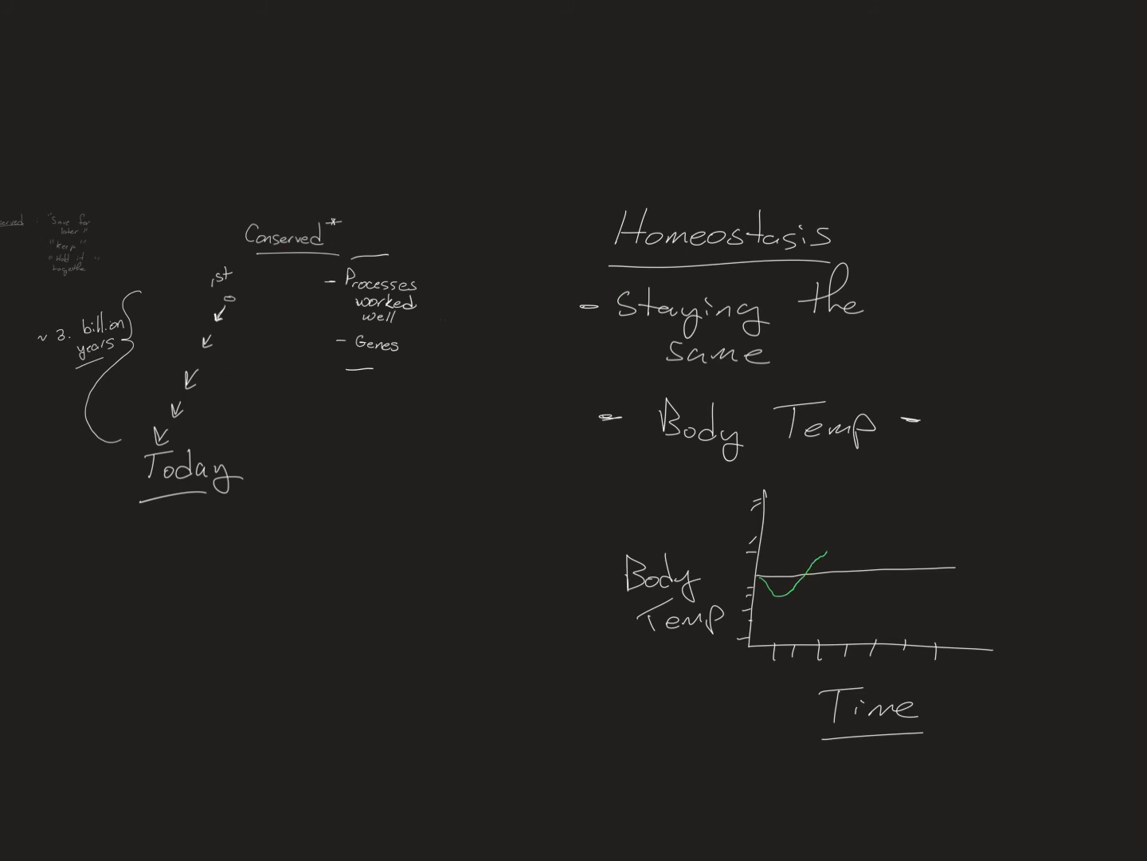
pyautogui.moveTo(805, 554); pyautogui.dragTo(853, 542)
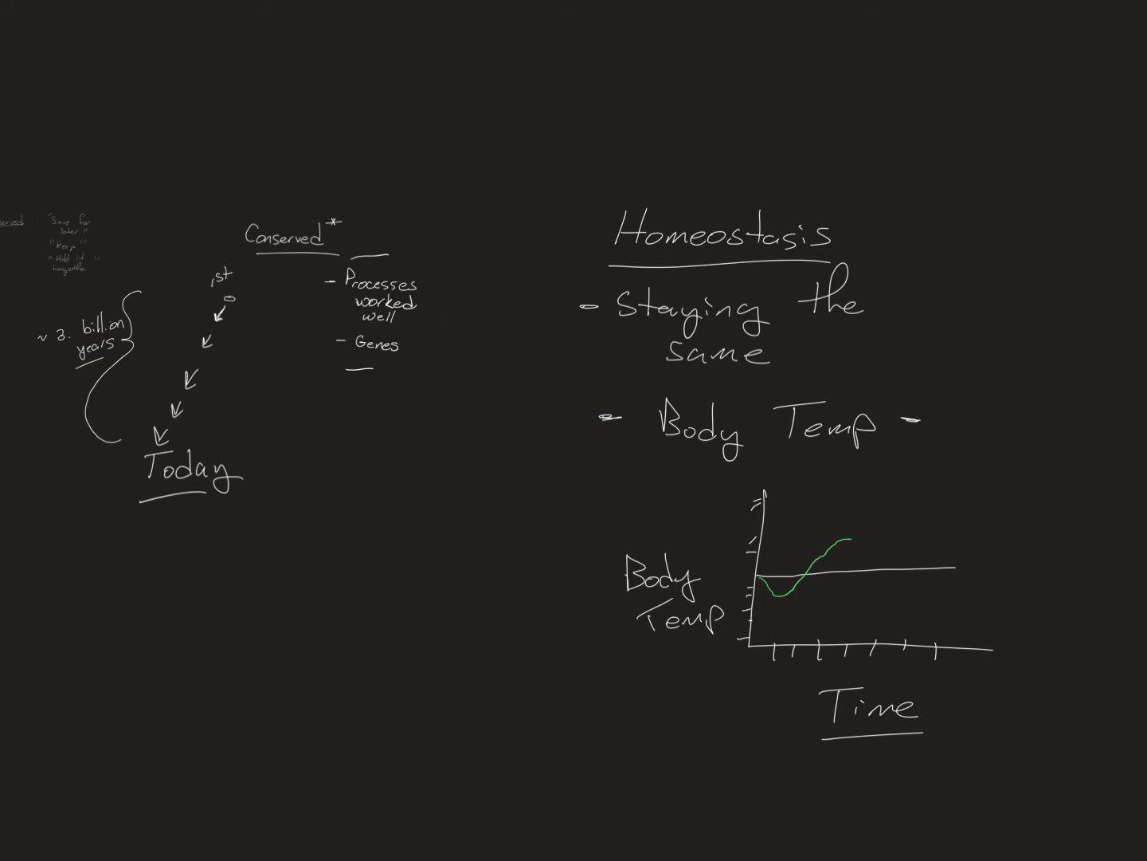
pyautogui.moveTo(853, 542); pyautogui.dragTo(860, 555)
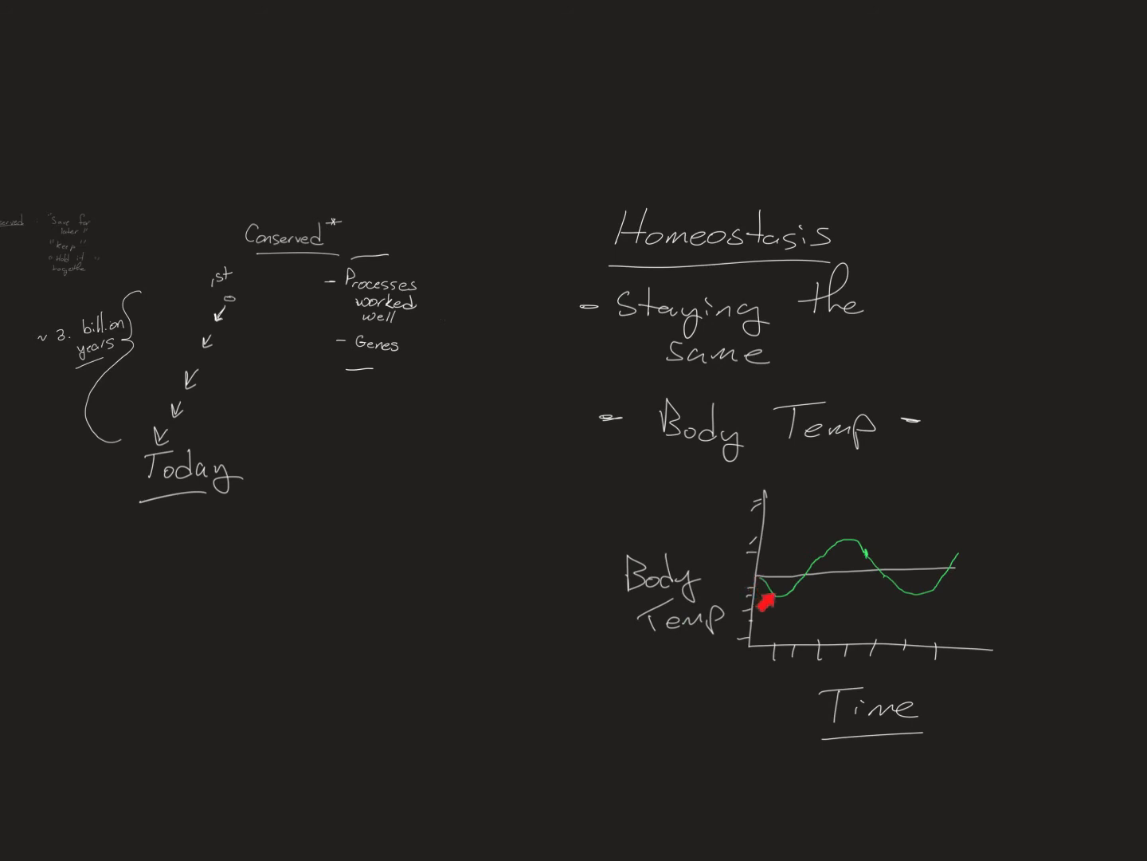
pyautogui.moveTo(988, 582)
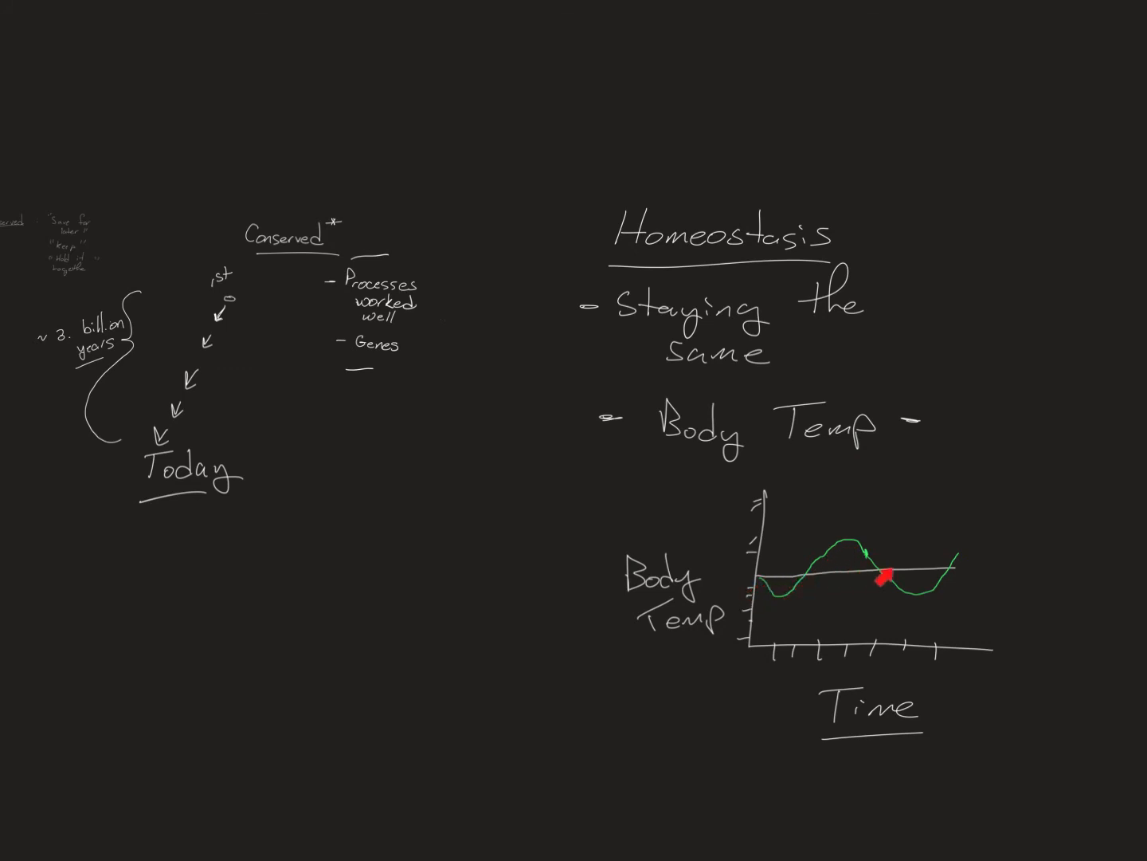
pyautogui.moveTo(885, 582); pyautogui.dragTo(937, 572)
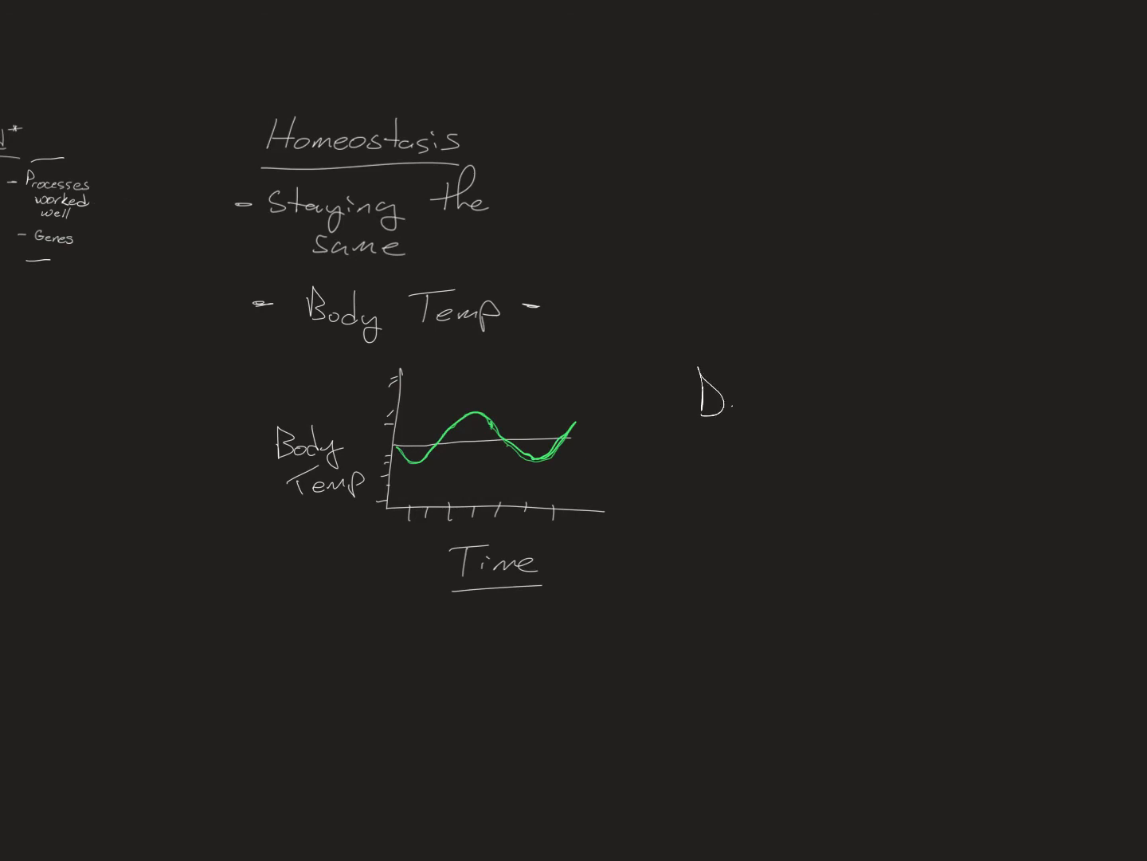
# Handwrite '*Dynamic Equilibrium' to the right of the graph with Equilibrium underlined.
pyautogui.write('Dynamic')
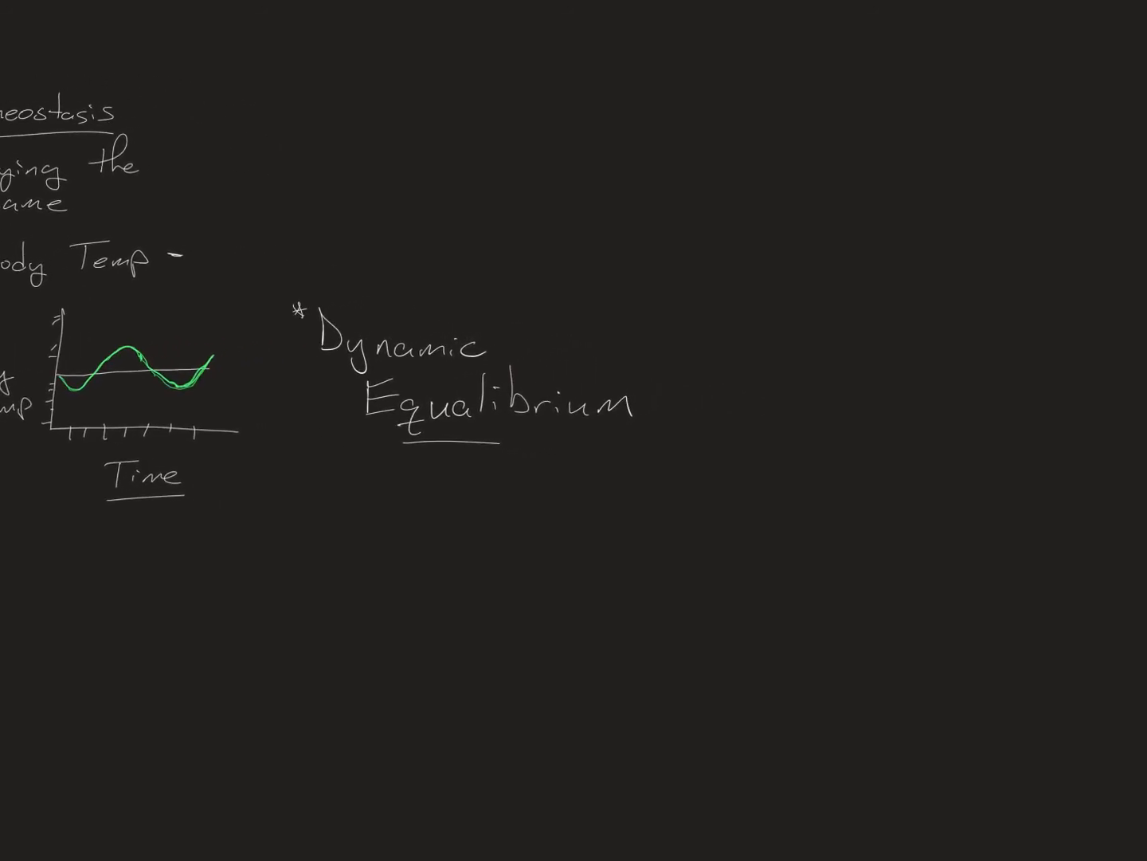
# Handwrite the heading 'Negative Feedback' to the right of Dynamic Equilibrium.
pyautogui.write('Neo')
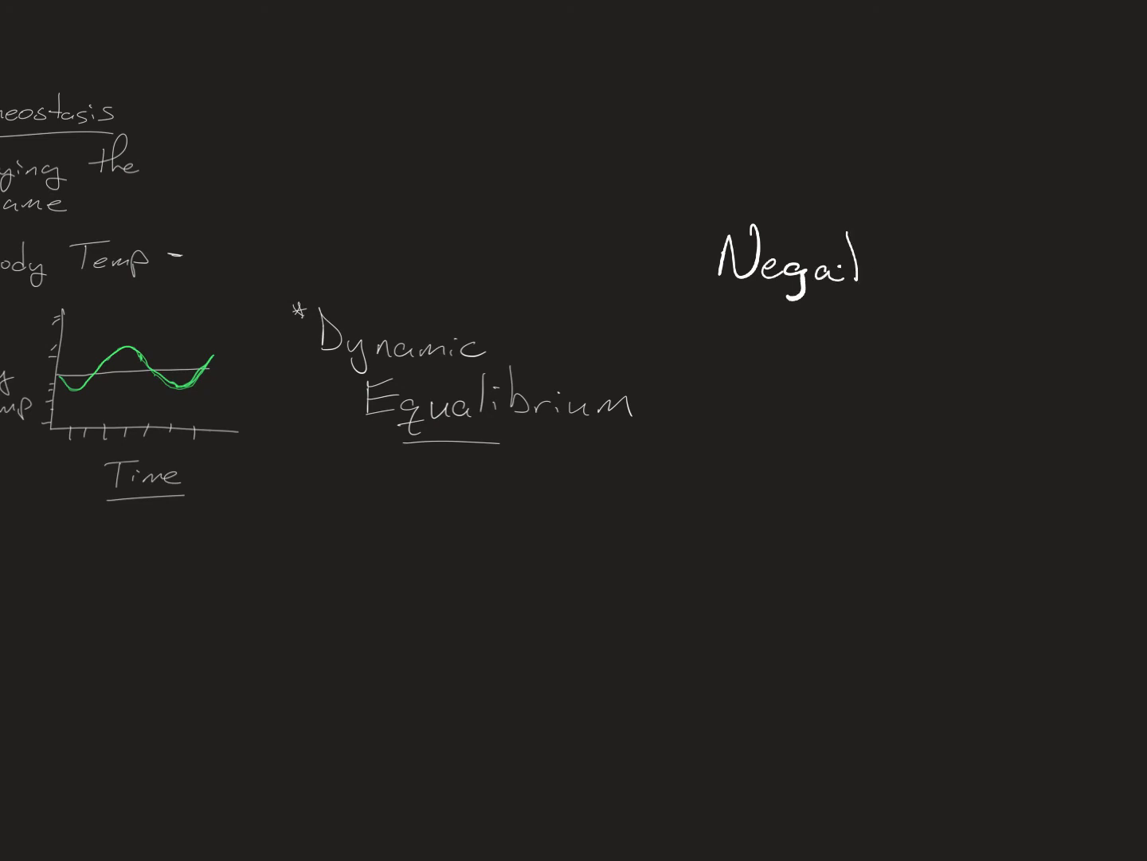
pyautogui.write('Negative')
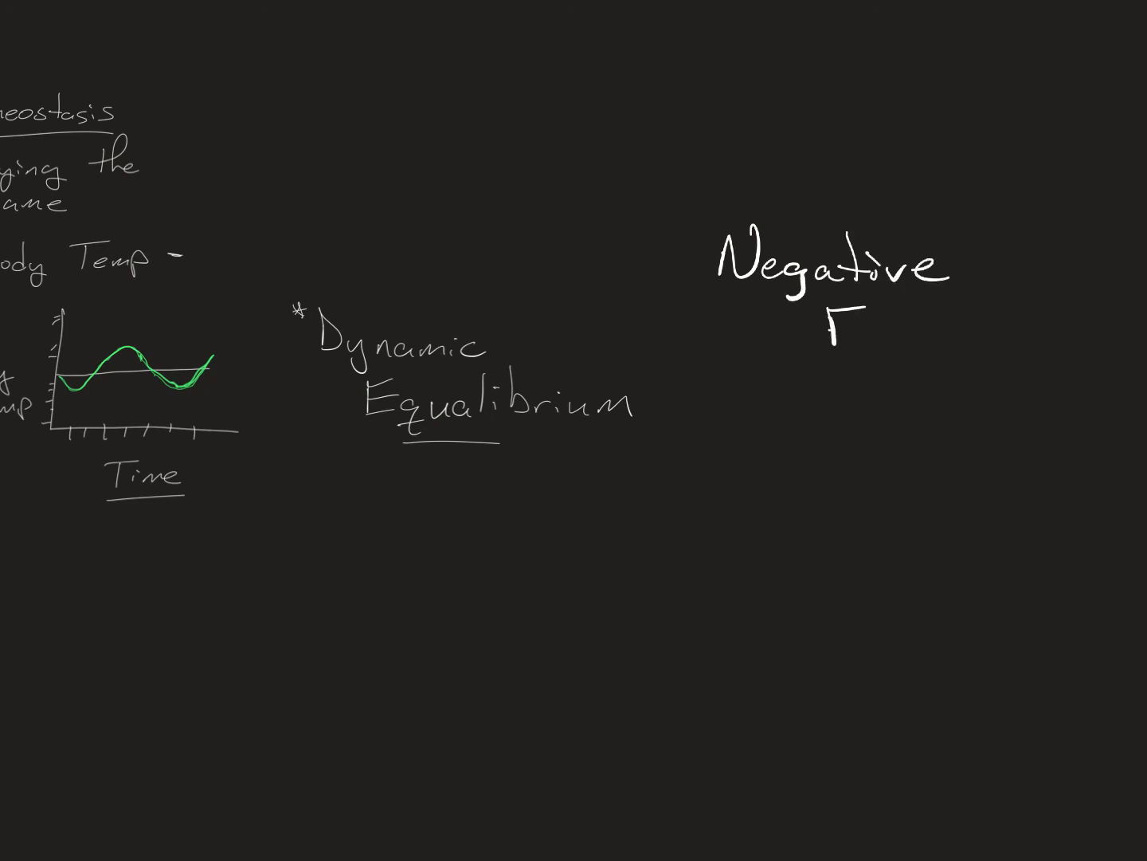
pyautogui.write('Feedb')
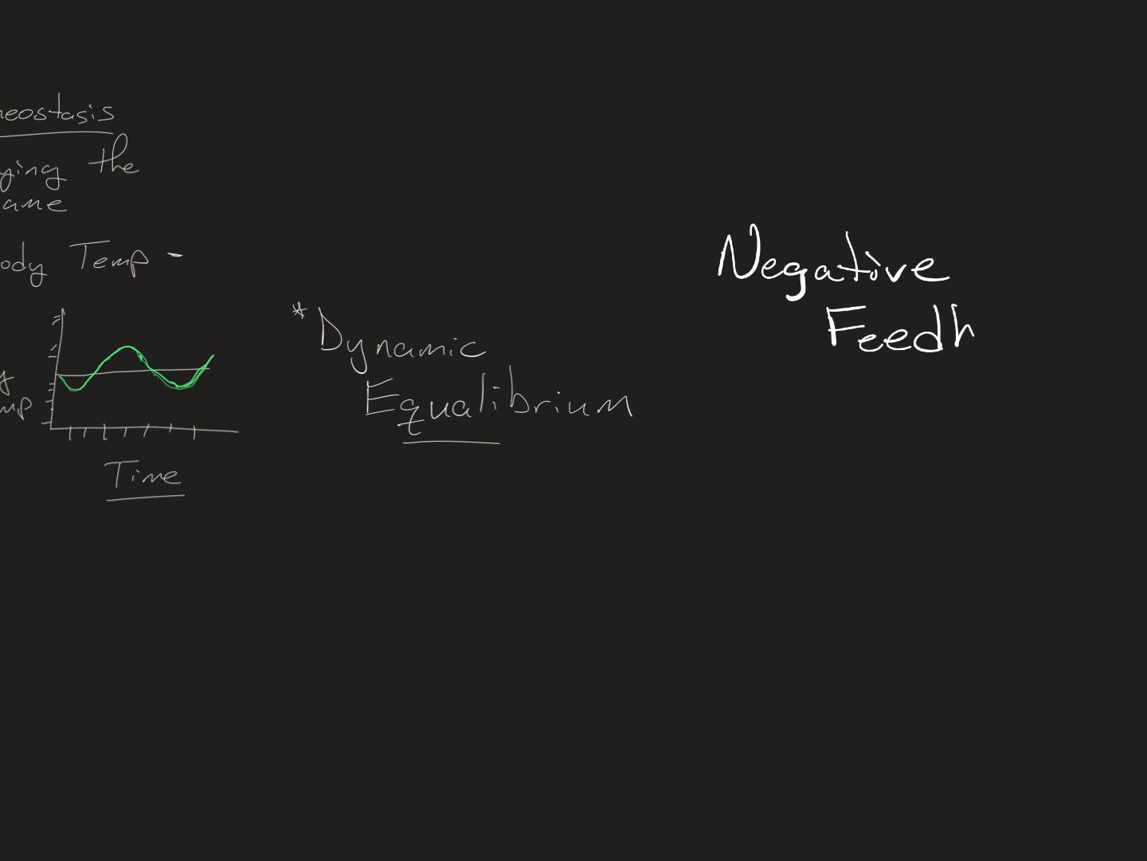
pyautogui.write('ack')
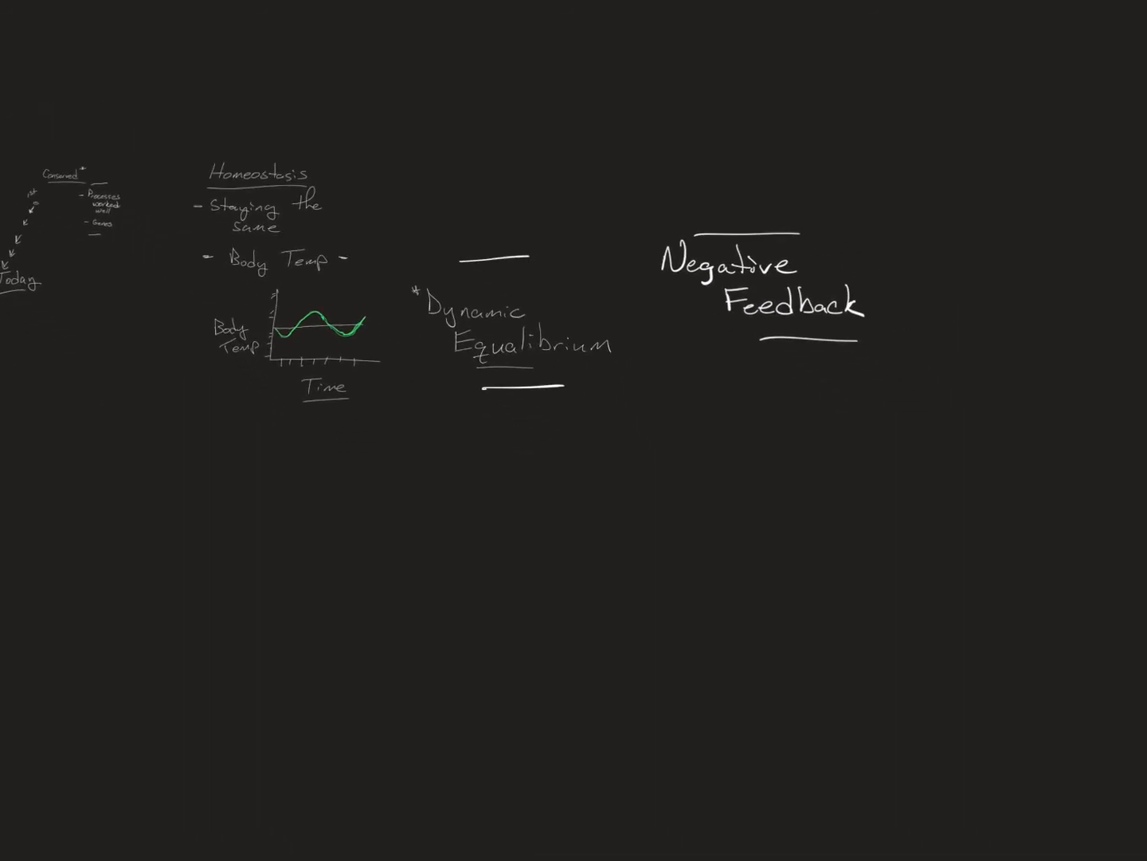
# Handwrite the heading 'Positive Feedback' beneath the Negative Feedback heading.
pyautogui.write('Posi')
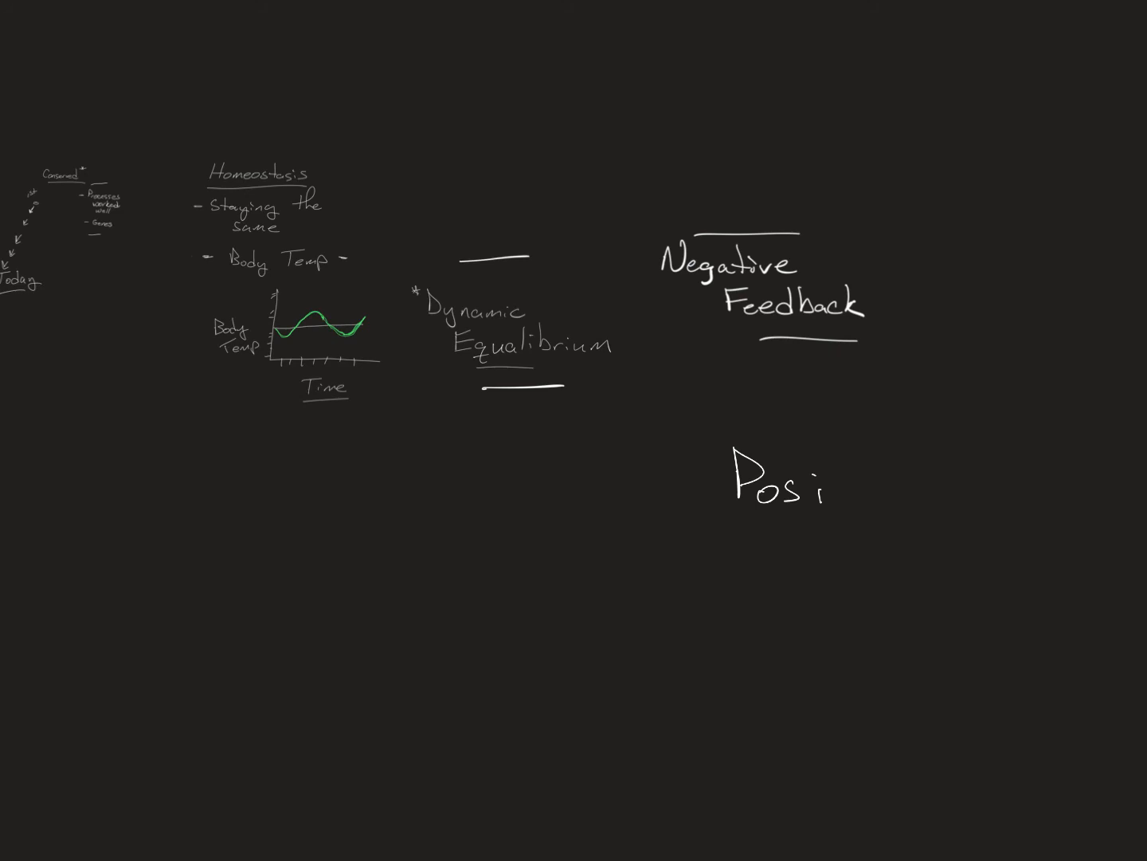
pyautogui.write('tive')
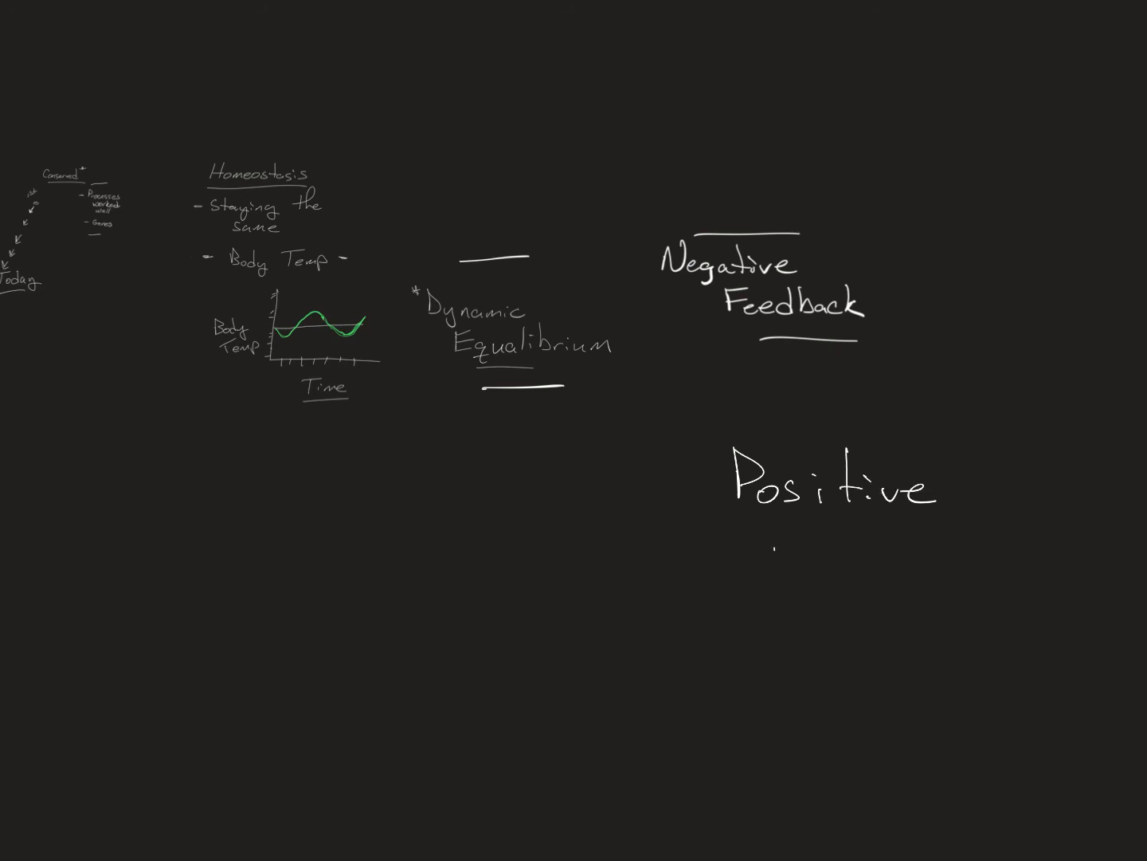
pyautogui.write('Feed')
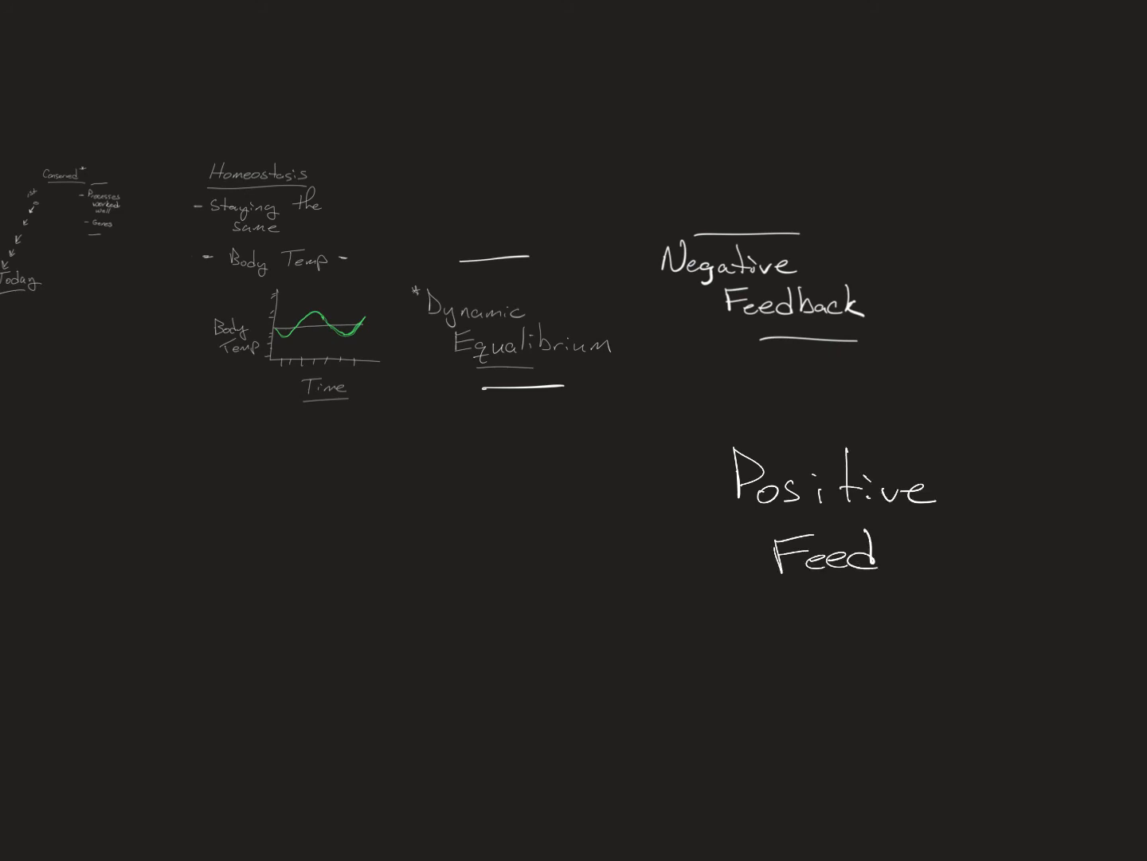
pyautogui.write('back')
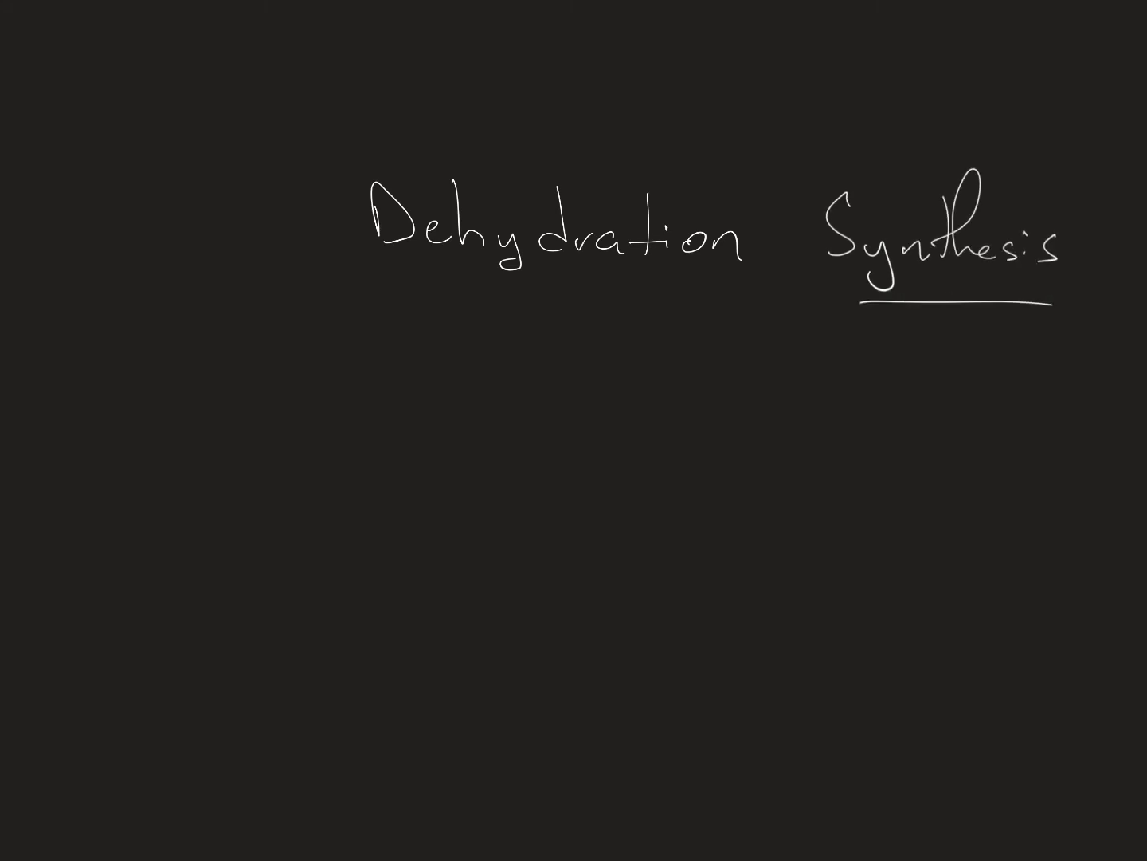
# Underline the word 'Dehydration' in the Dehydration Synthesis heading.
pyautogui.moveTo(486, 325); pyautogui.dragTo(752, 318)
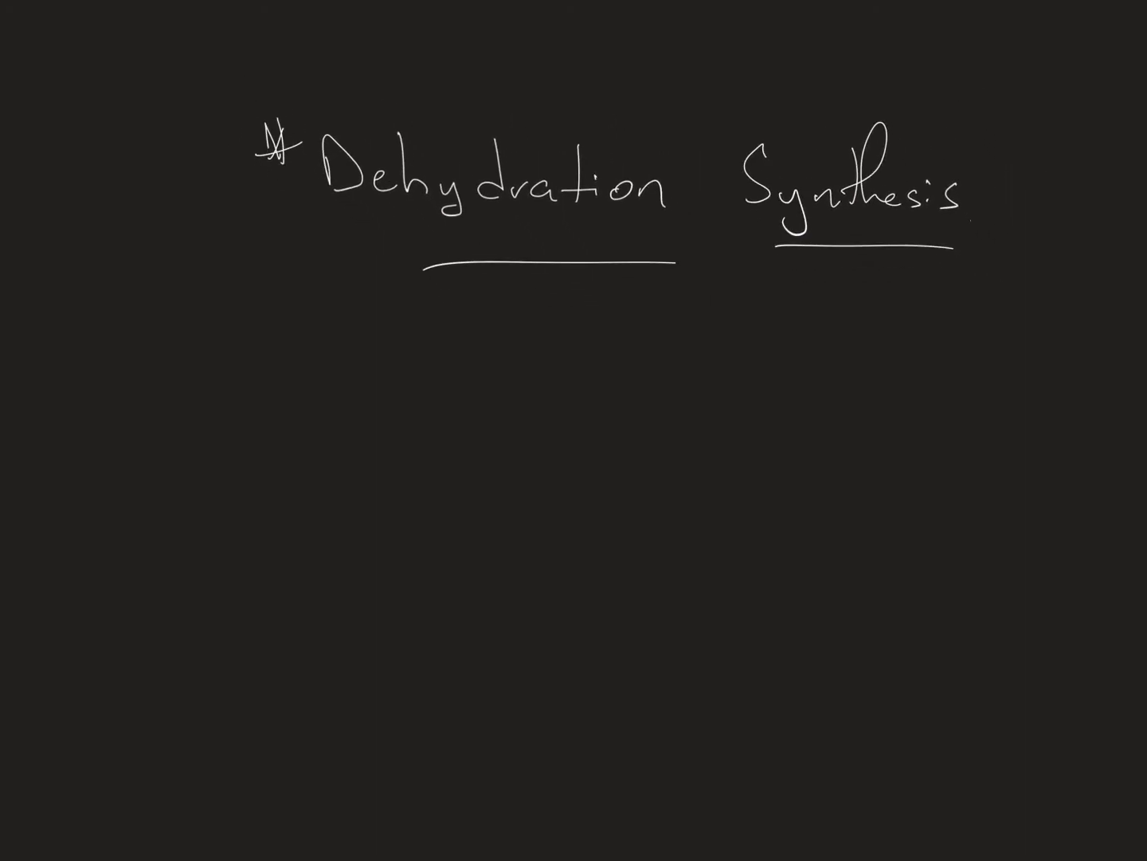
# Draw a five-sided sugar ring with an O at its apex below the heading.
pyautogui.moveTo(550, 414); pyautogui.dragTo(608, 470)
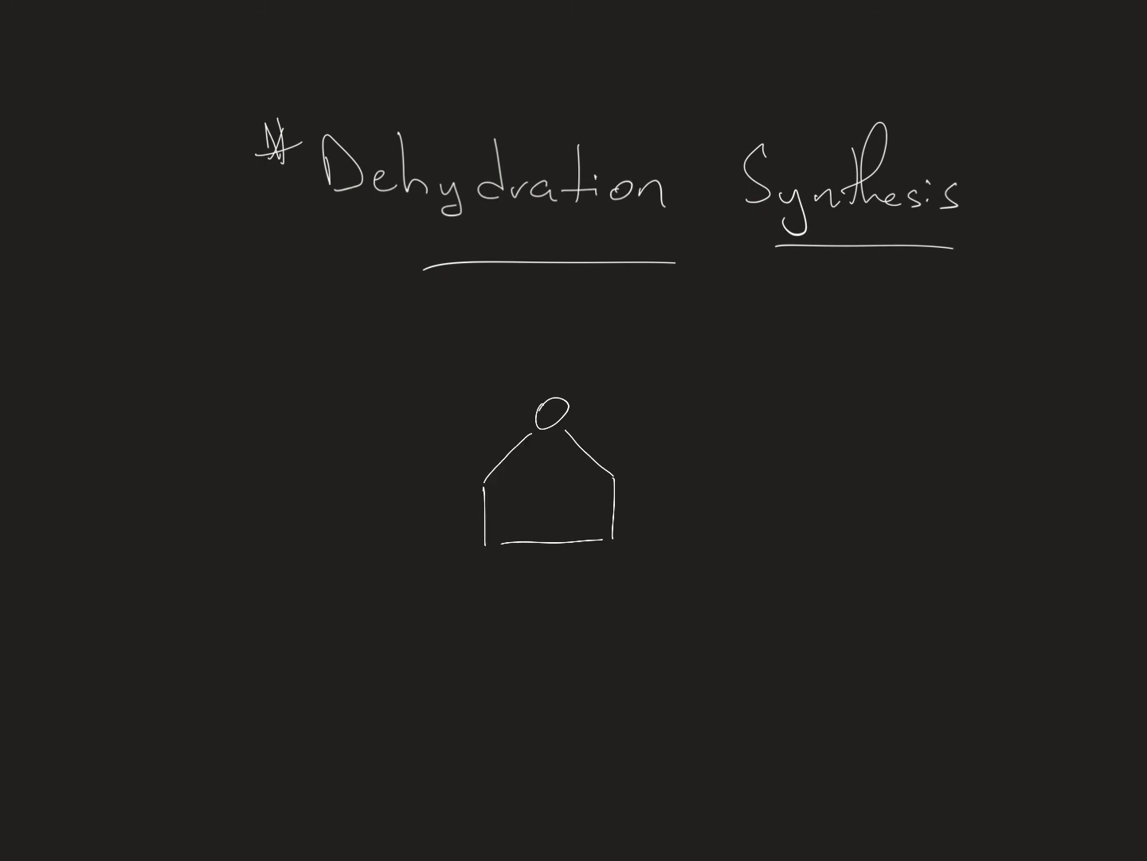
# Write OH under the ring's lower-left corner and draw a blue arrow at its lower-right corner.
pyautogui.moveTo(494, 550); pyautogui.dragTo(493, 566)
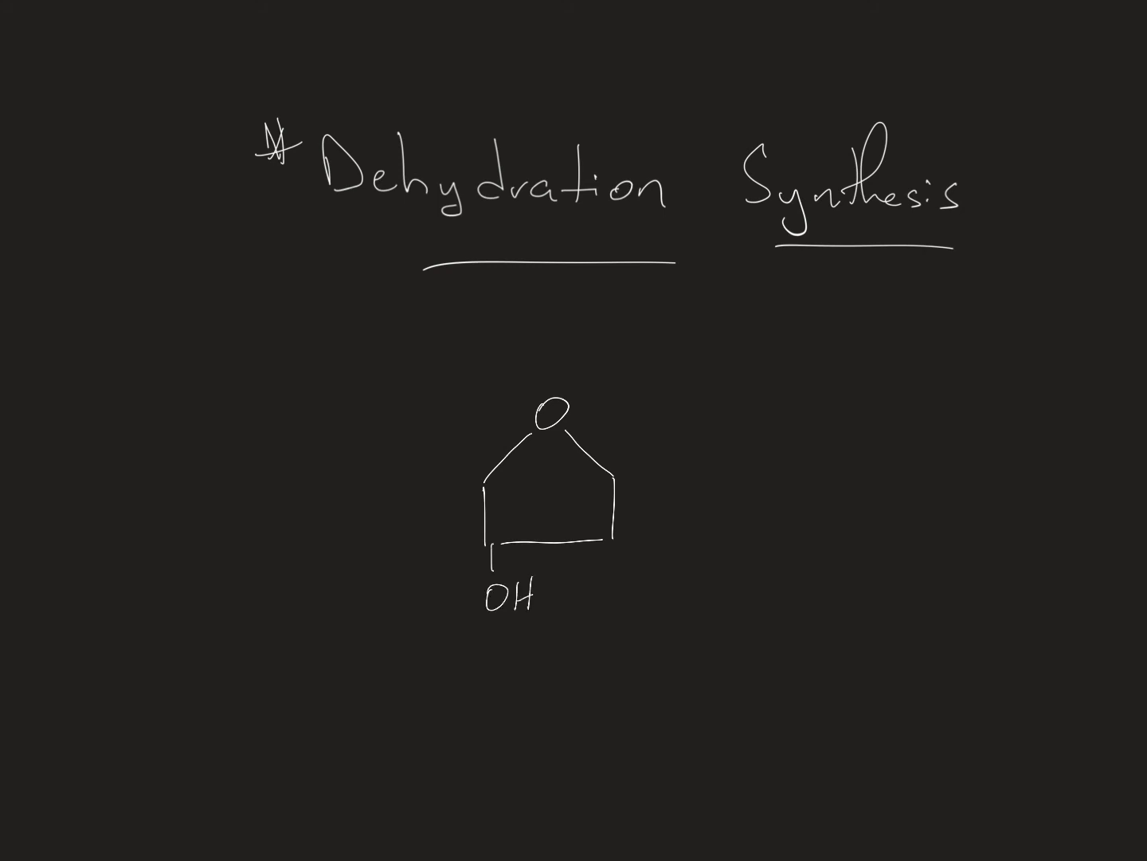
pyautogui.moveTo(640, 614); pyautogui.dragTo(637, 571)
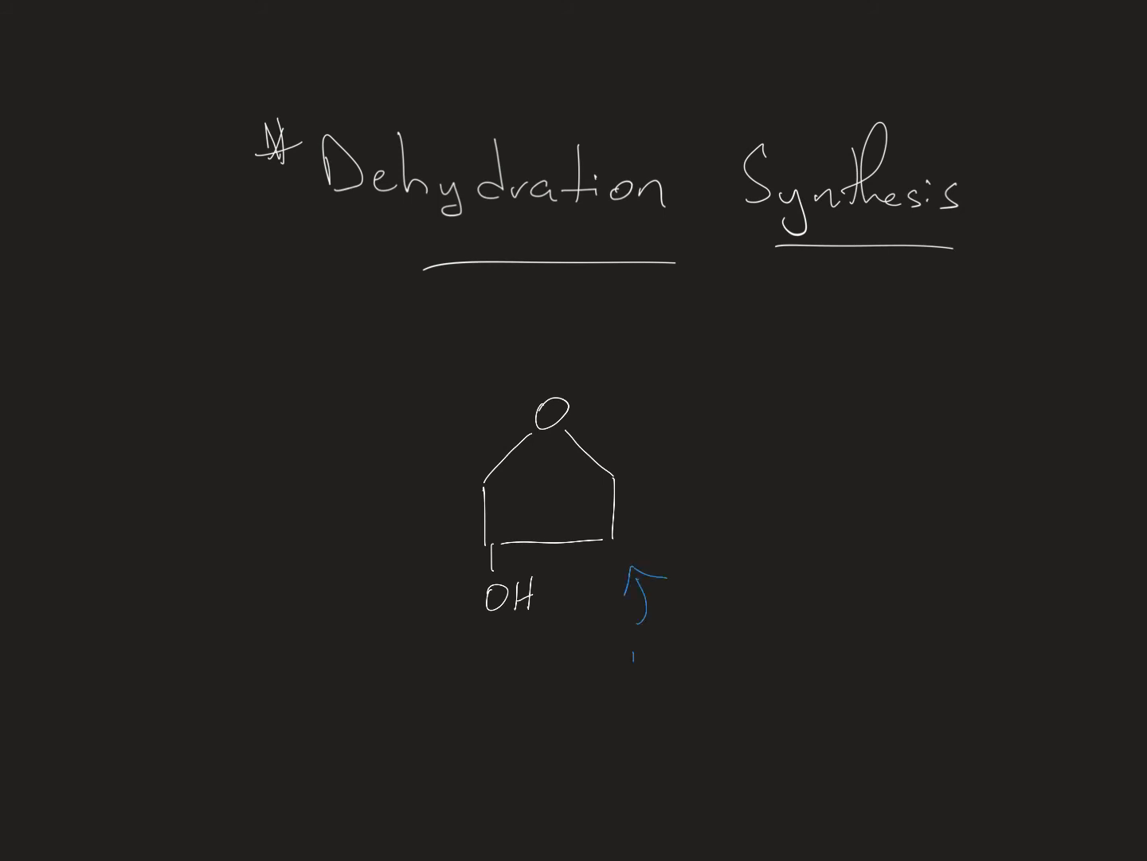
# Label the blue arrow 'missing Oxygen' and extend a line up from the ring's left corner.
pyautogui.write('missing')
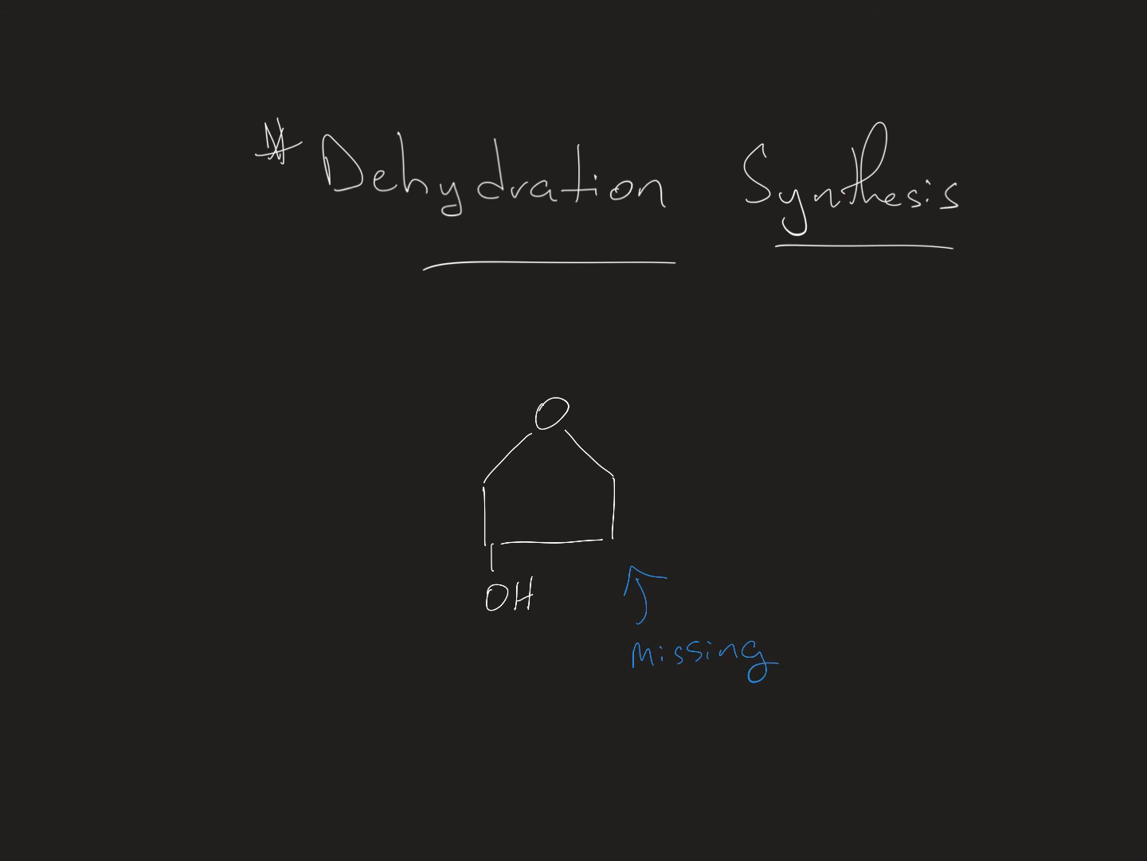
pyautogui.write('Oxyc')
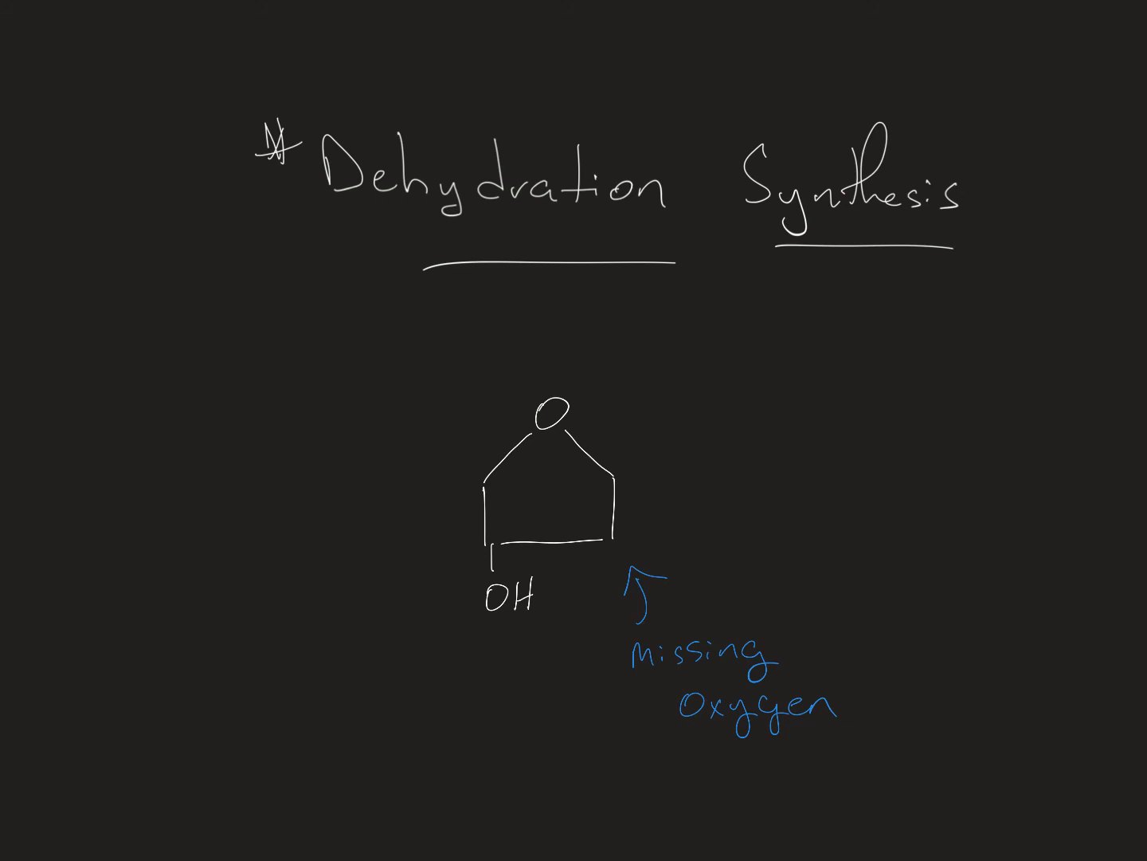
pyautogui.moveTo(635, 446); pyautogui.dragTo(631, 475)
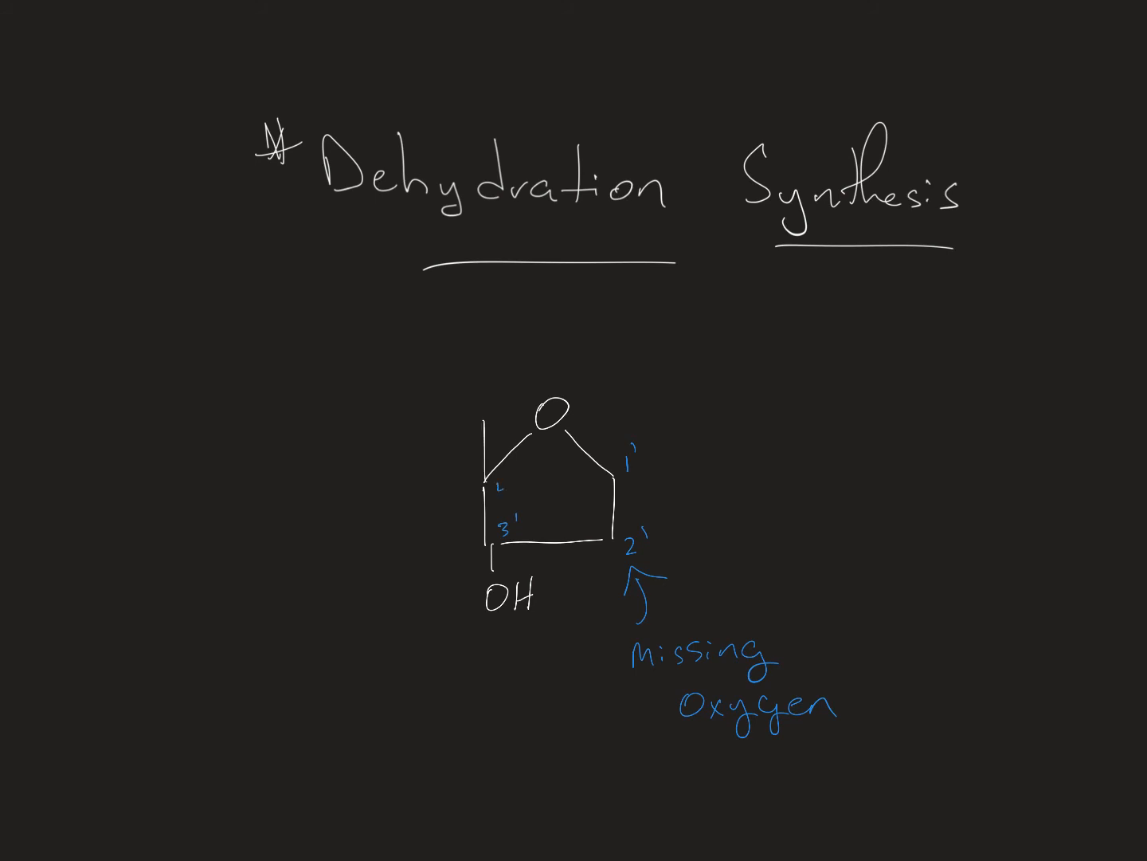
# Number the ring's carbon corners 1' through 5' in blue.
pyautogui.write("3'")
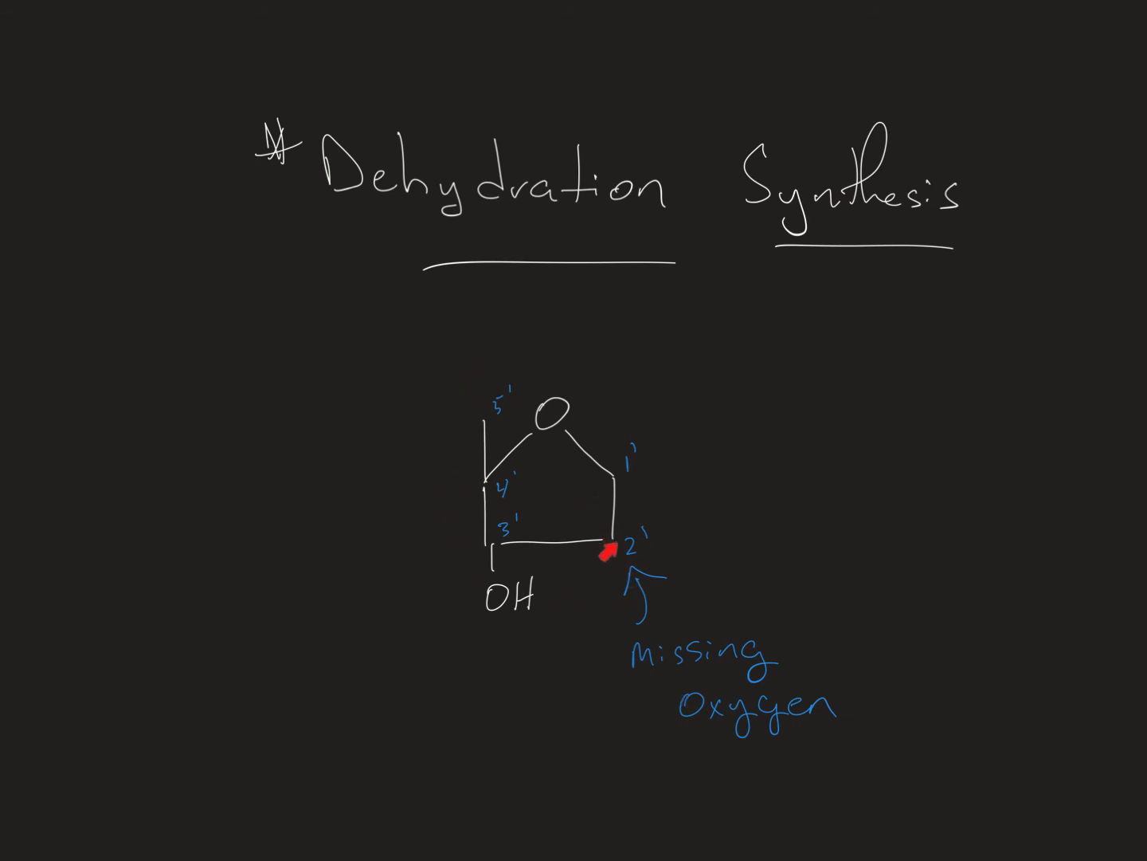
pyautogui.click(606, 549)
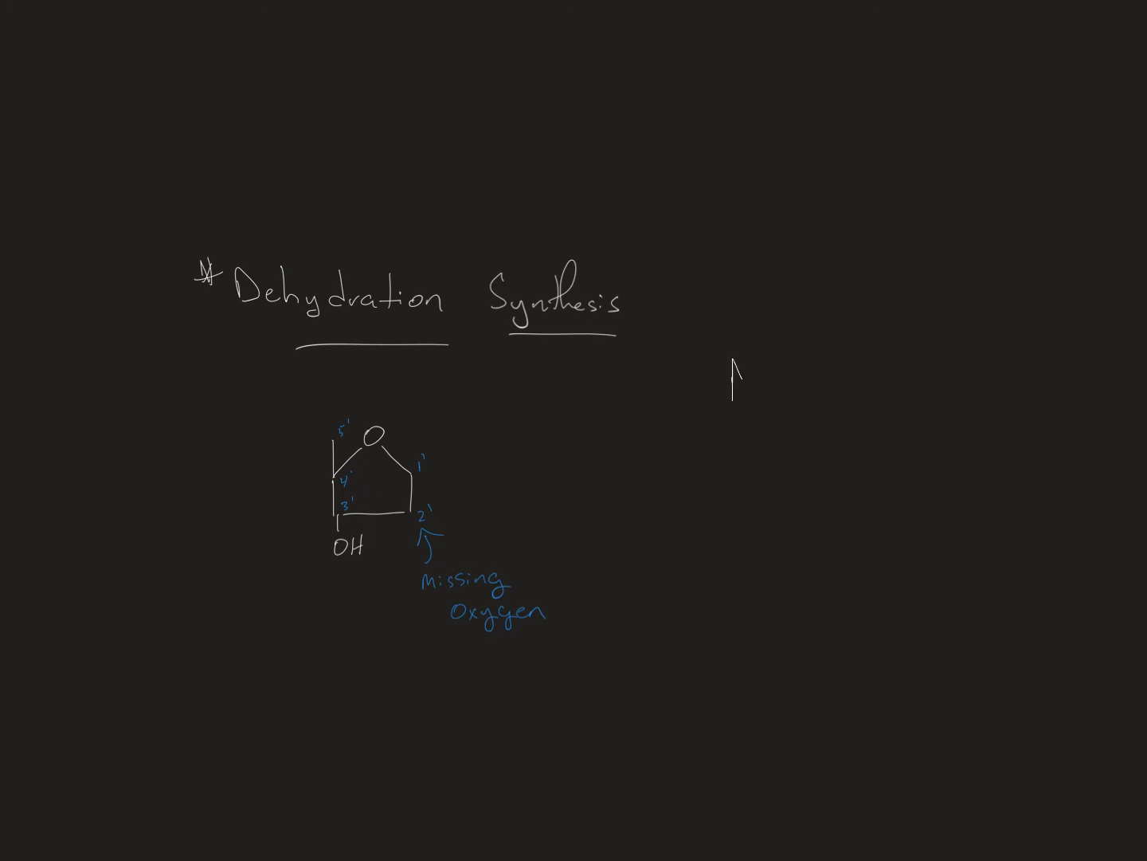
# Handwrite 'Deoxyribonucleic acid' on two lines to the right of the sugar diagram.
pyautogui.write('Deox')
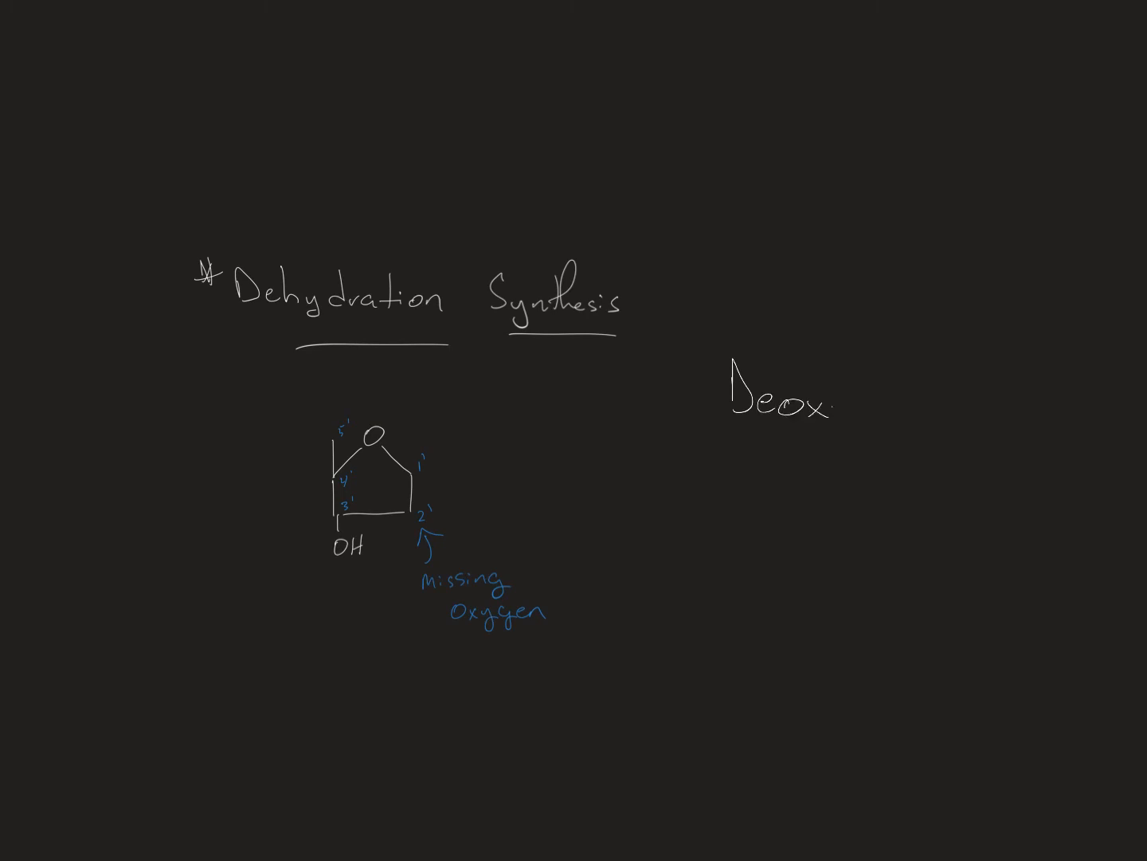
pyautogui.write('yr')
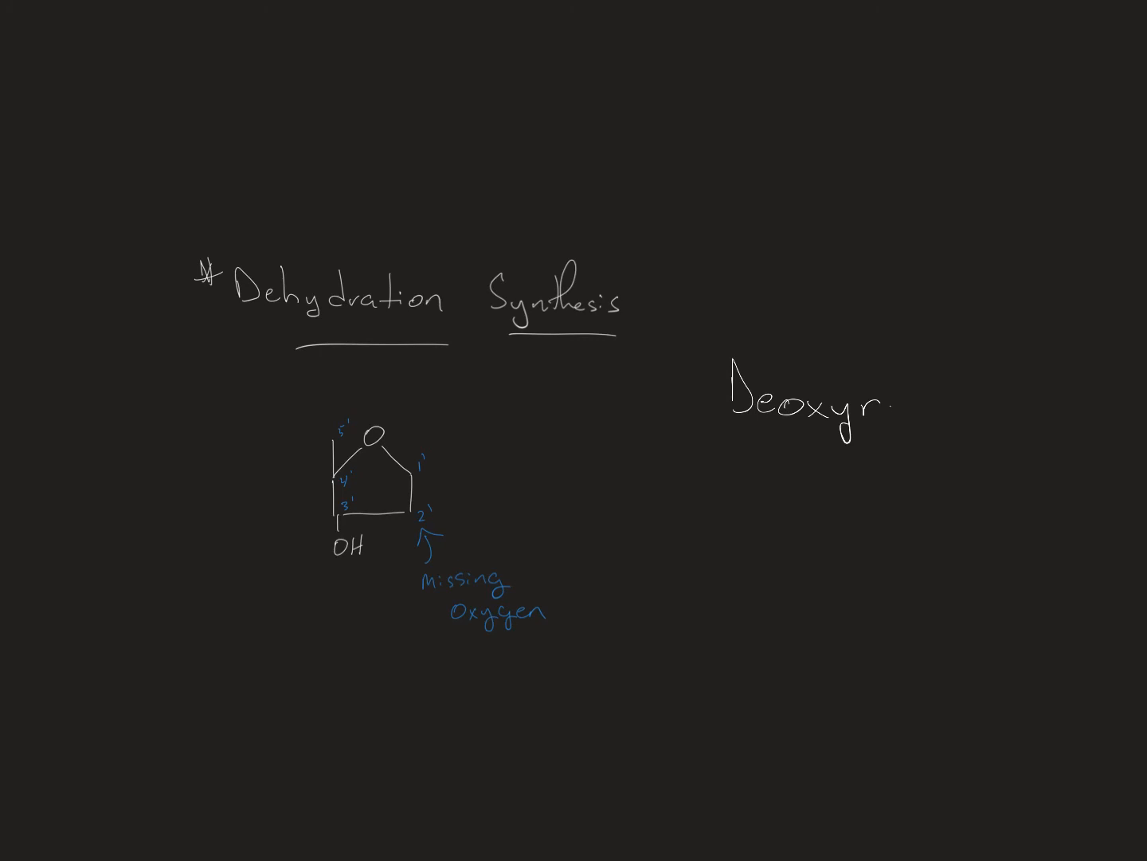
pyautogui.write('ibc')
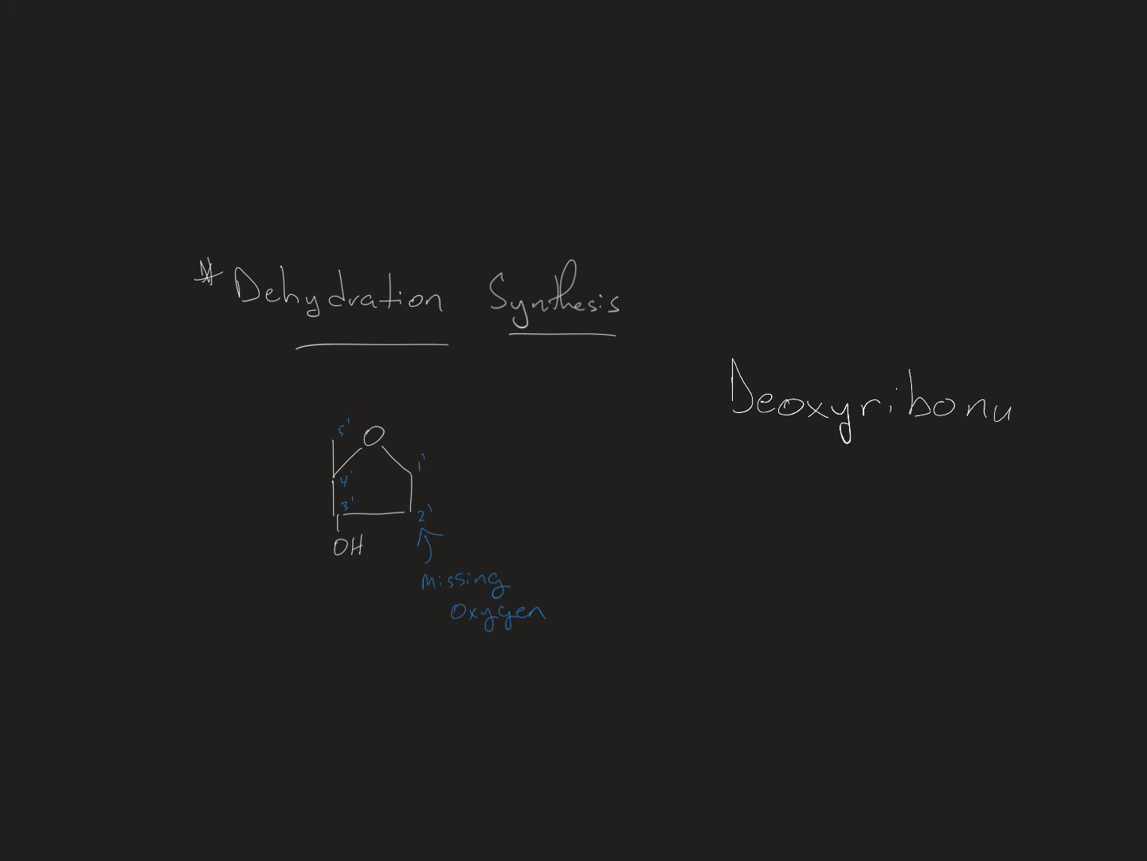
pyautogui.write('cleic')
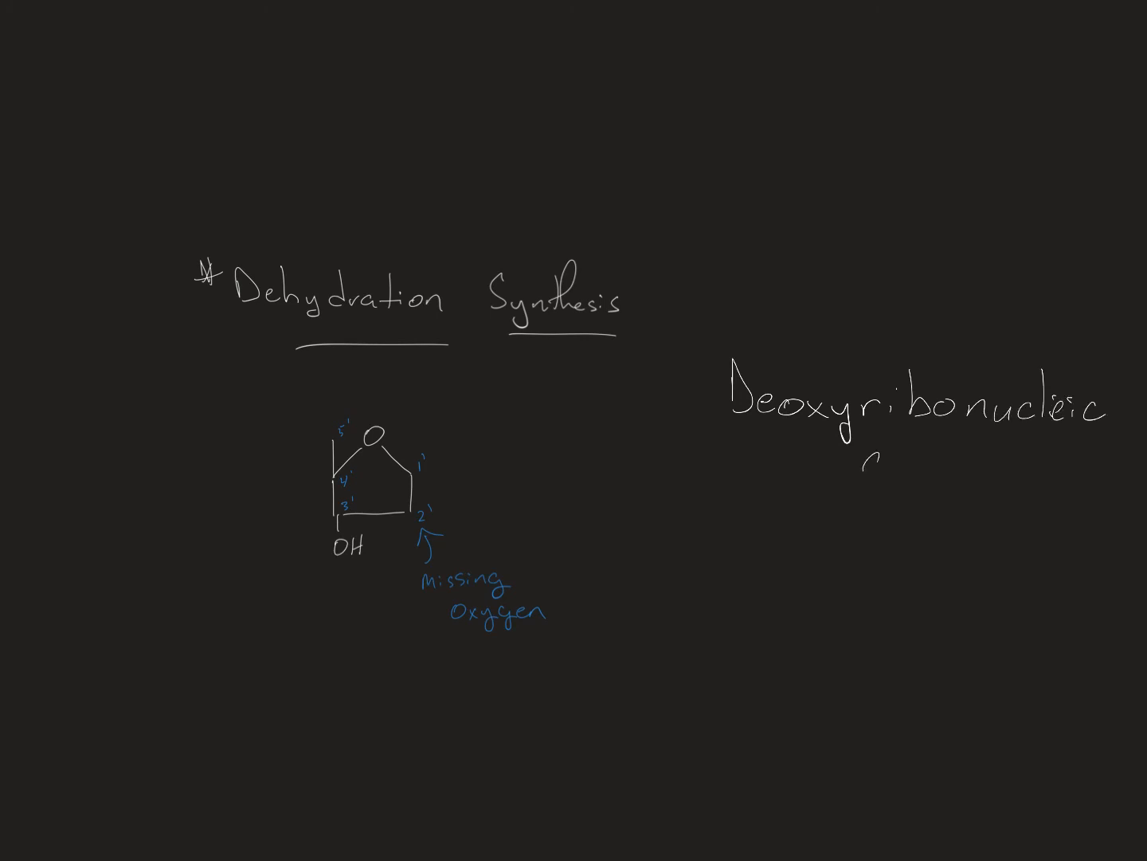
pyautogui.write('acid')
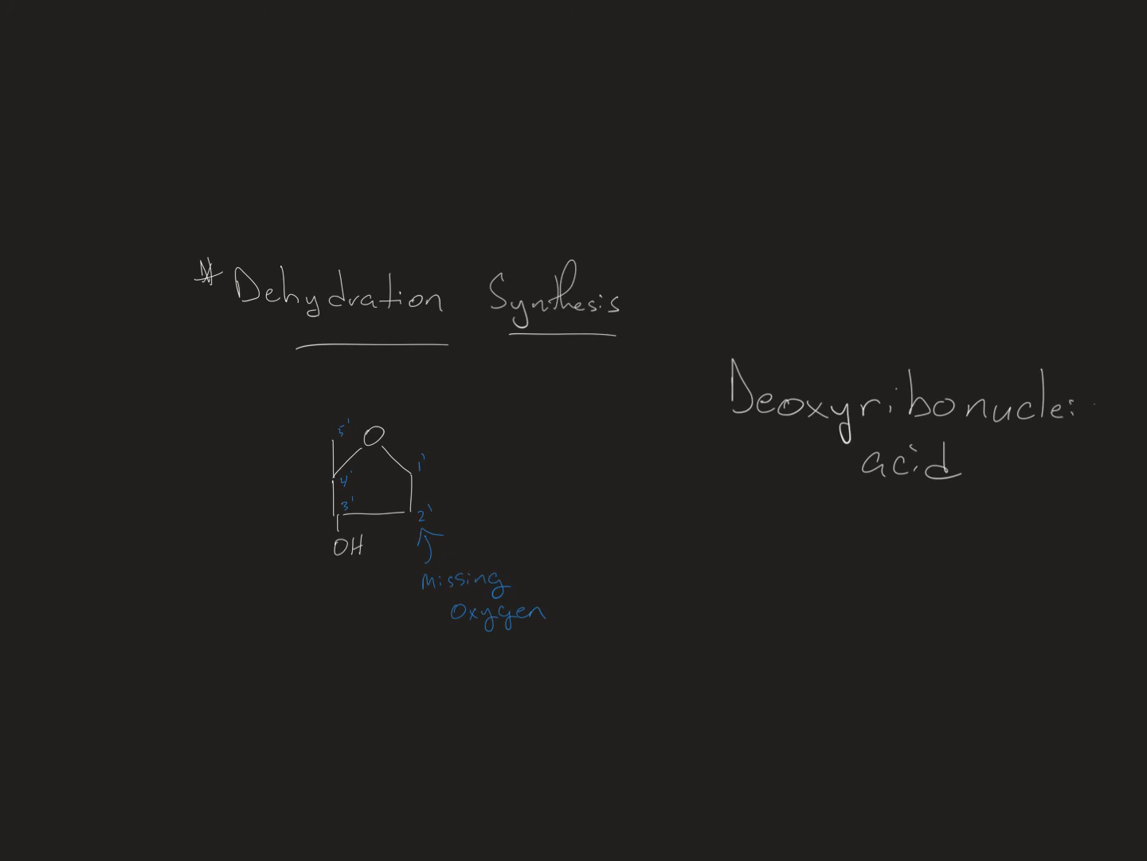
pyautogui.write('ic')
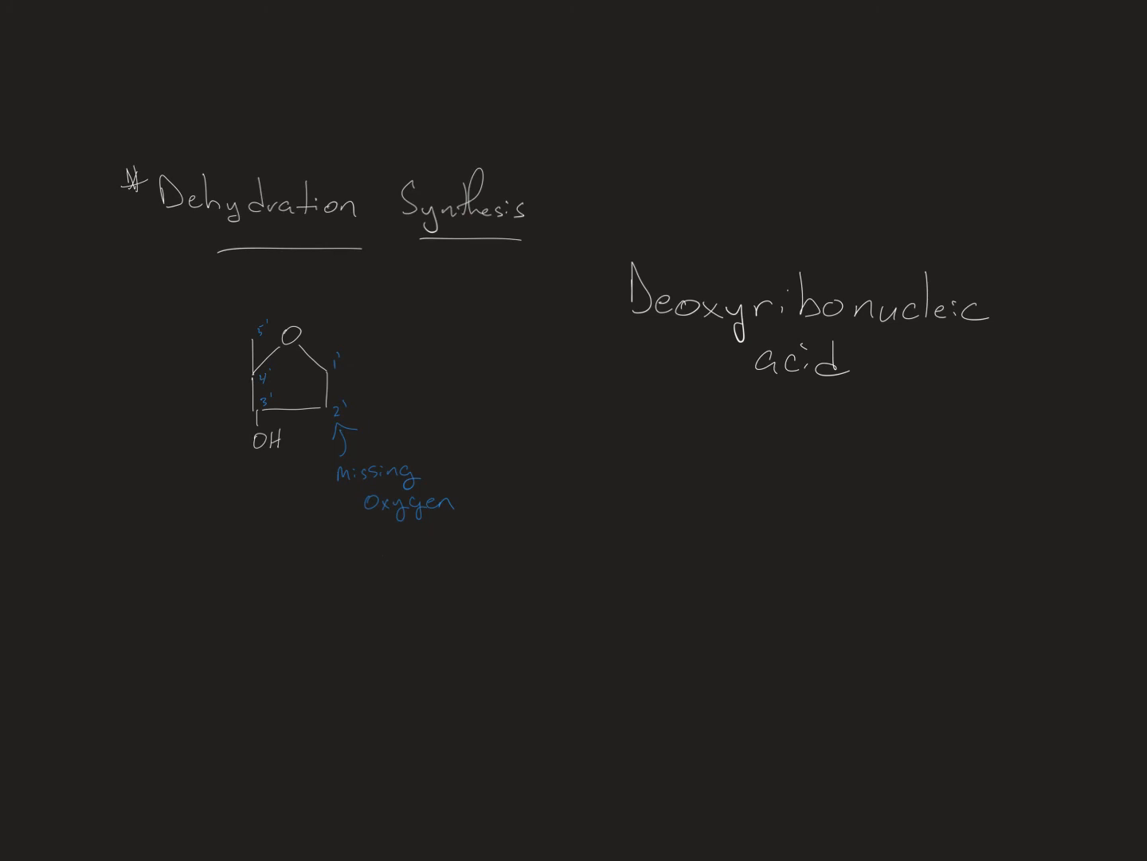
# Write 'DNA' above the label and 'RNA' with 'Ribonucleic acid' beneath it.
pyautogui.write('DNA')
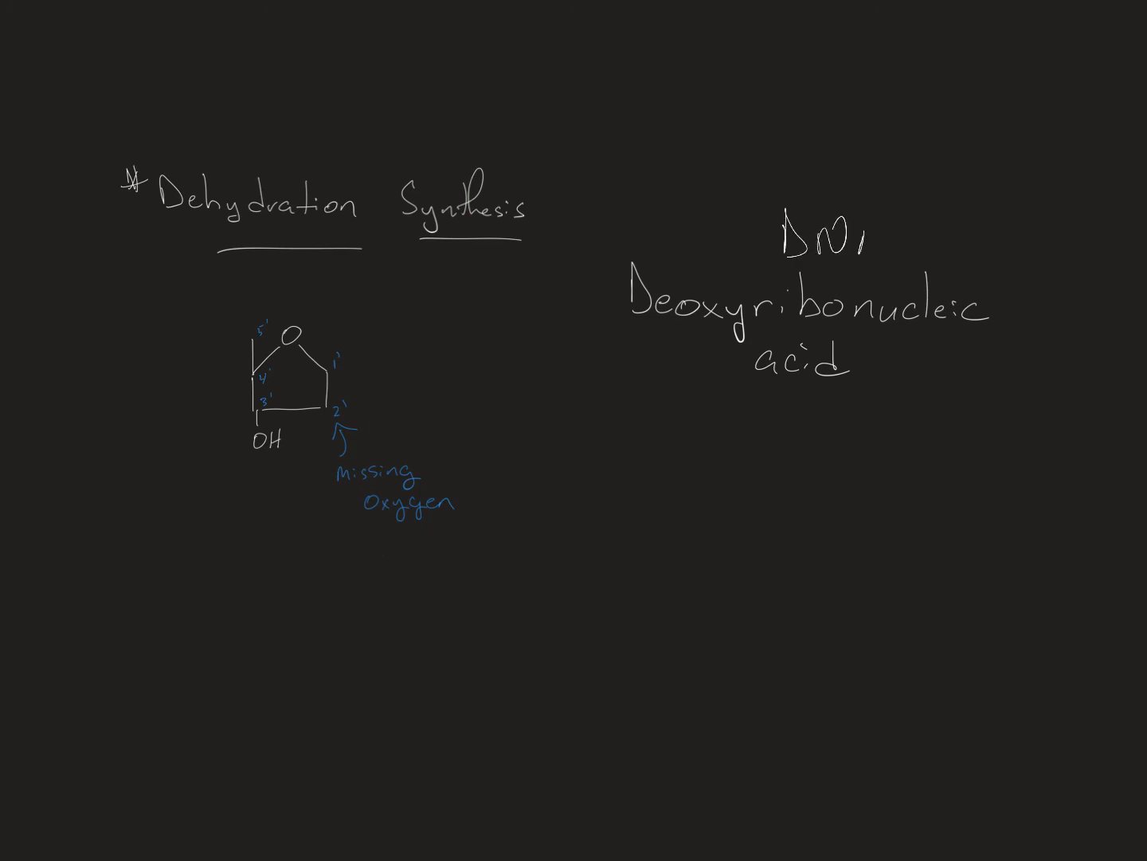
pyautogui.write('RN')
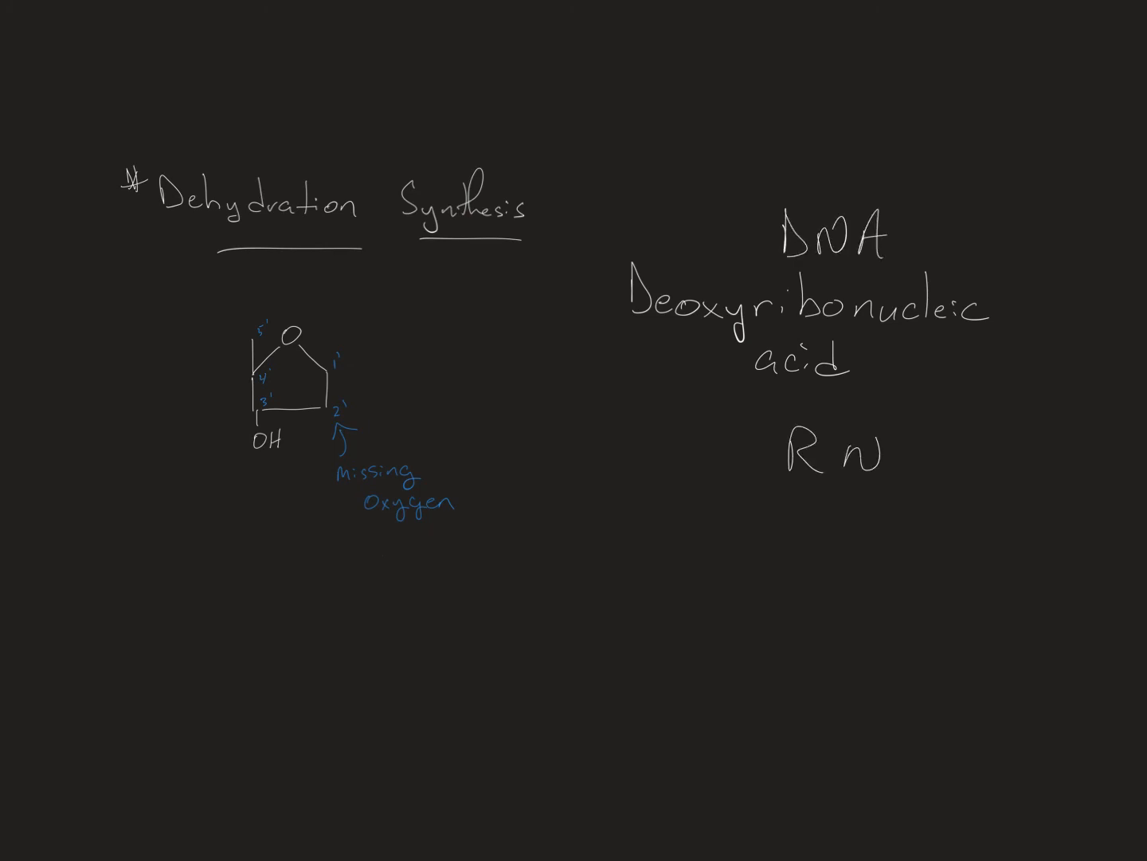
pyautogui.write('A')
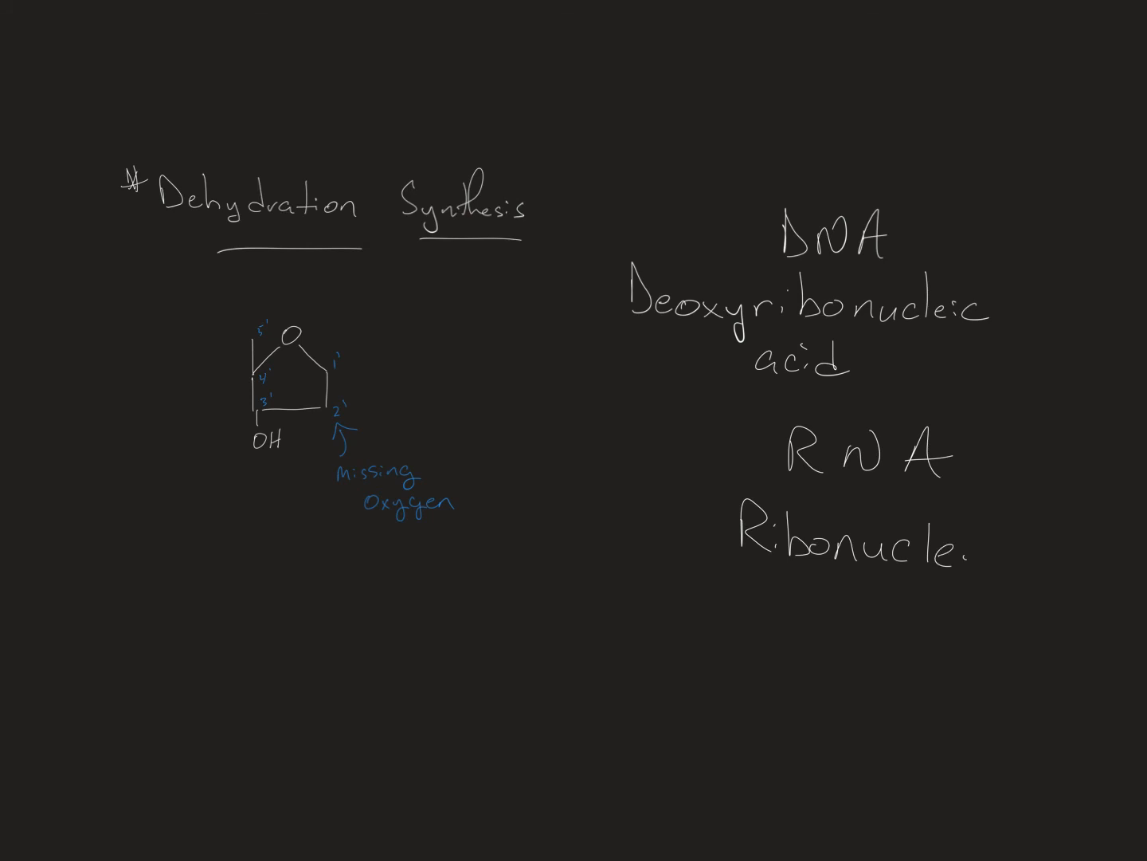
pyautogui.write('ic')
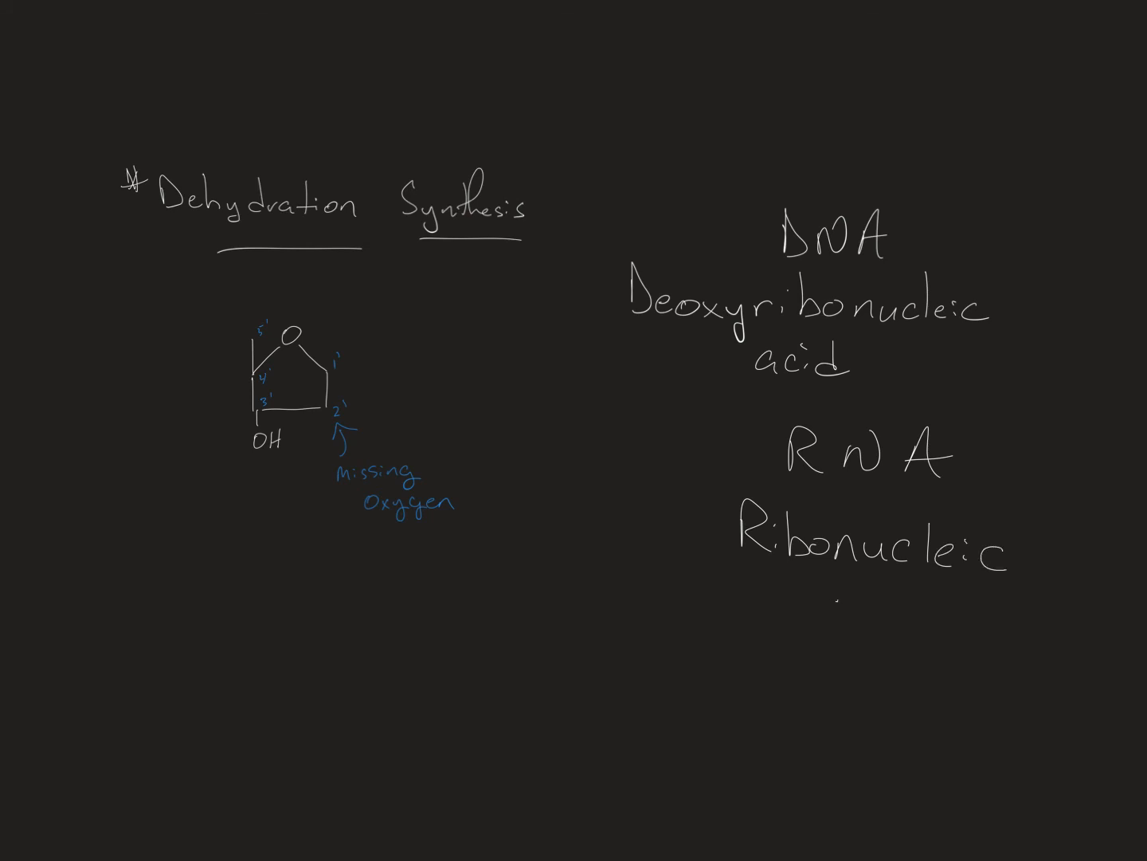
pyautogui.write('acid')
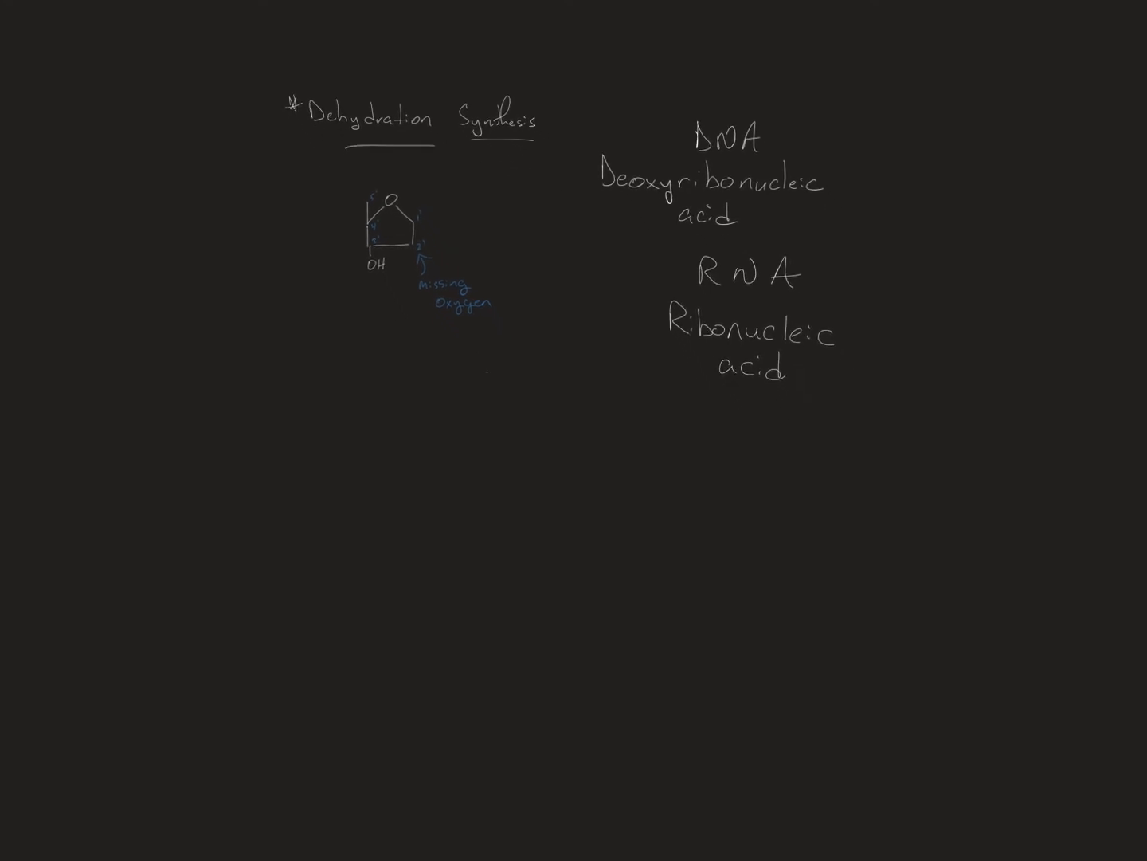
# Draw a lower-left sugar ring with a bond from its blue 1' carbon up to a five-membered ring.
pyautogui.moveTo(446, 541); pyautogui.dragTo(465, 534)
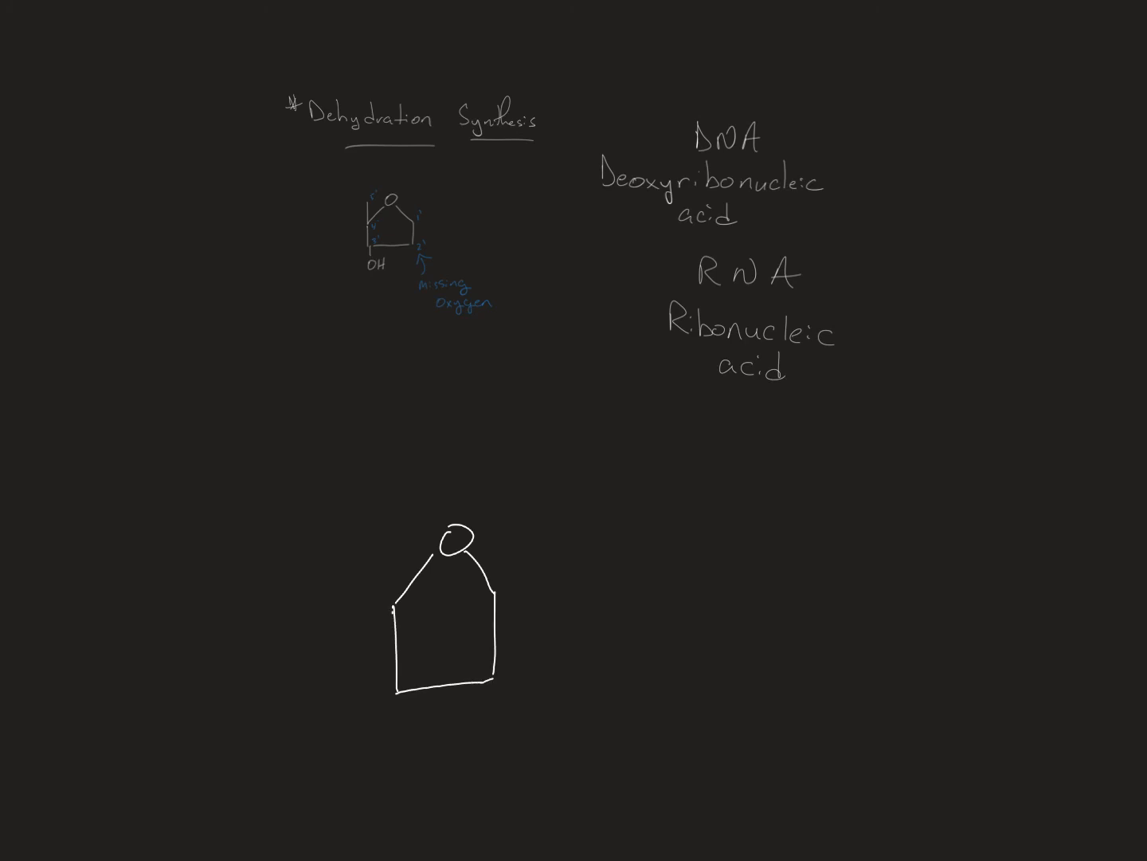
pyautogui.moveTo(497, 582); pyautogui.dragTo(507, 497)
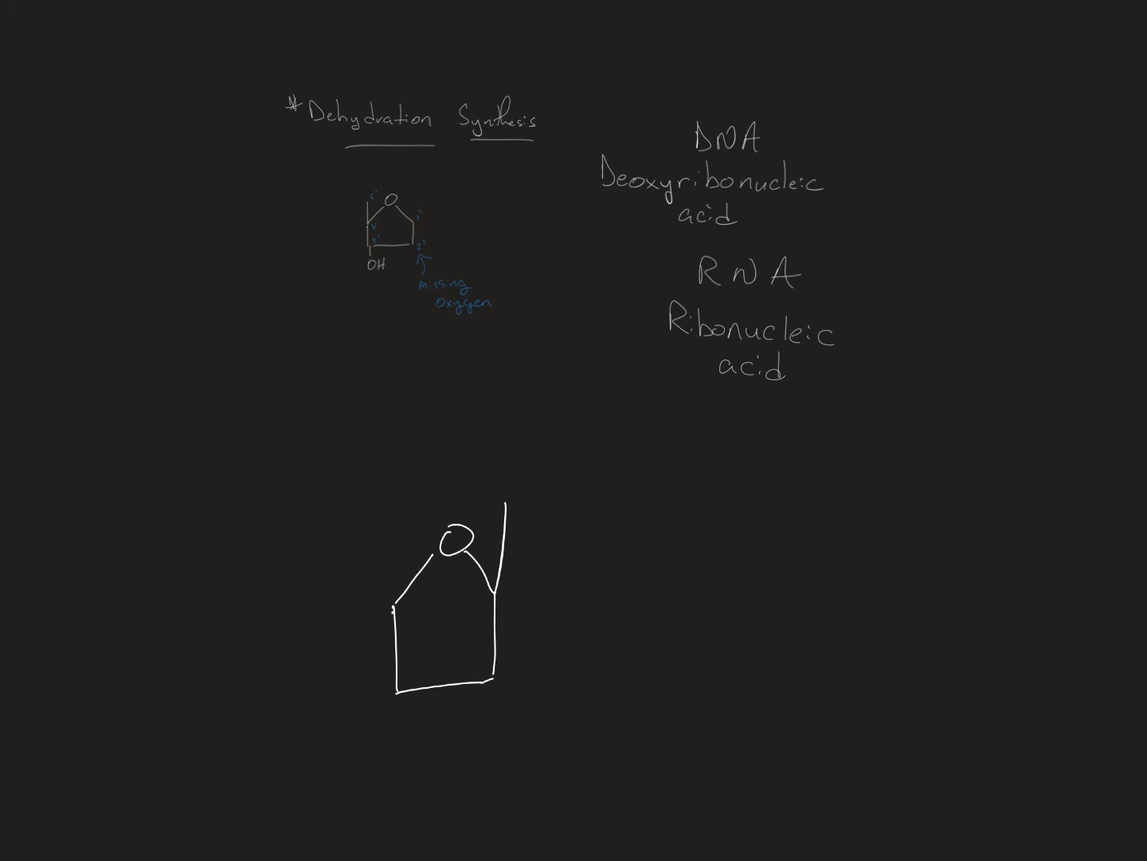
pyautogui.click(507, 596)
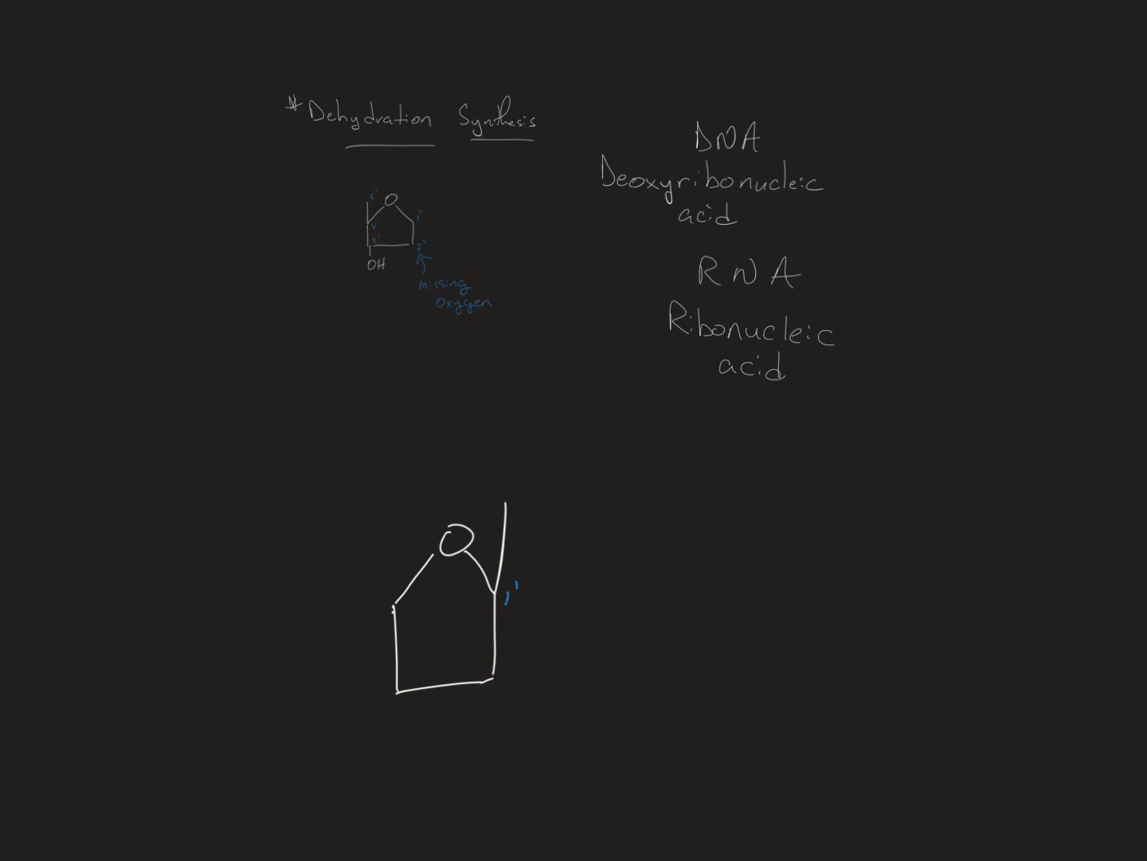
pyautogui.moveTo(499, 453); pyautogui.dragTo(532, 414)
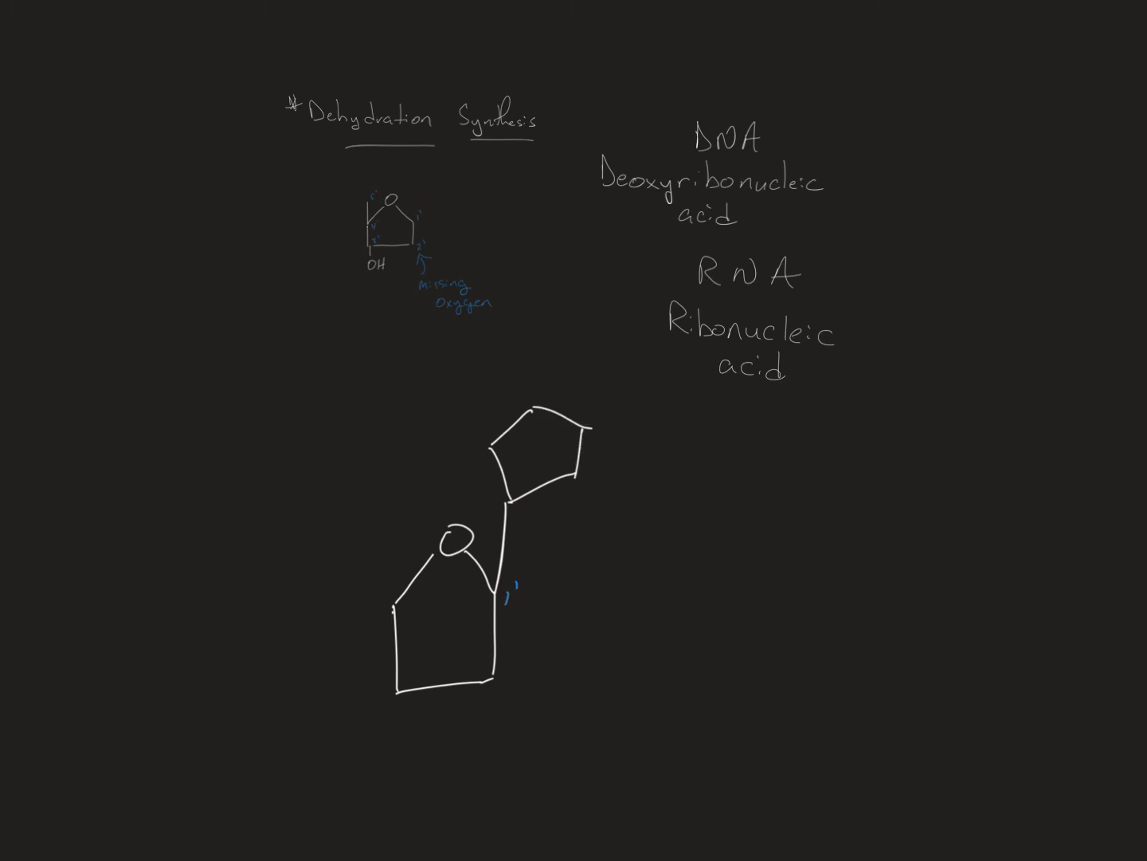
# Fuse a six-membered ring to the pentagon, add the NH2 group, and shade the base blue.
pyautogui.moveTo(587, 434); pyautogui.dragTo(650, 427)
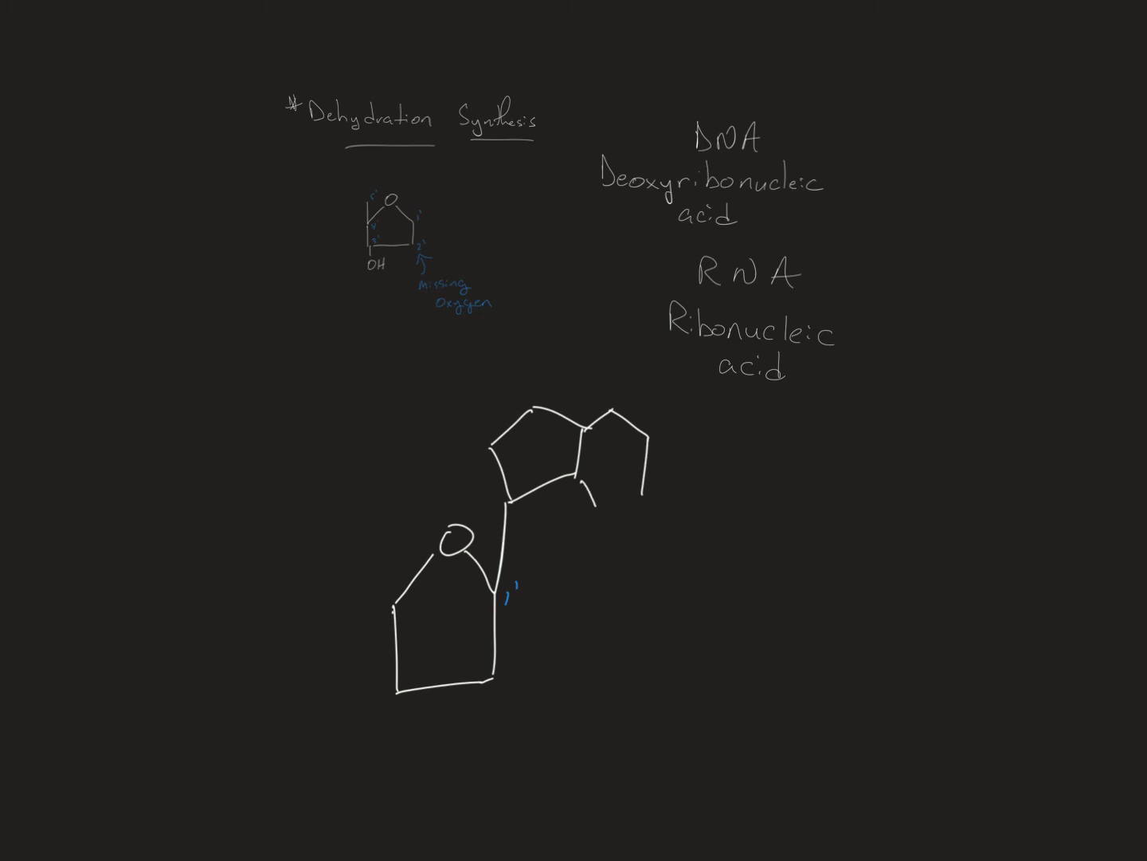
pyautogui.moveTo(594, 497); pyautogui.dragTo(650, 462)
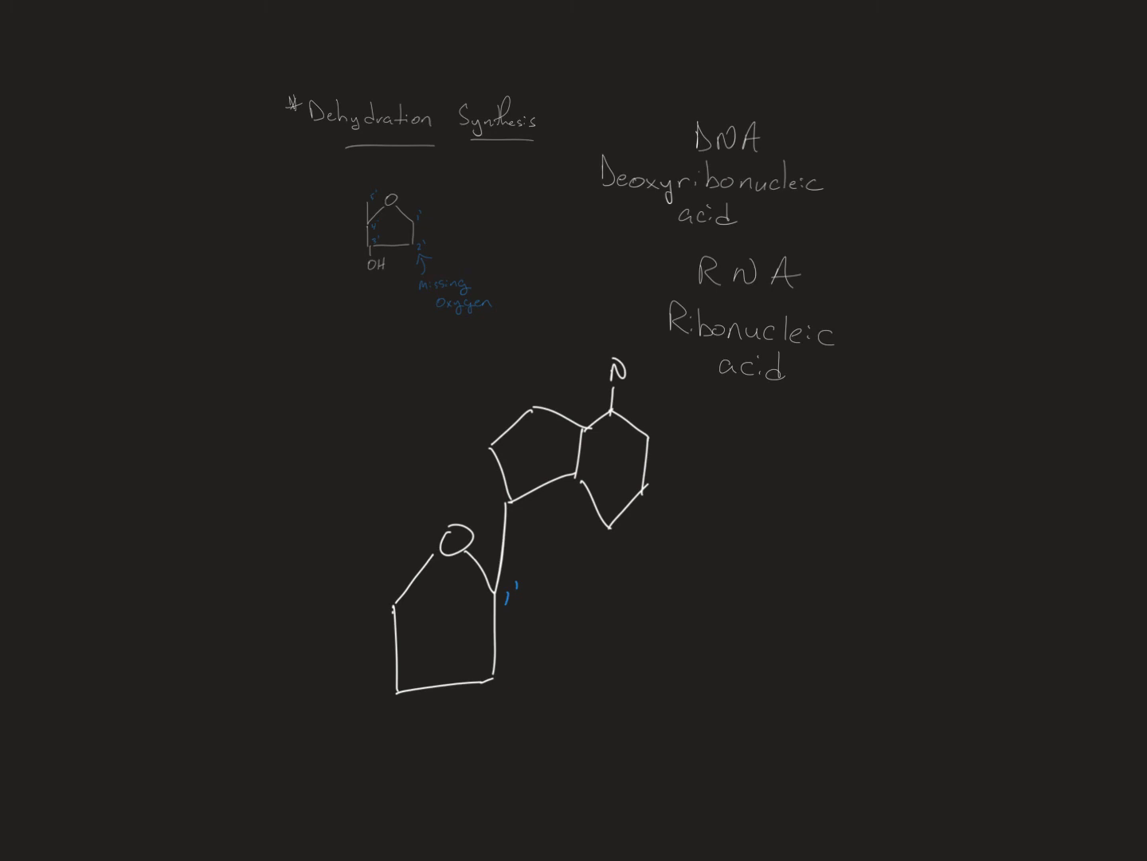
pyautogui.moveTo(605, 364); pyautogui.dragTo(638, 353)
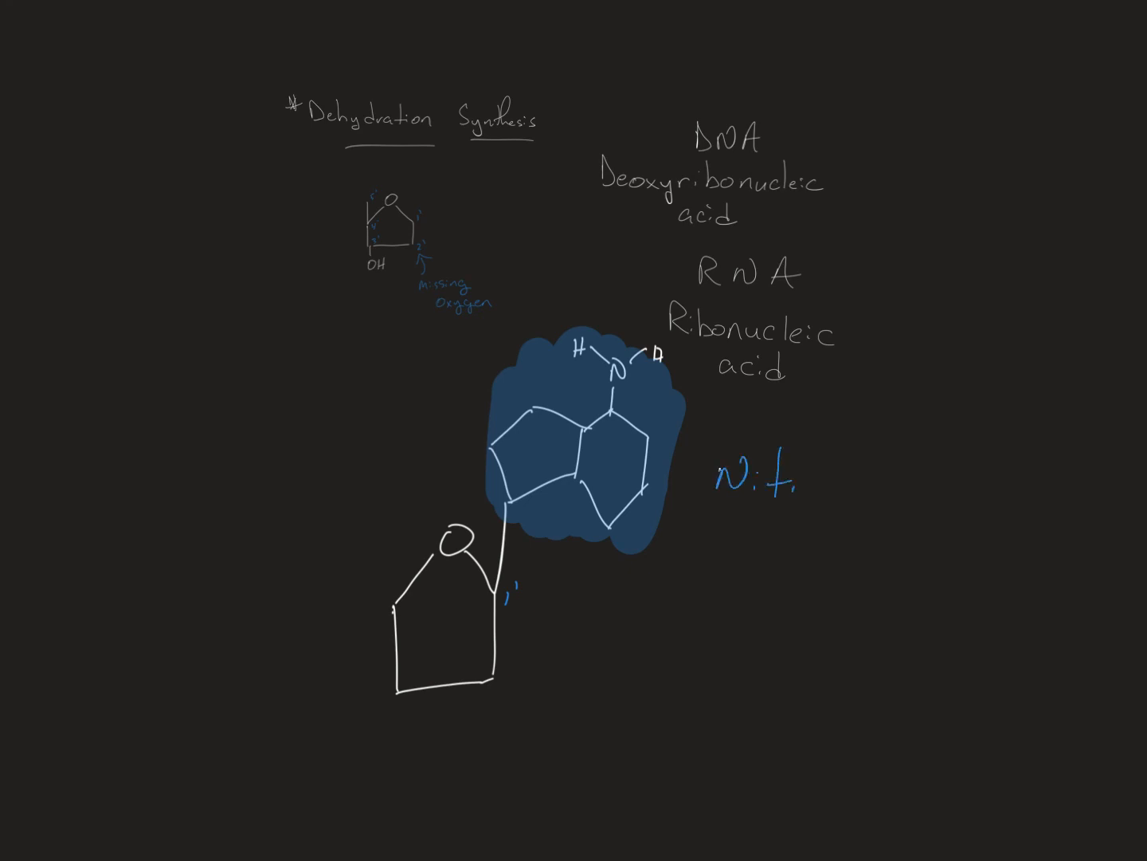
# Write the label "Nitrogenous Base" beside the base pentagon.
pyautogui.write('rogen')
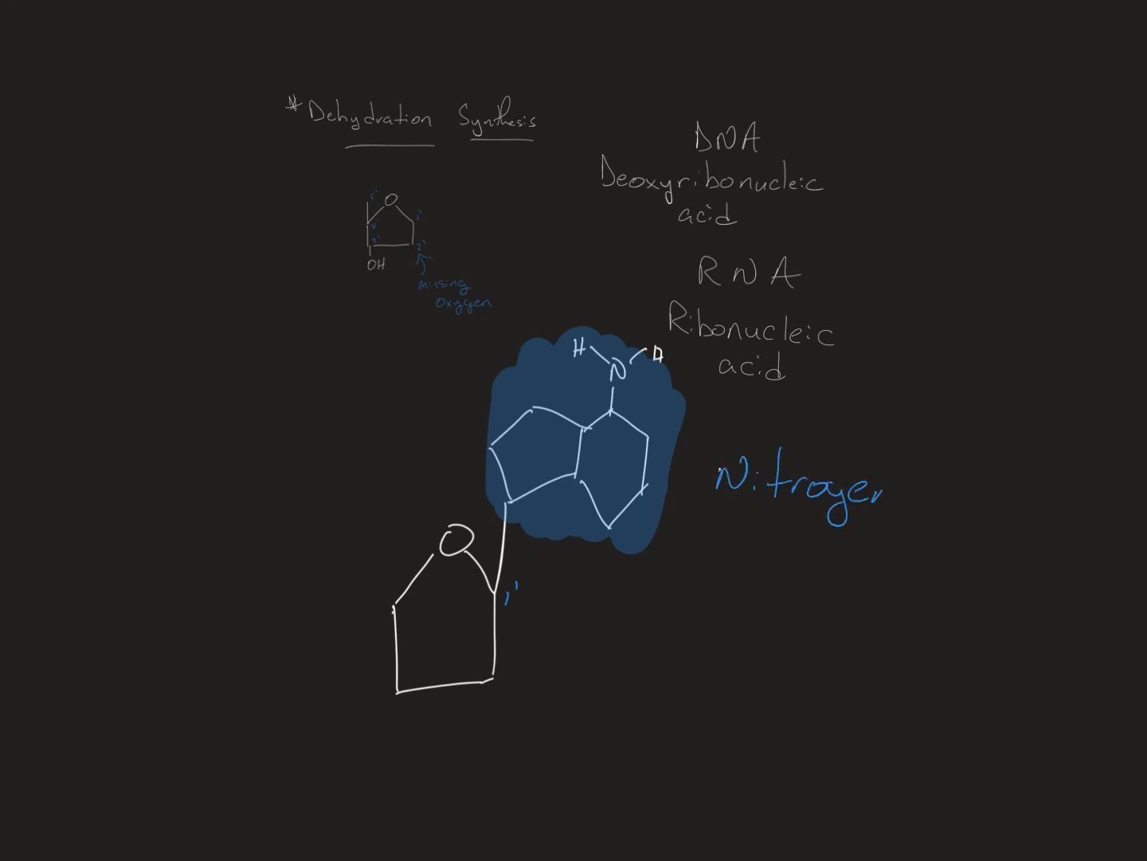
pyautogui.write('enous')
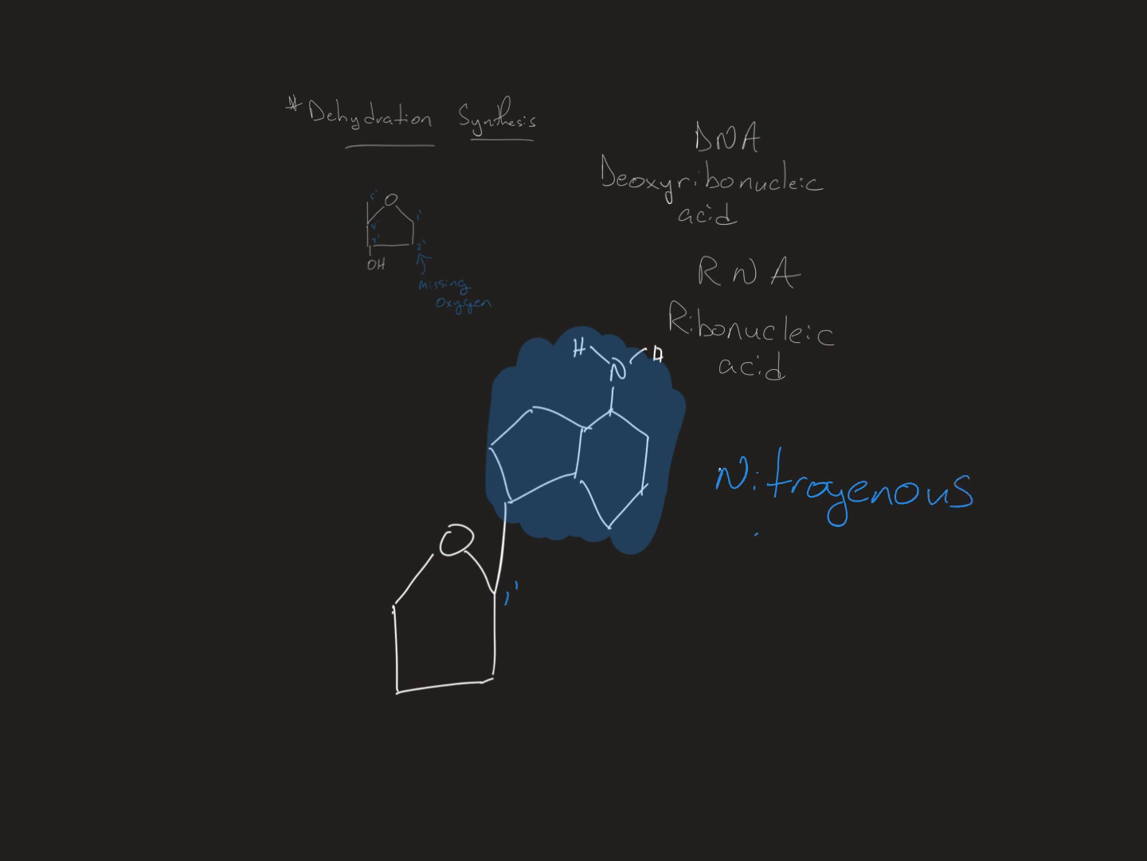
pyautogui.write('Base')
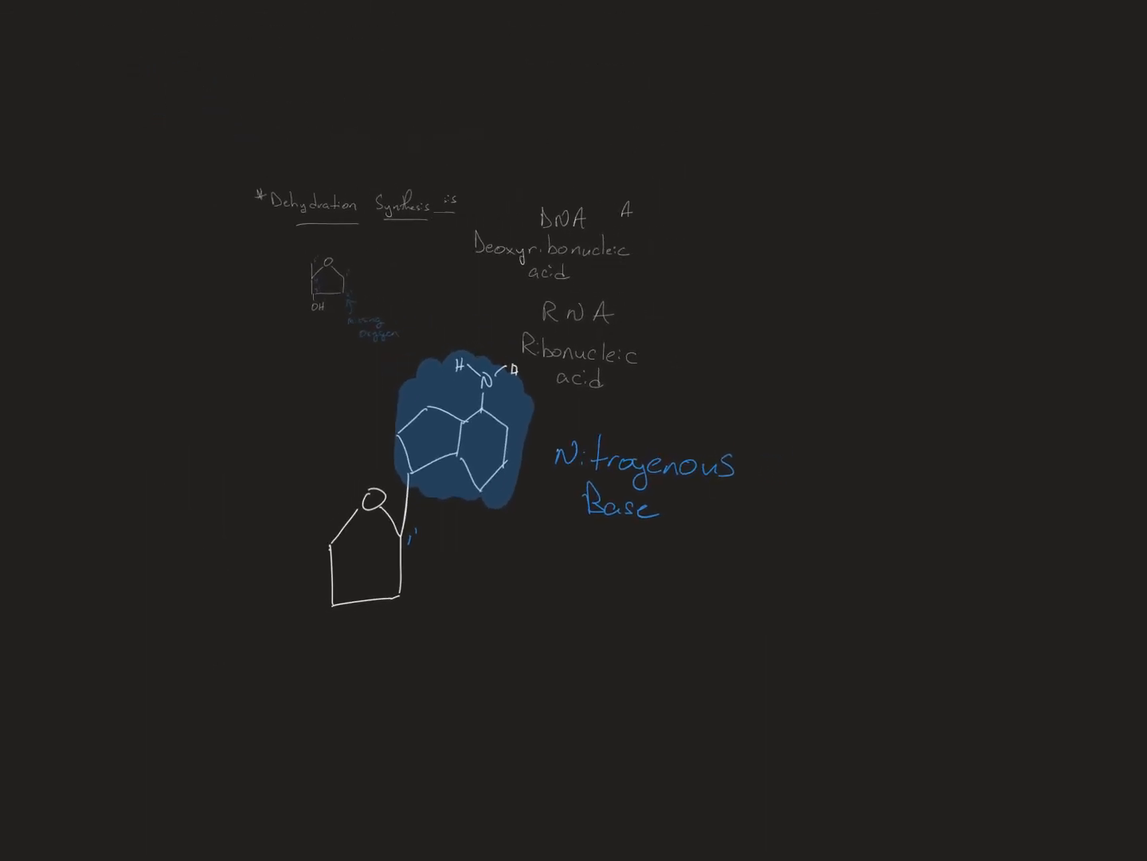
# List the DNA bases A, T, G, C under the heading DNA.
pyautogui.write('A , T, G,')
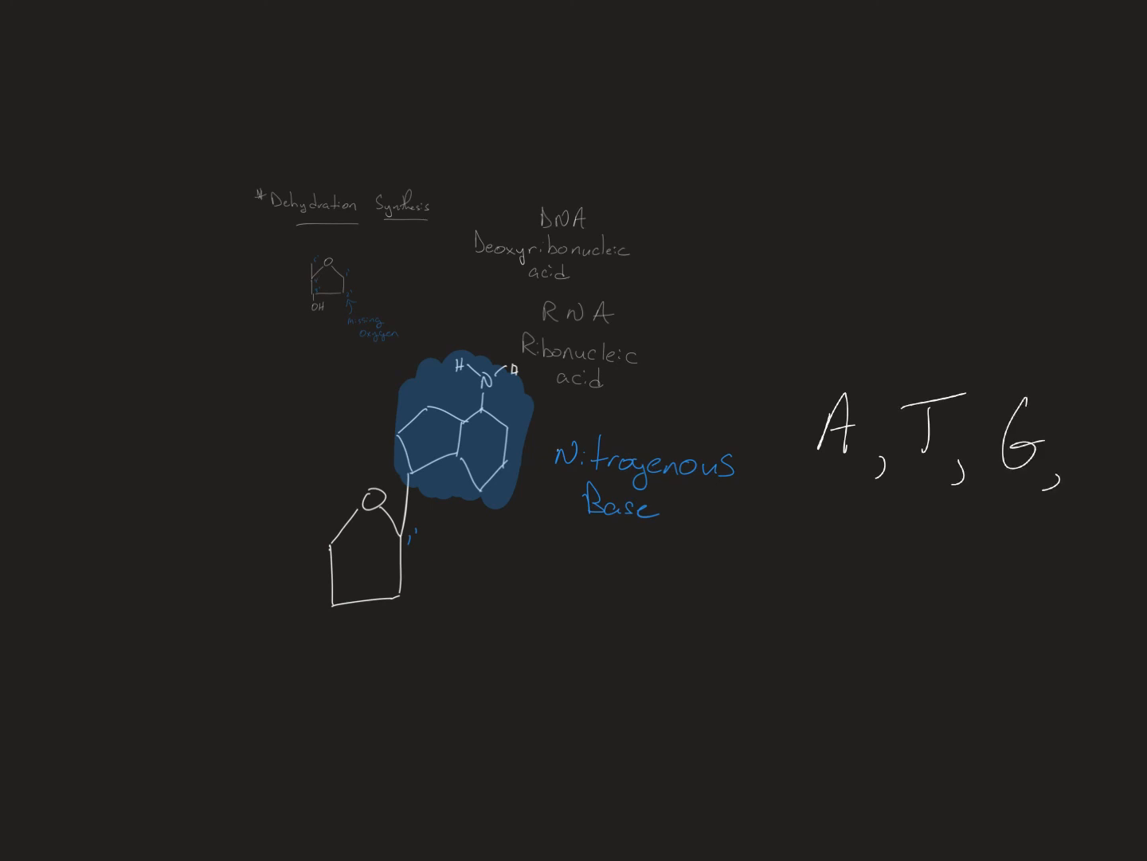
pyautogui.write('C')
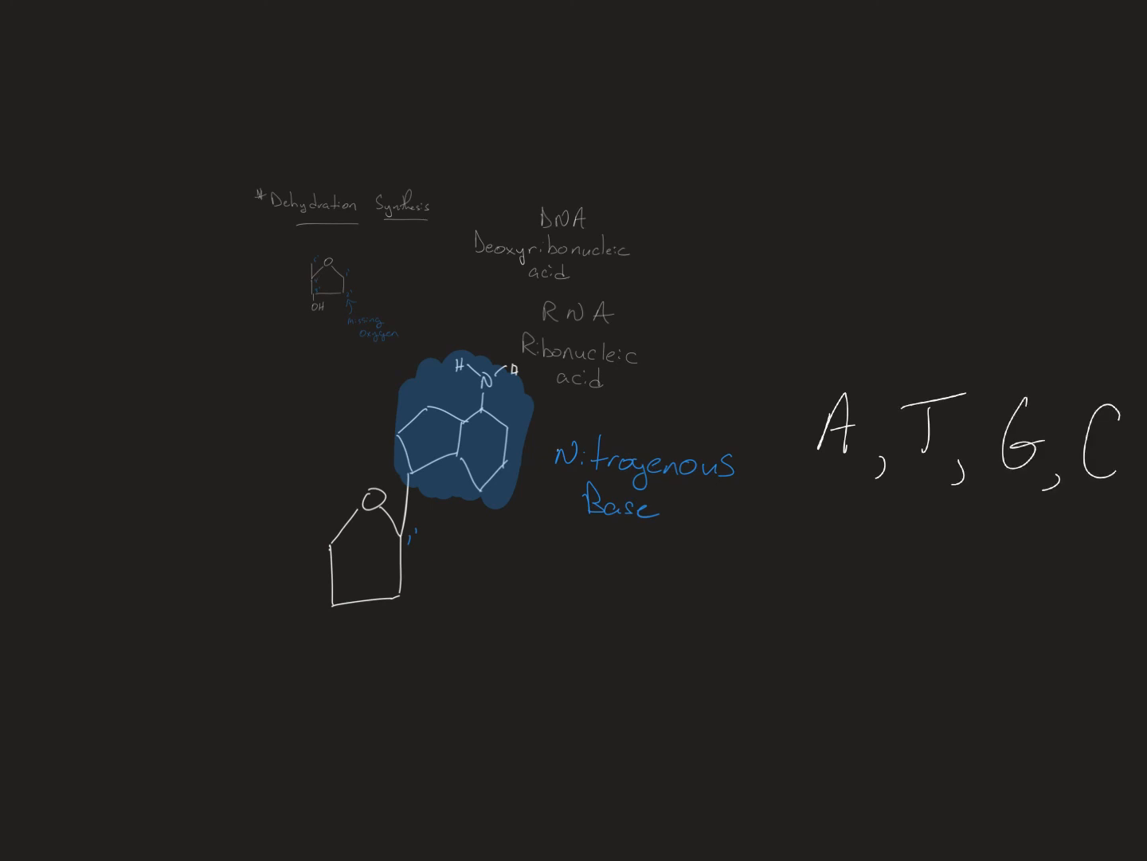
pyautogui.write('DNA')
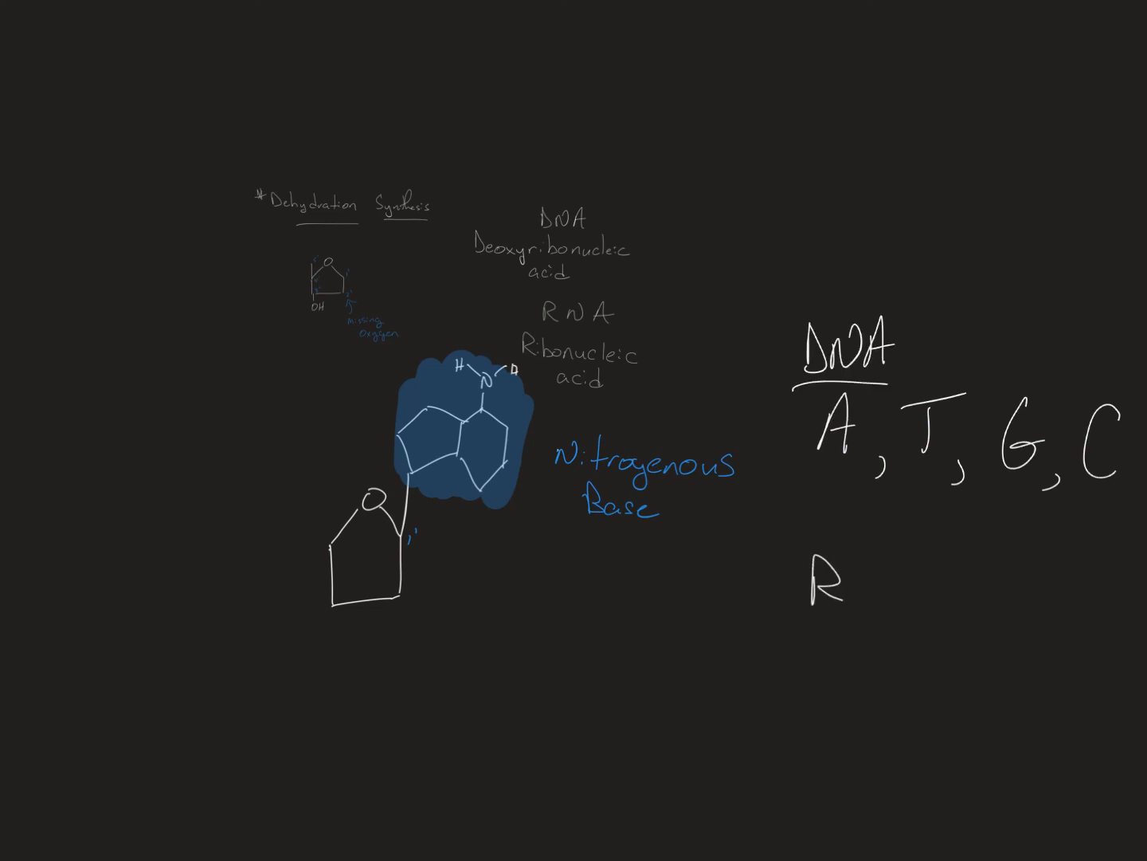
# List the RNA bases A, U, G, C under the heading RNA.
pyautogui.write('RNA')
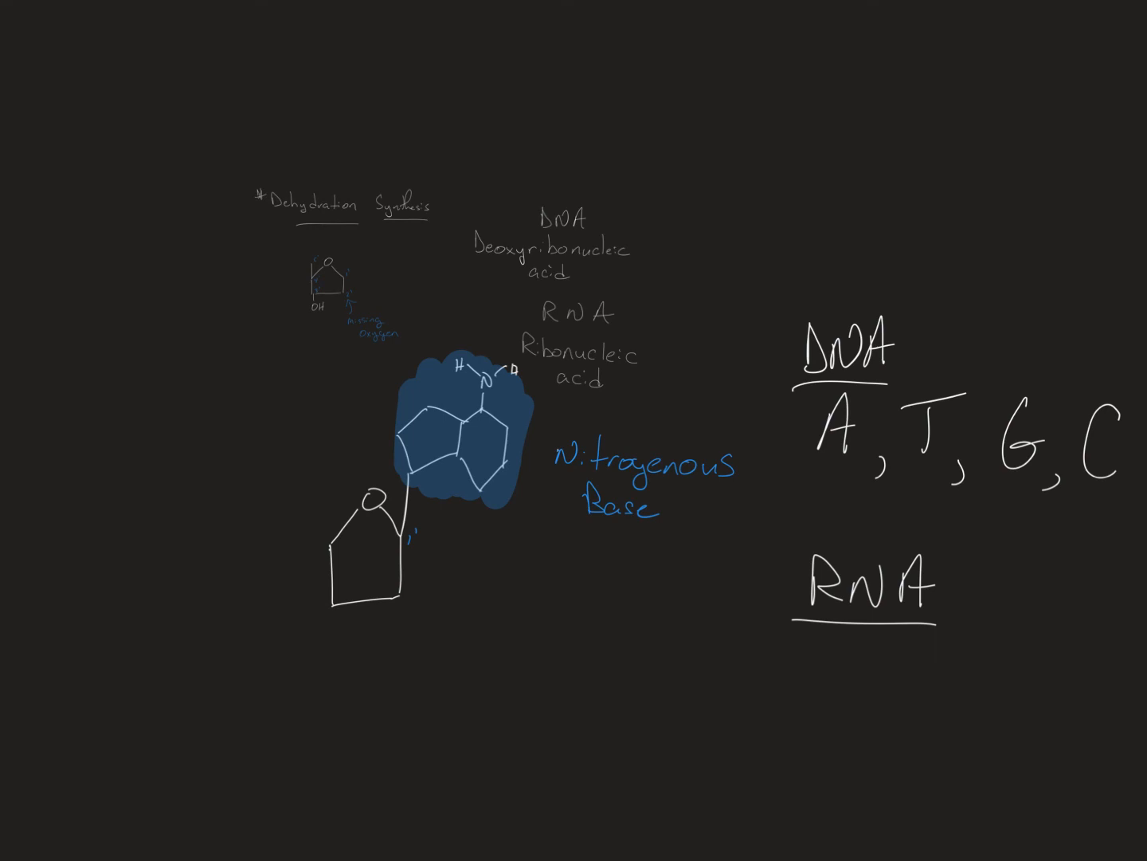
pyautogui.write('A, U, G,')
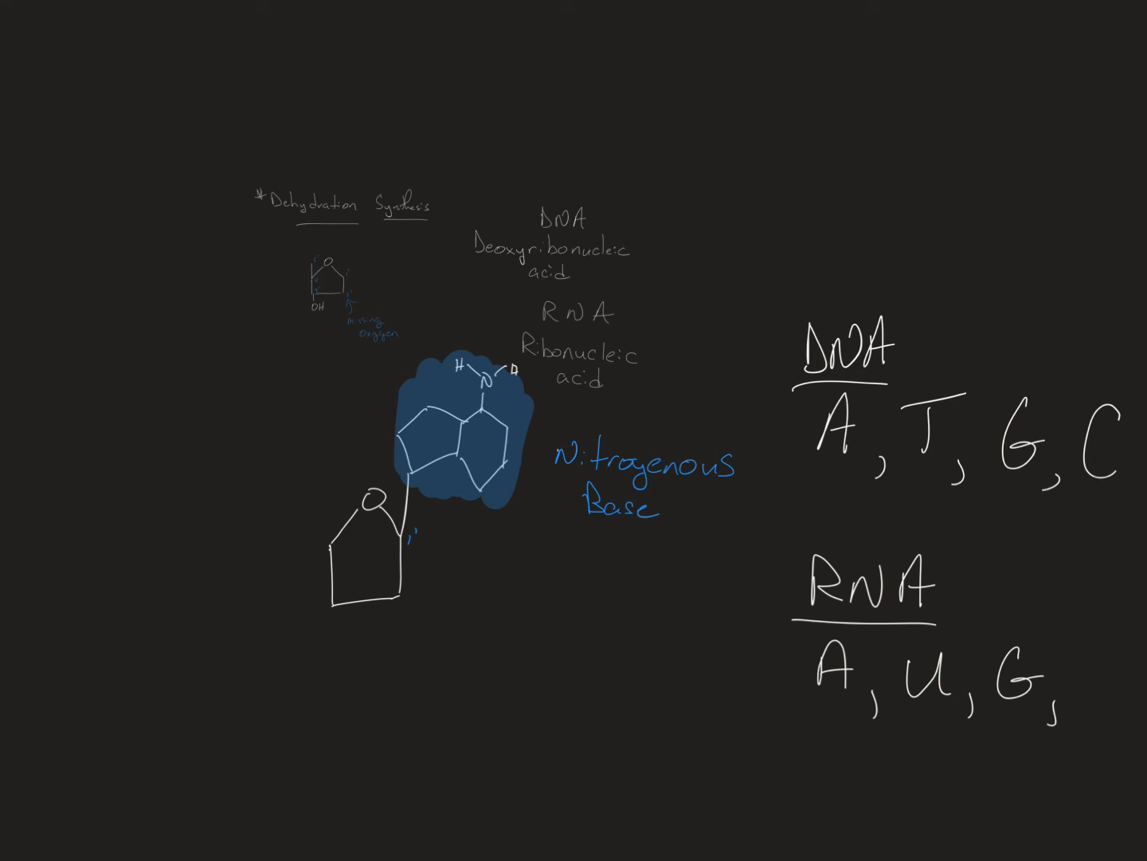
pyautogui.write('C')
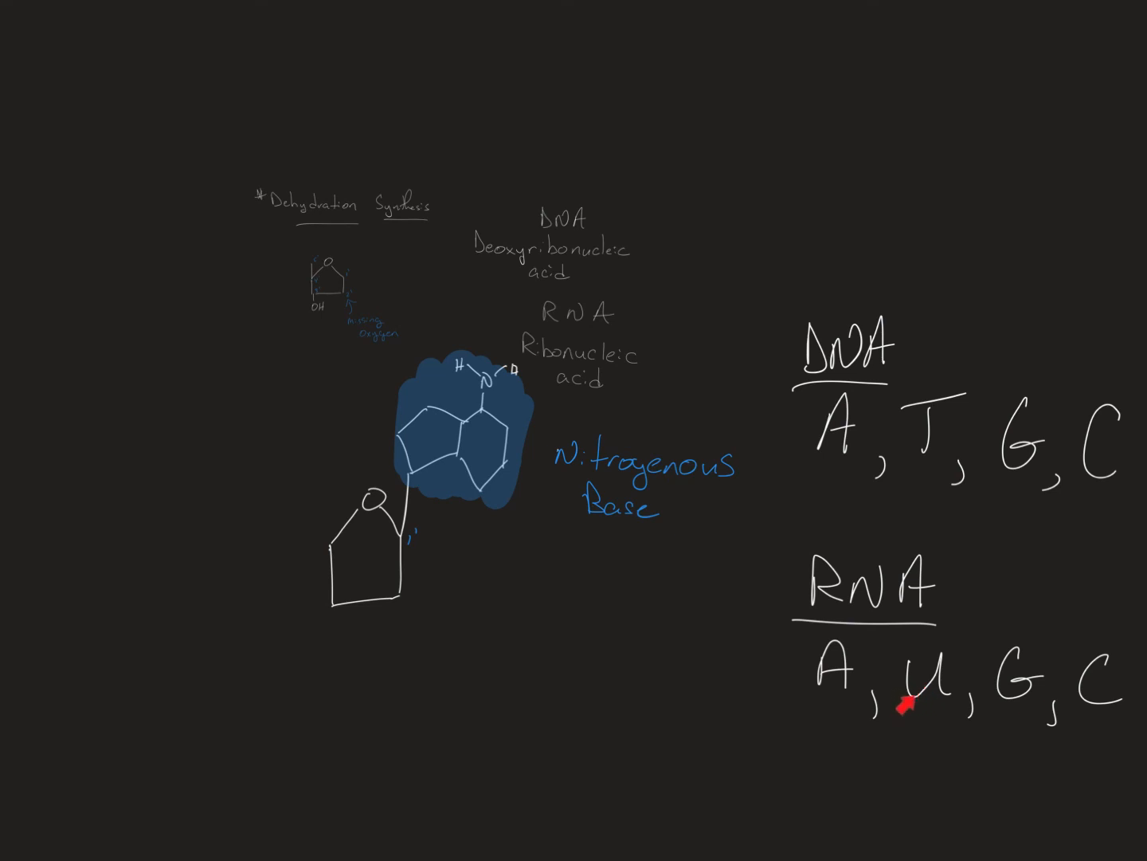
pyautogui.moveTo(411, 454)
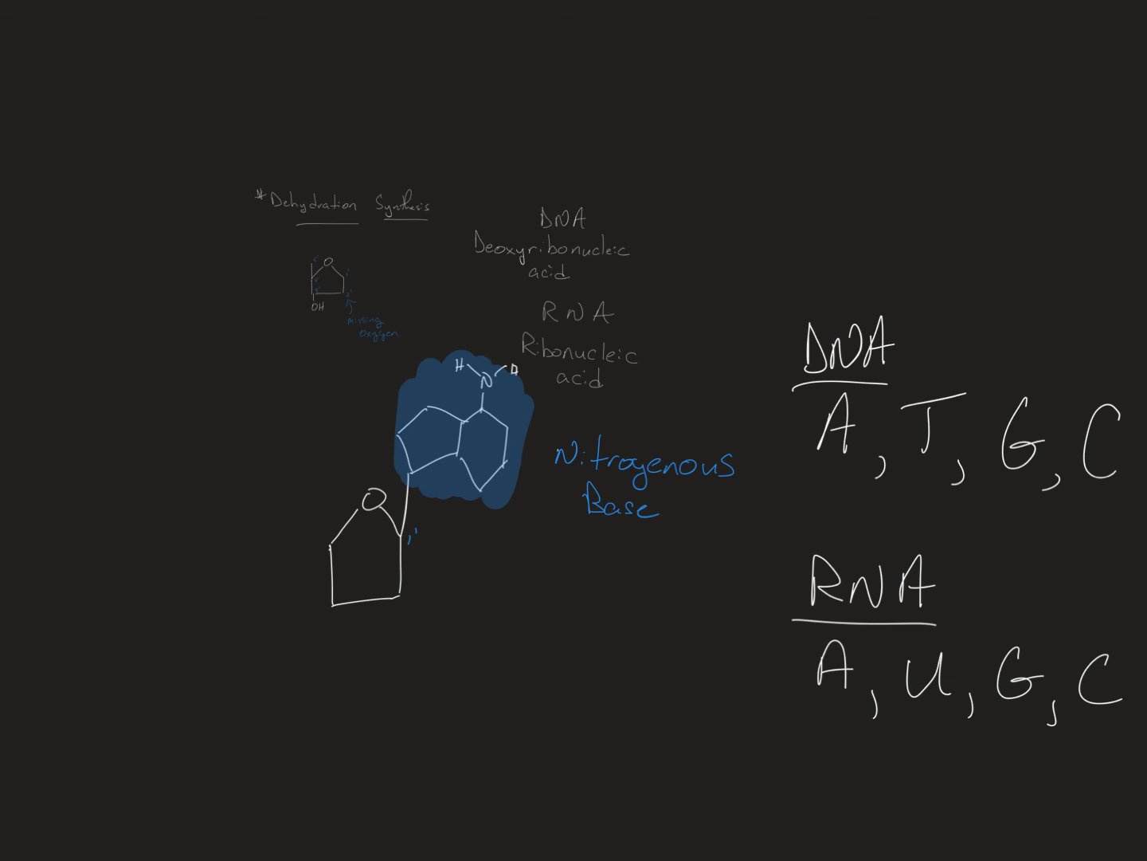
# Draw the red circled phosphate group beside the first sugar ring.
pyautogui.moveTo(322, 470); pyautogui.dragTo(322, 525)
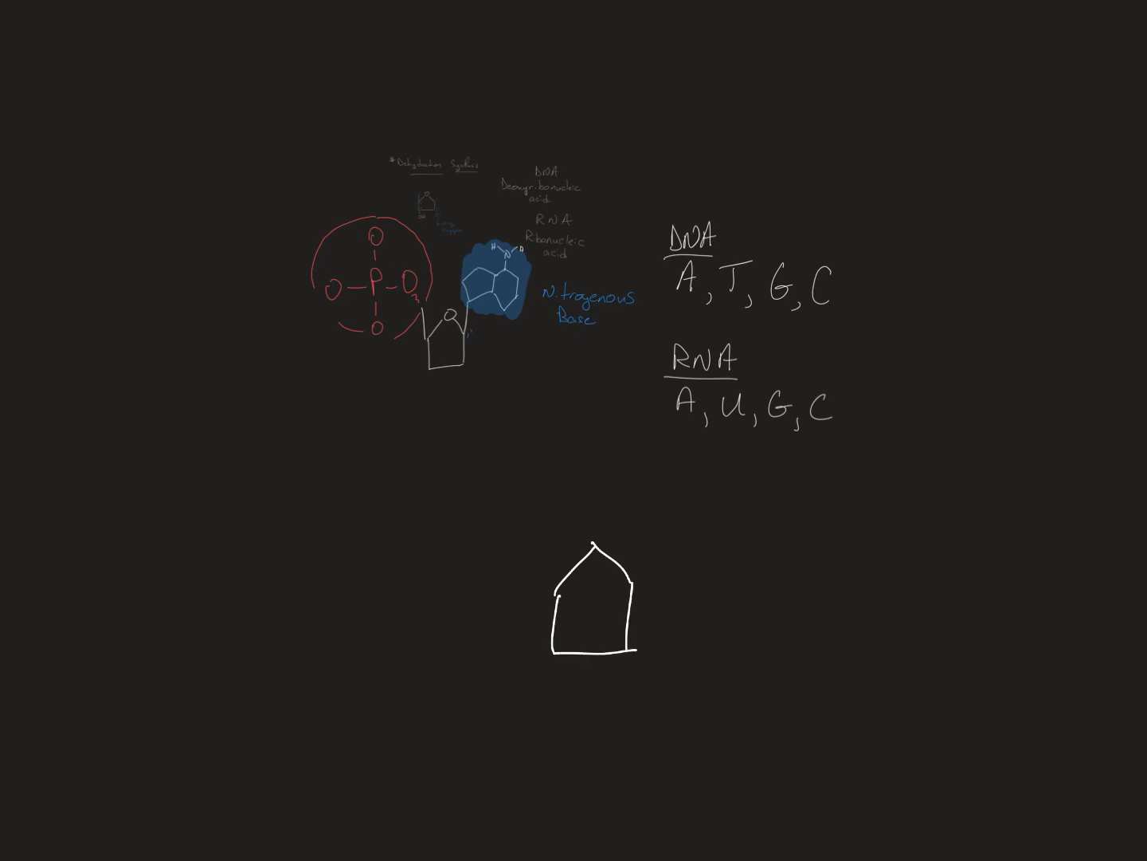
# Attach a bond and NB base pentagon to the new sugar, labelled N.
pyautogui.moveTo(634, 570); pyautogui.dragTo(682, 481)
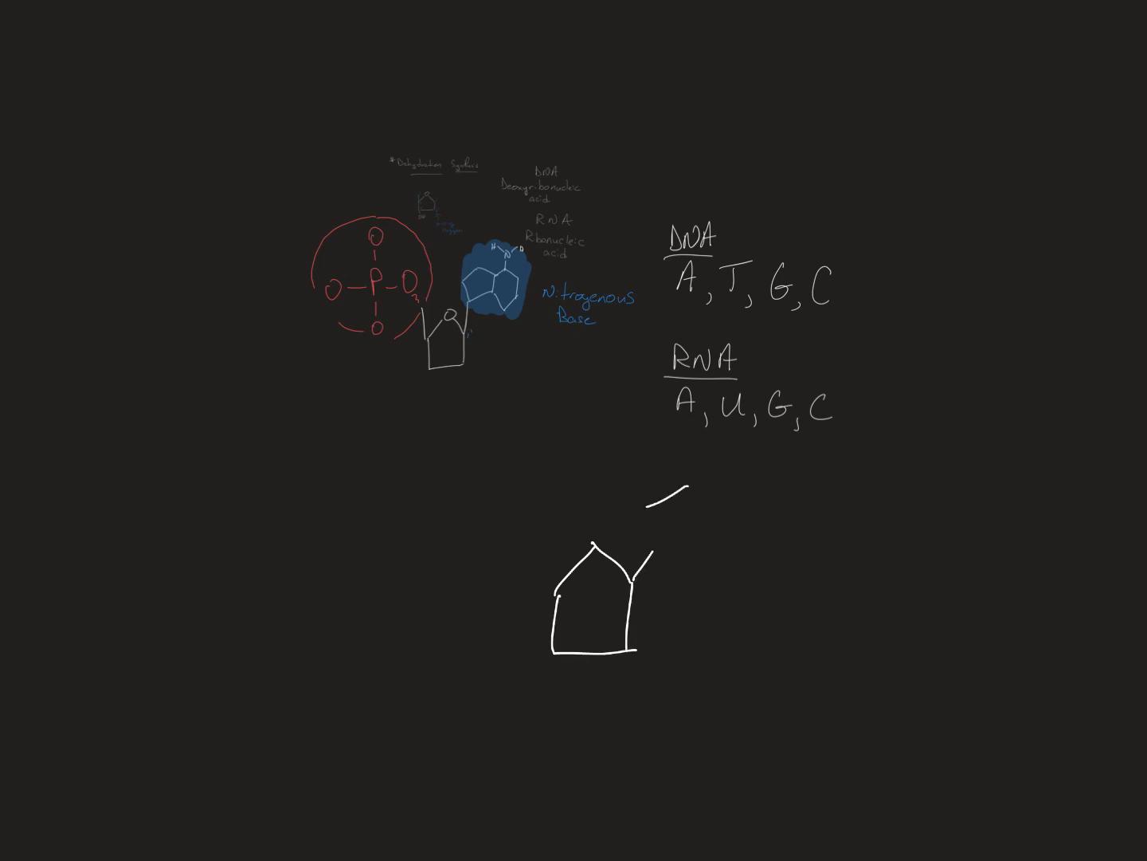
pyautogui.moveTo(673, 486); pyautogui.dragTo(741, 550)
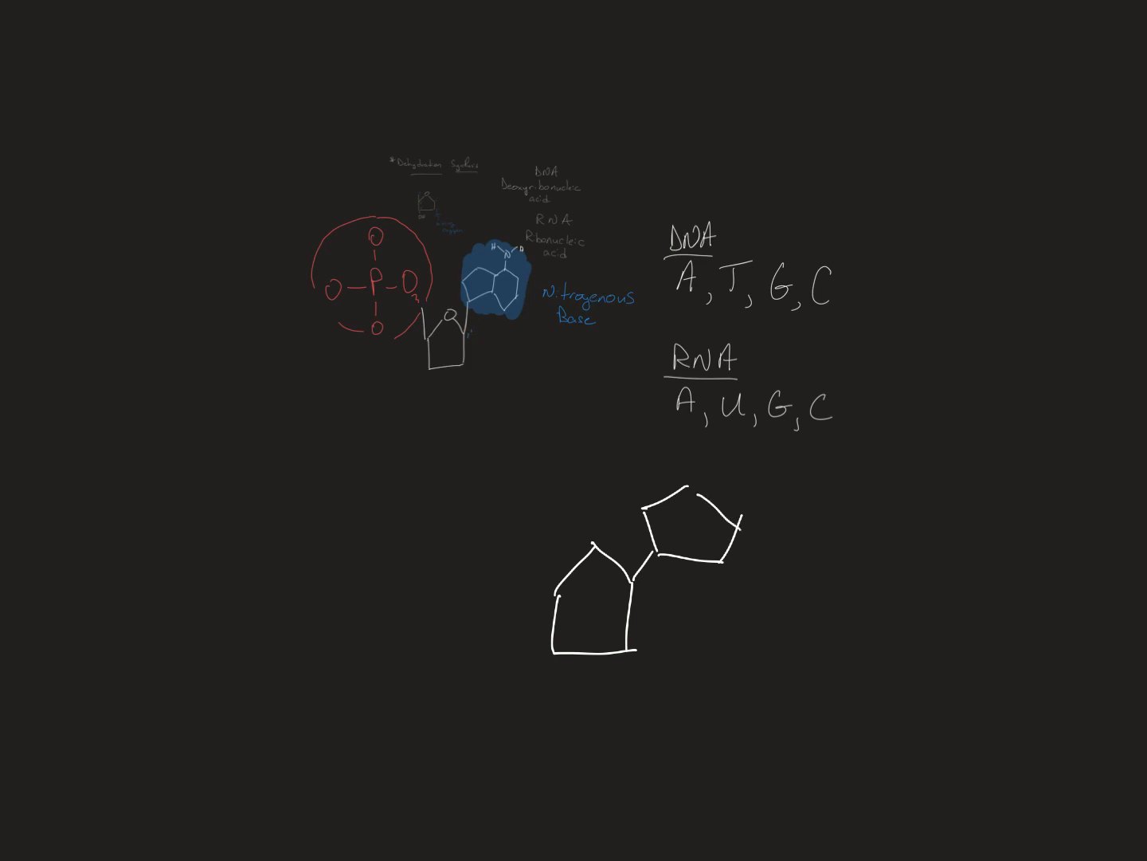
pyautogui.write('N')
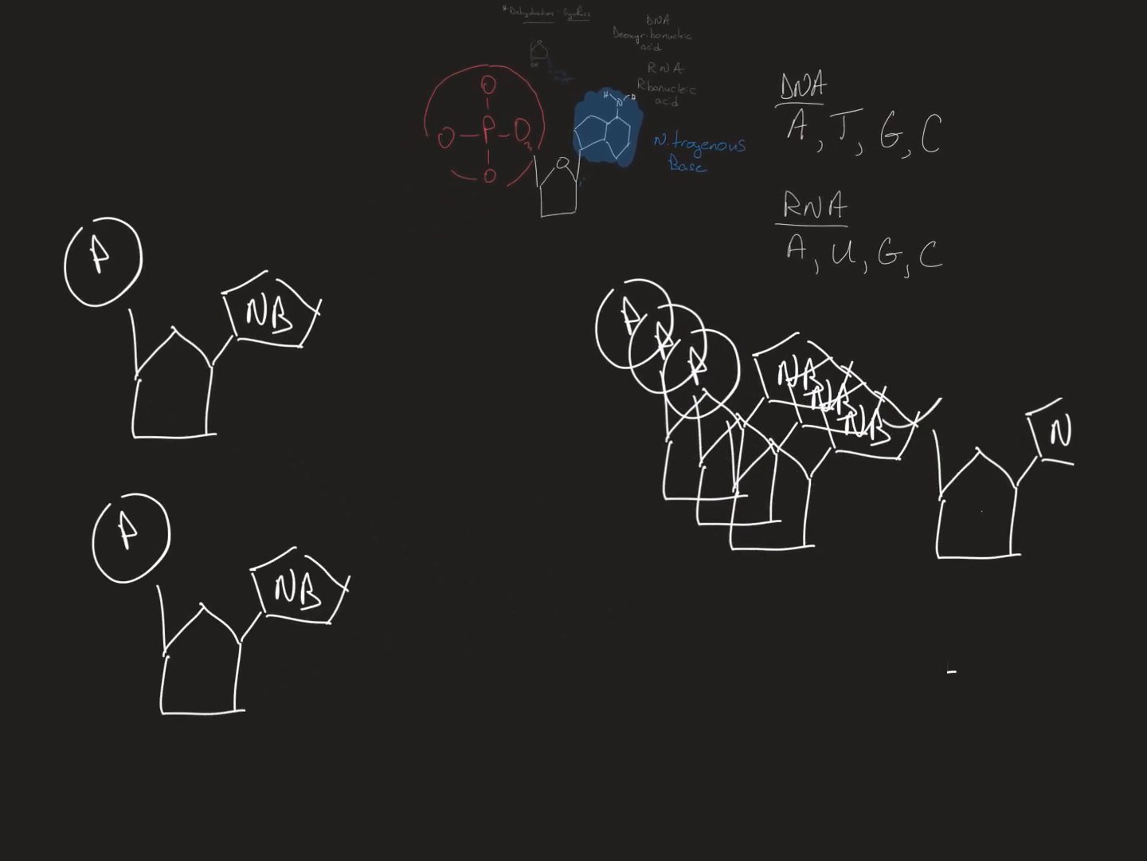
# Link the stacked nucleotides with blue bonds and mark the 5' and 3' ends.
pyautogui.scroll(-3)
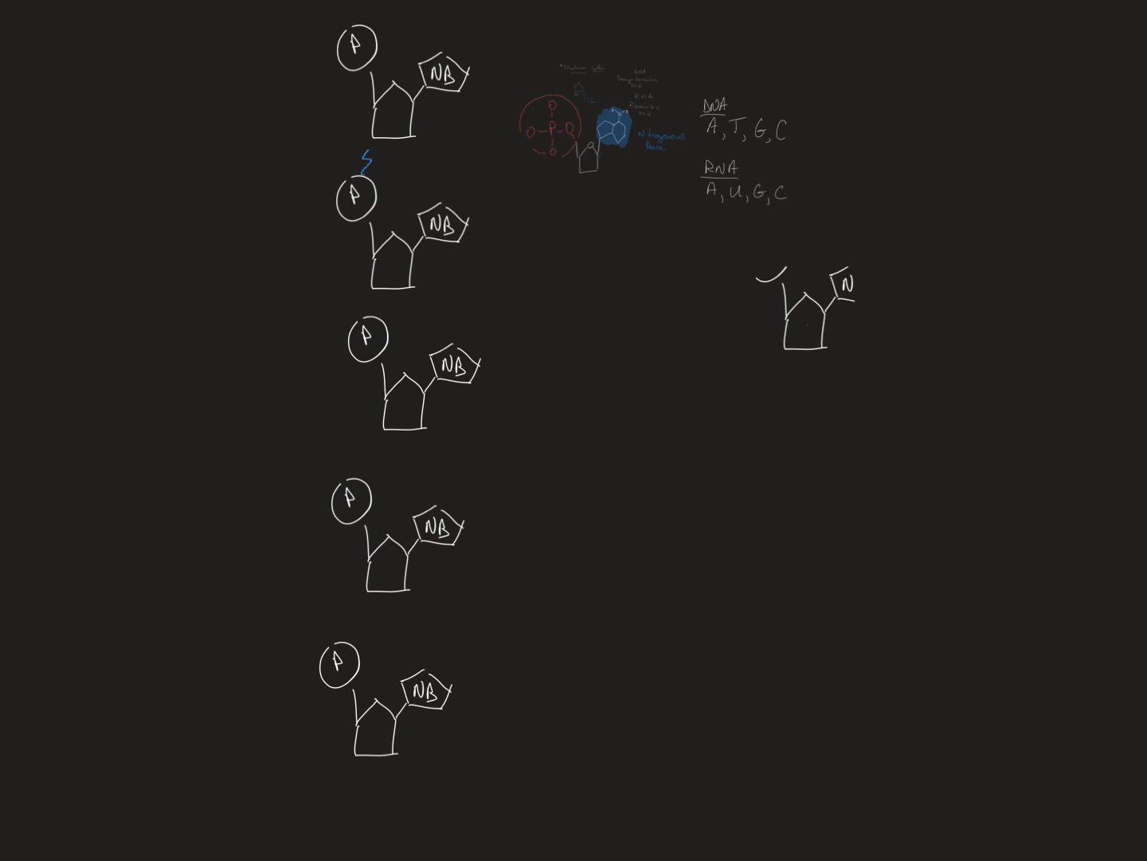
pyautogui.moveTo(367, 294); pyautogui.dragTo(366, 319)
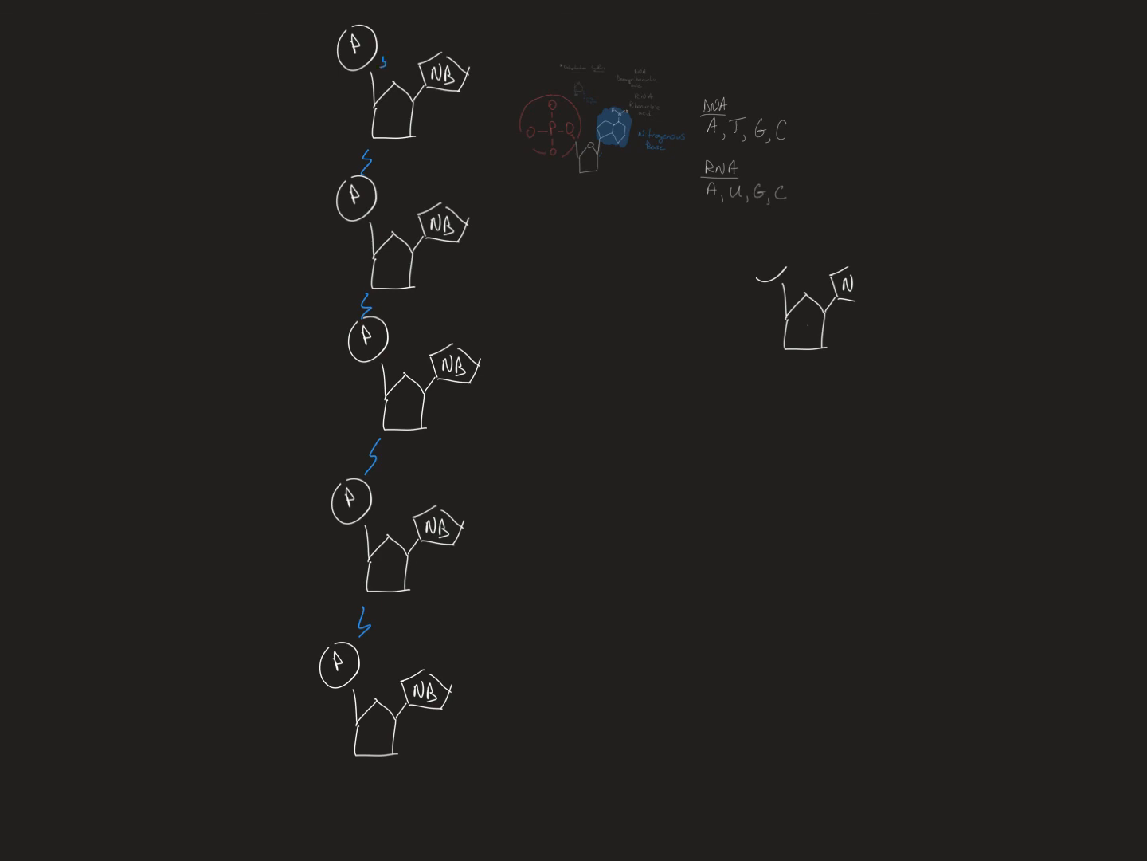
pyautogui.moveTo(391, 39); pyautogui.dragTo(383, 151)
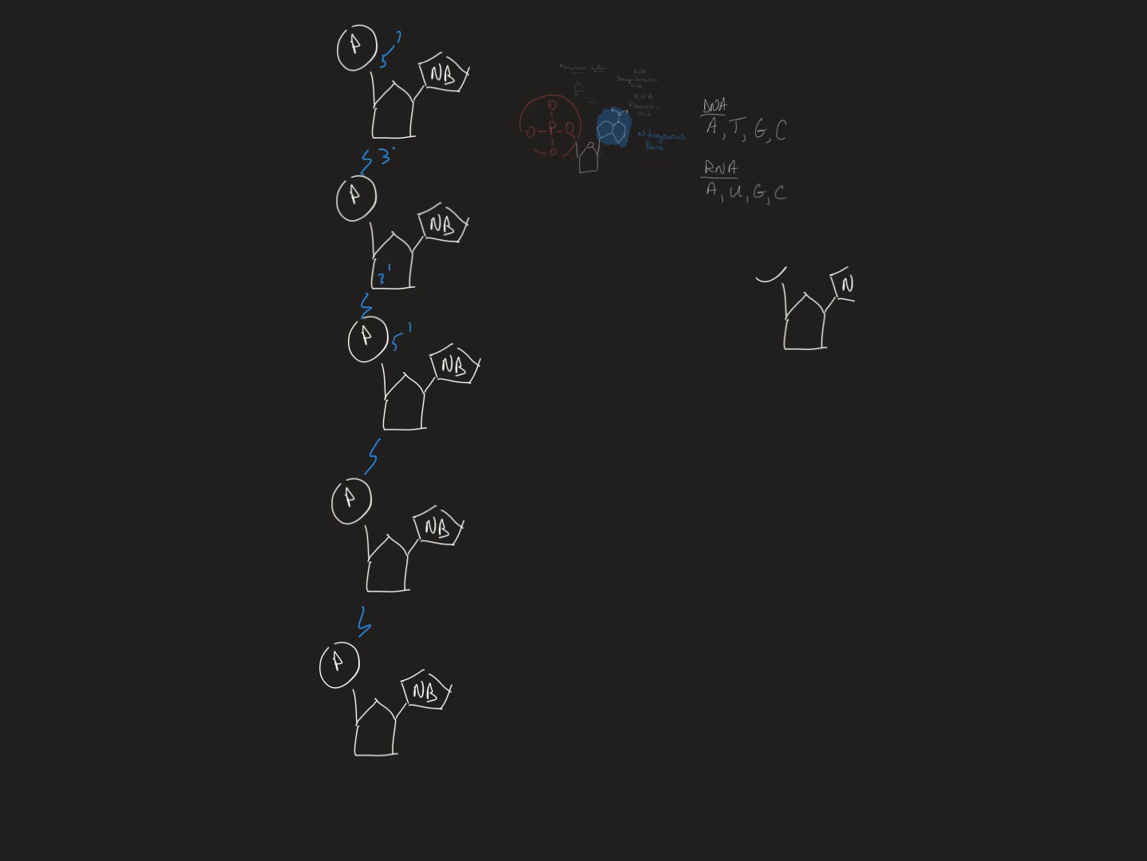
pyautogui.write("3'")
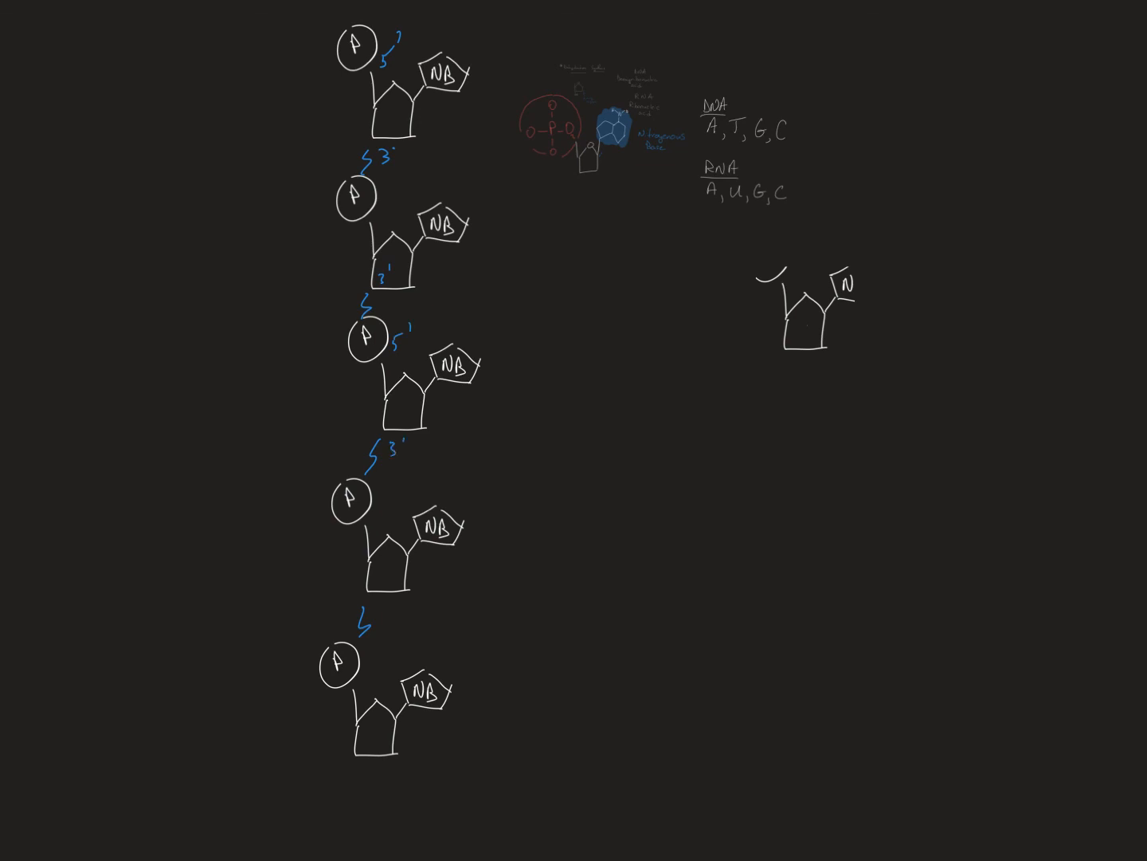
pyautogui.write('5')
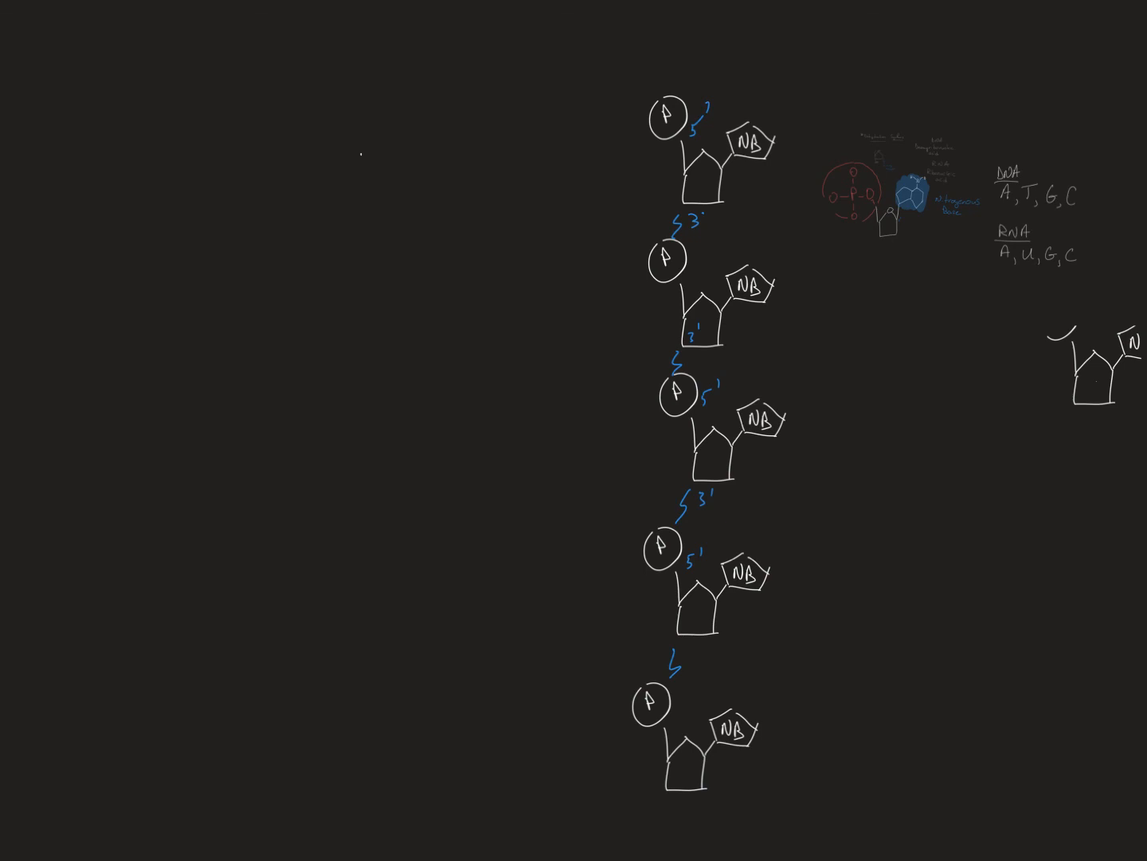
# Draw the white twisted double helix and a single red wavy strand beside it.
pyautogui.moveTo(335, 163); pyautogui.dragTo(327, 477)
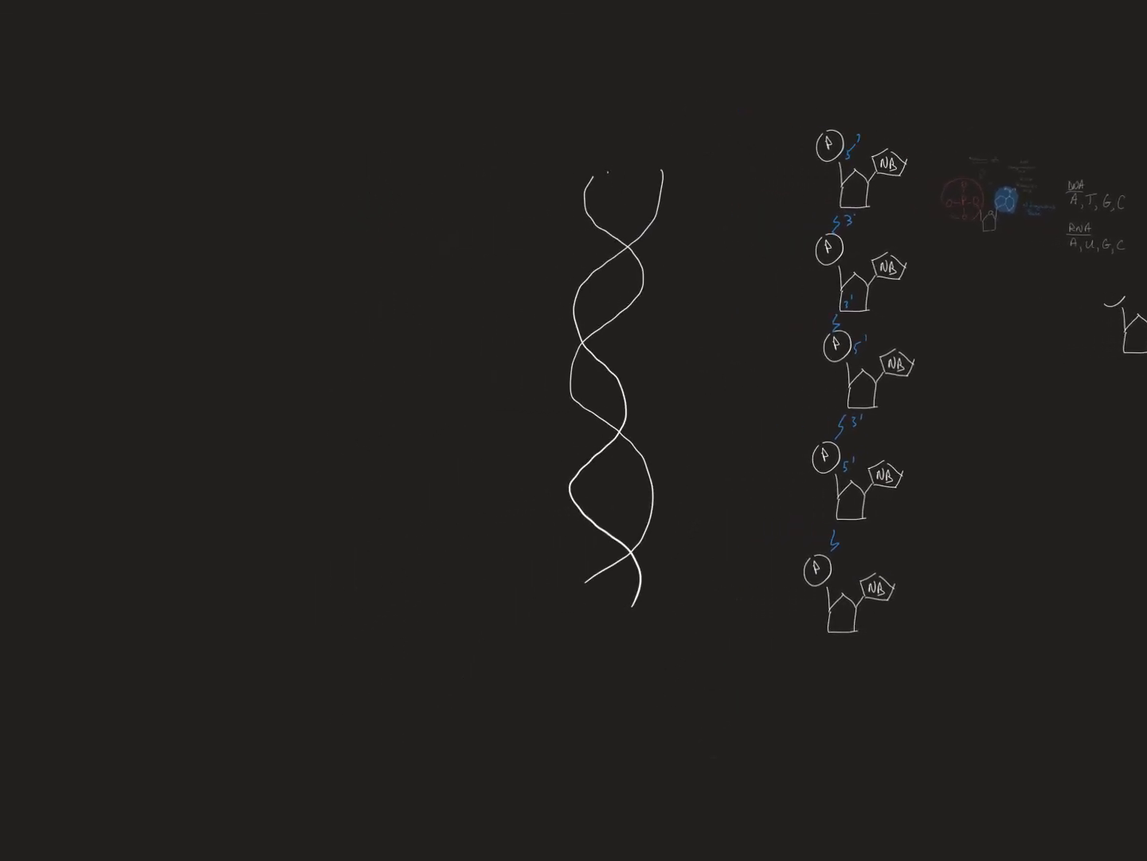
pyautogui.moveTo(287, 287); pyautogui.dragTo(327, 399)
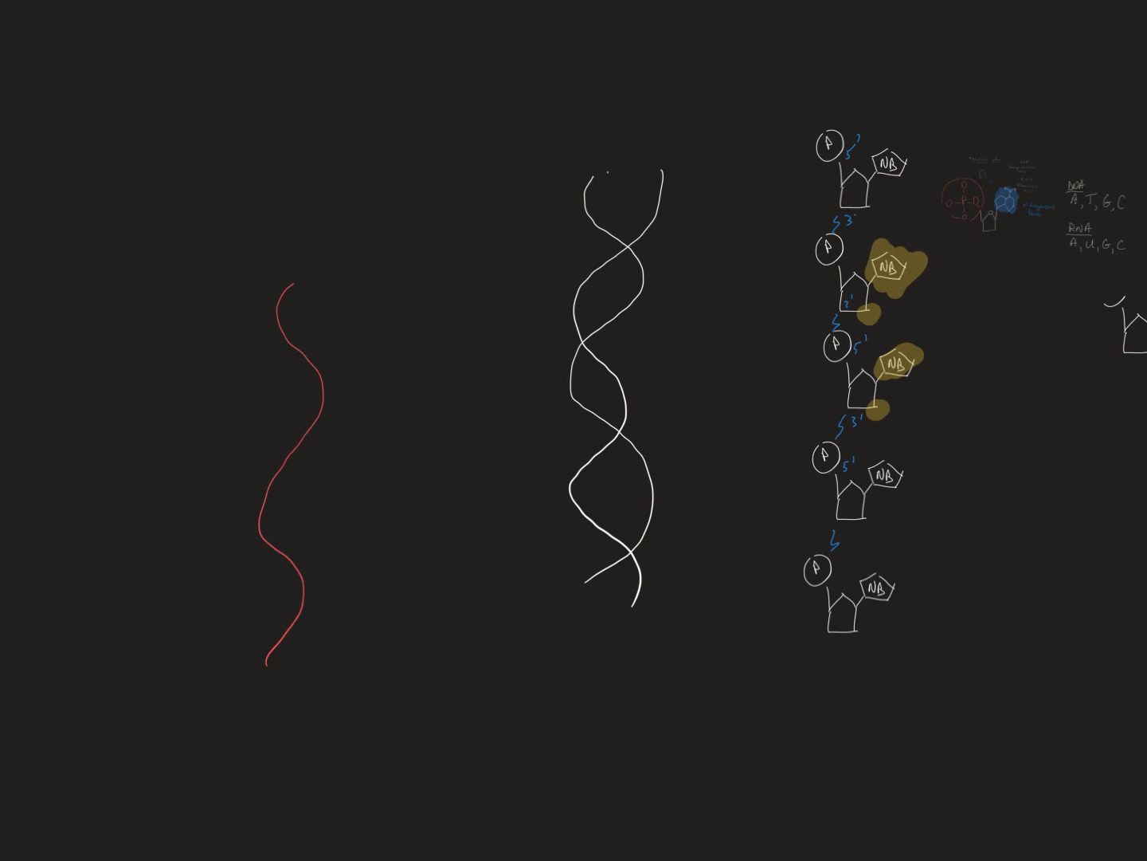
# Add a yellow arrow to the red strand and write "Double Stranded" over the helix.
pyautogui.moveTo(287, 192); pyautogui.dragTo(279, 242)
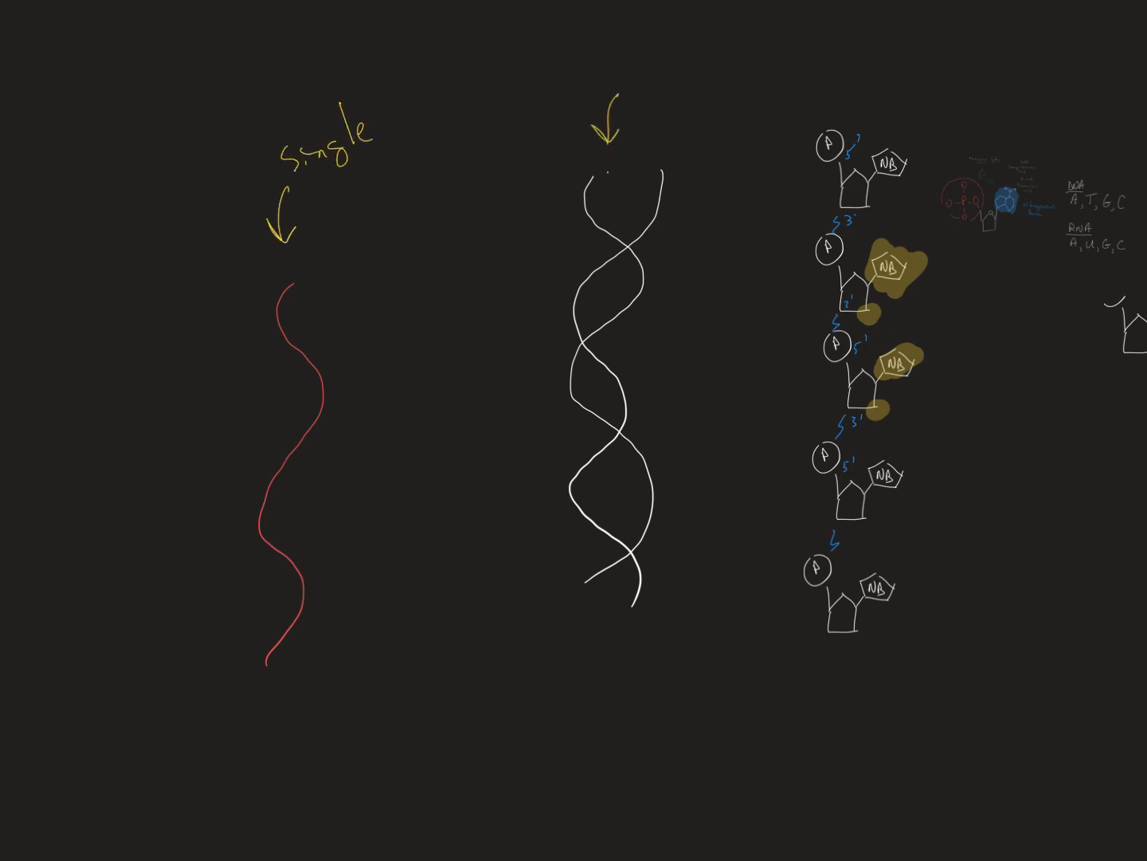
pyautogui.write('Double')
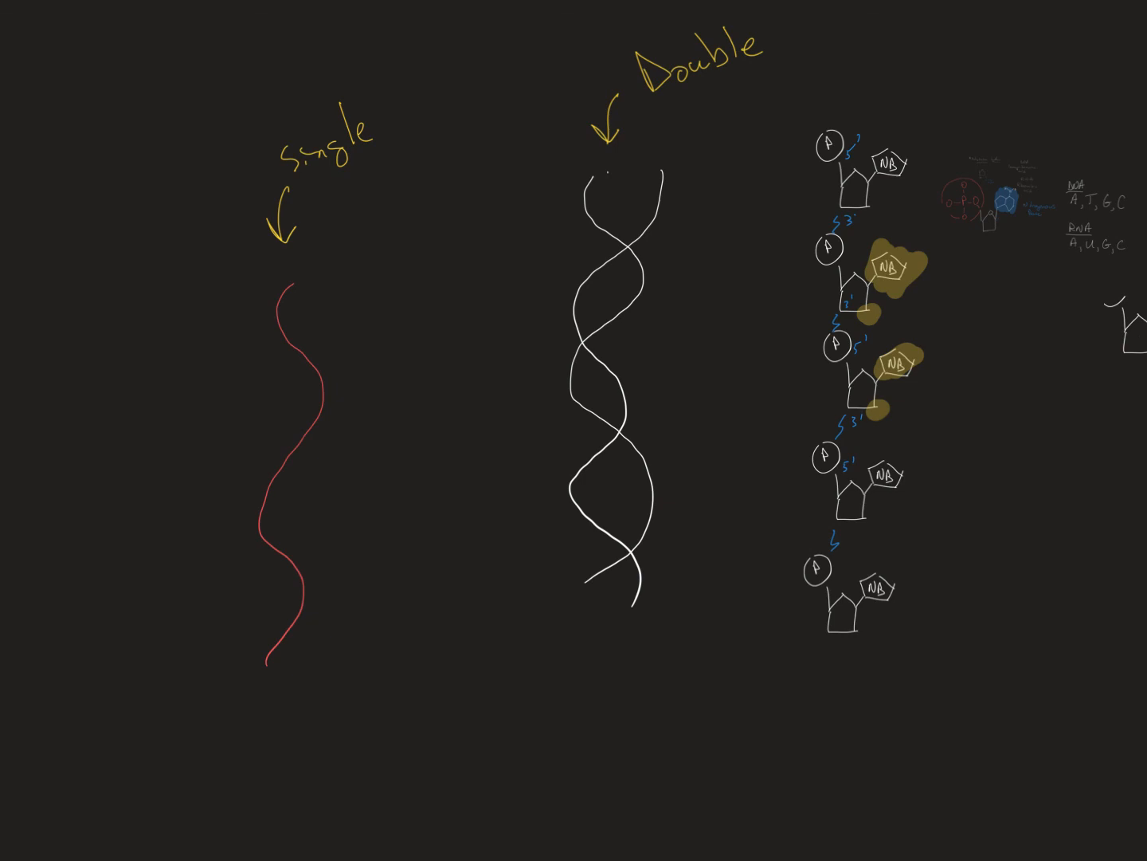
pyautogui.write('Stranded')
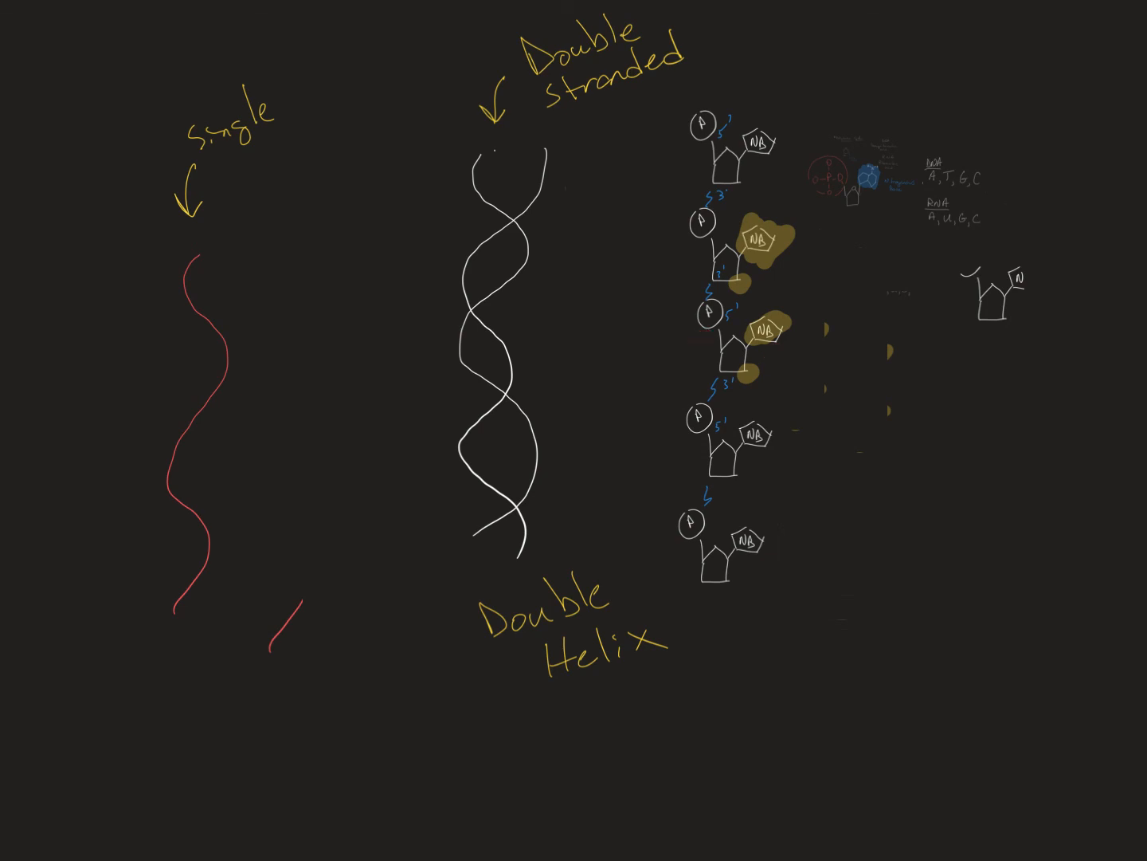
# Place a red arrow pointing at the 3' label on the nucleotide chain.
pyautogui.click(738, 397)
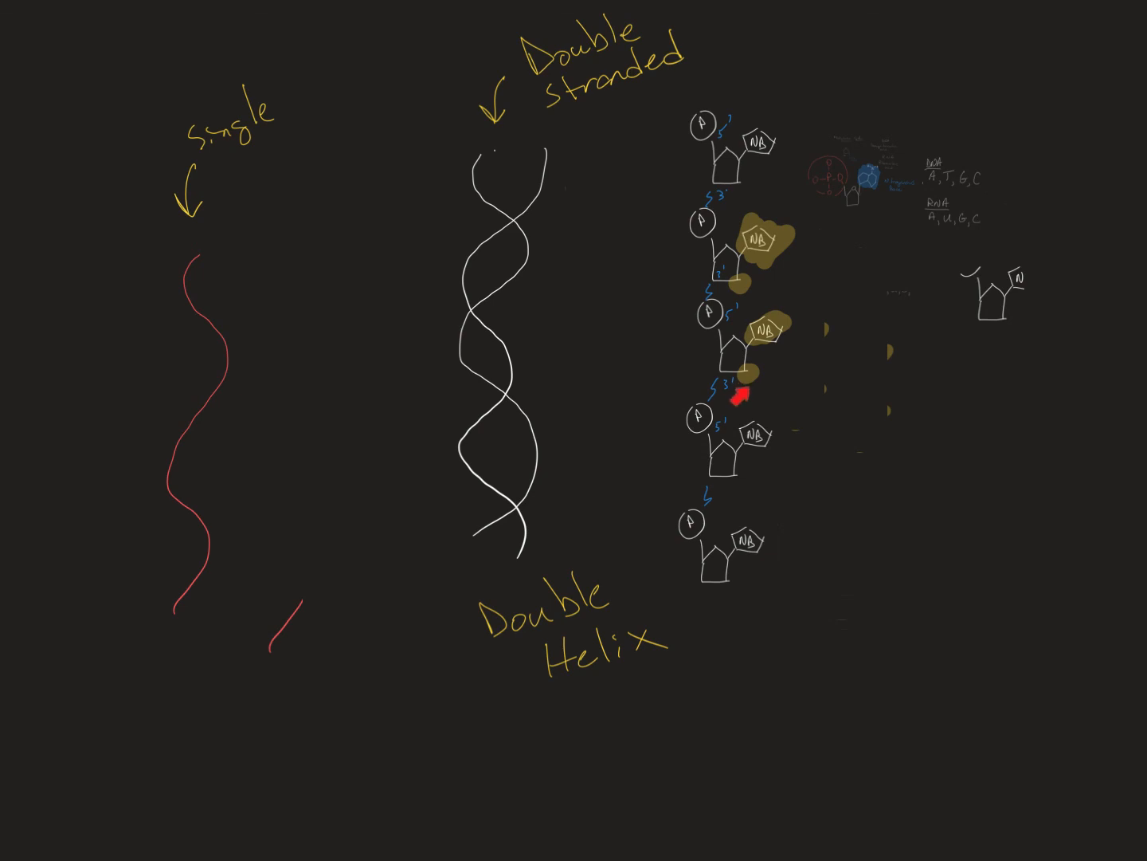